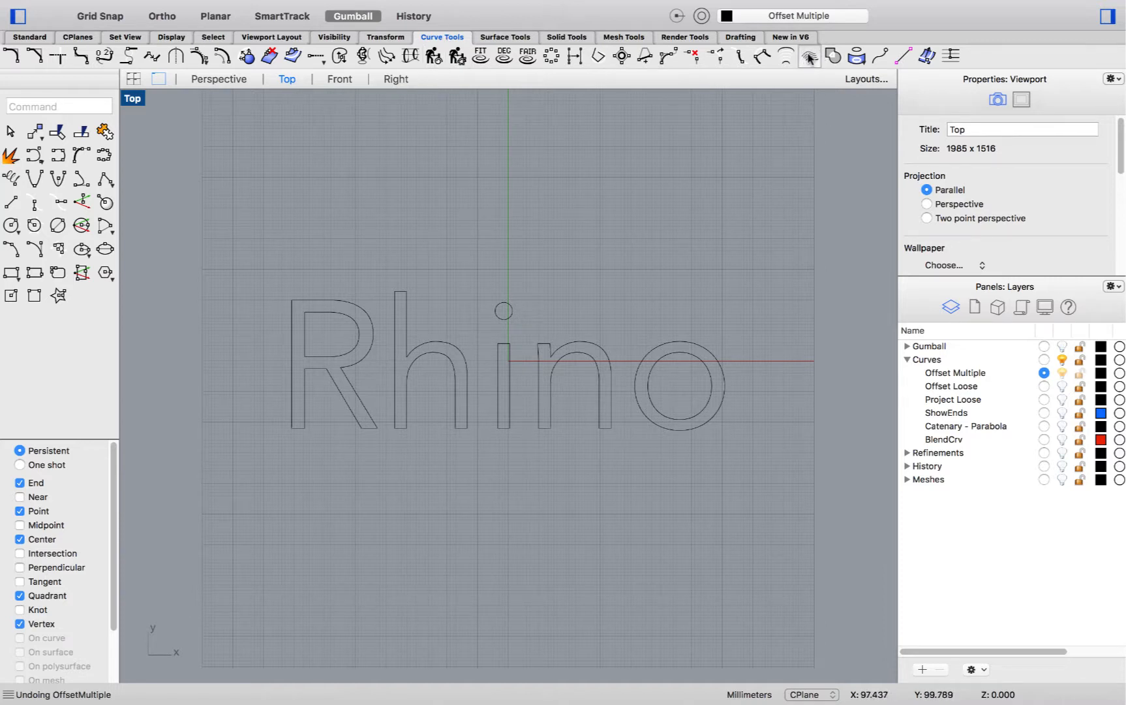
pyautogui.moveTo(808, 55)
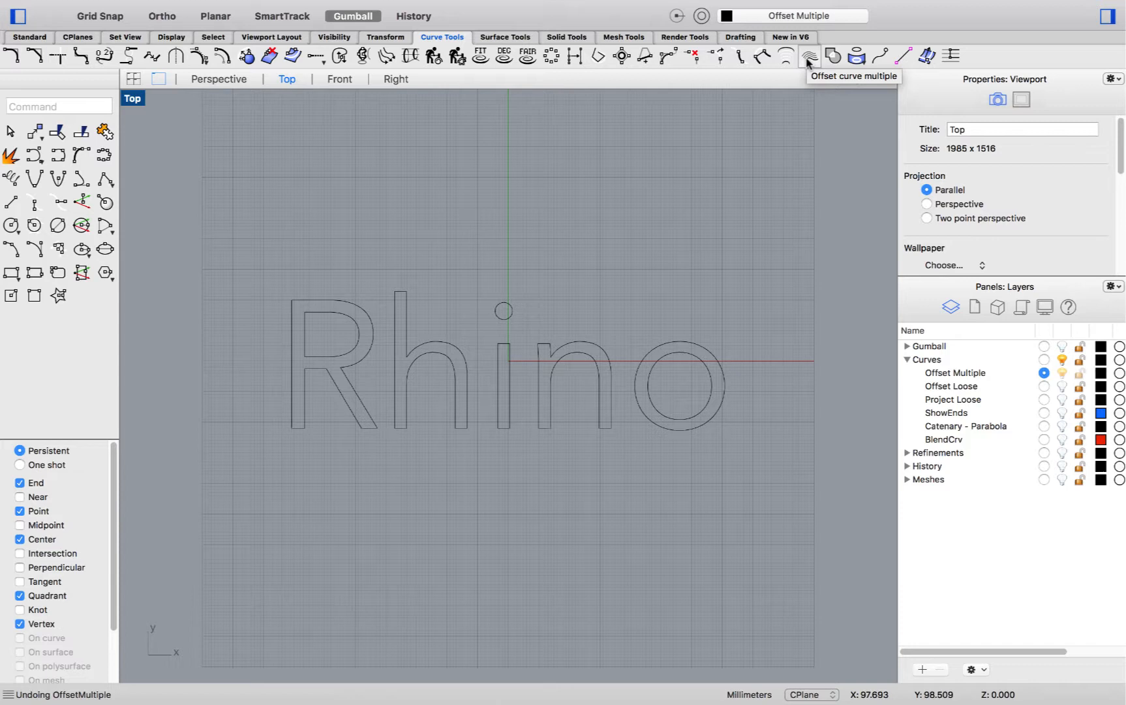
# Step: Run Offset Multiple on the Rhino lettering outlines with the default corners
pyautogui.click(808, 55)
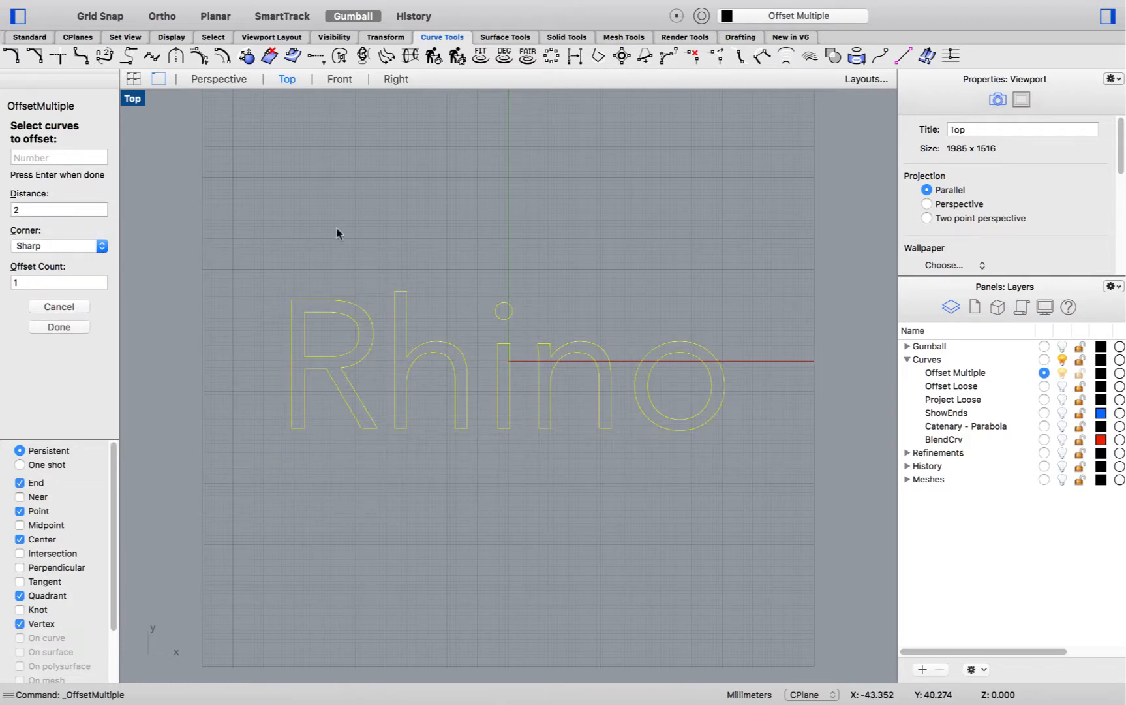
pyautogui.click(59, 208)
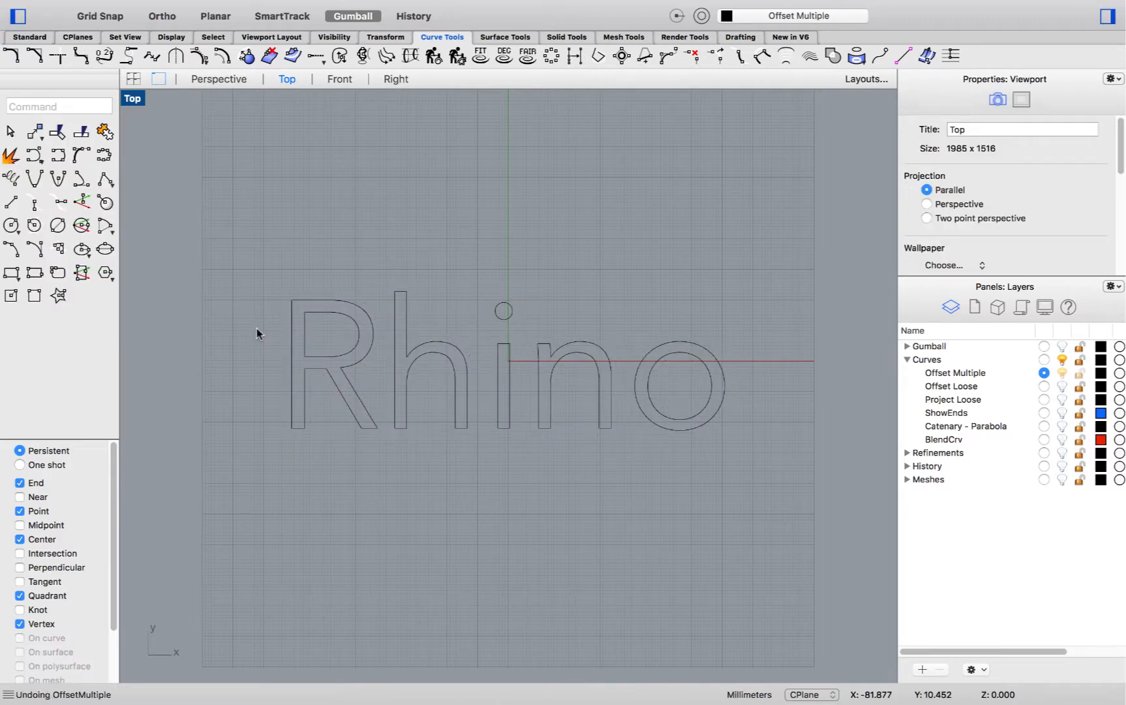
# Step: Repeat Offset Multiple with Corner set to Round on all the letter curves
pyautogui.rightClick(330, 332)
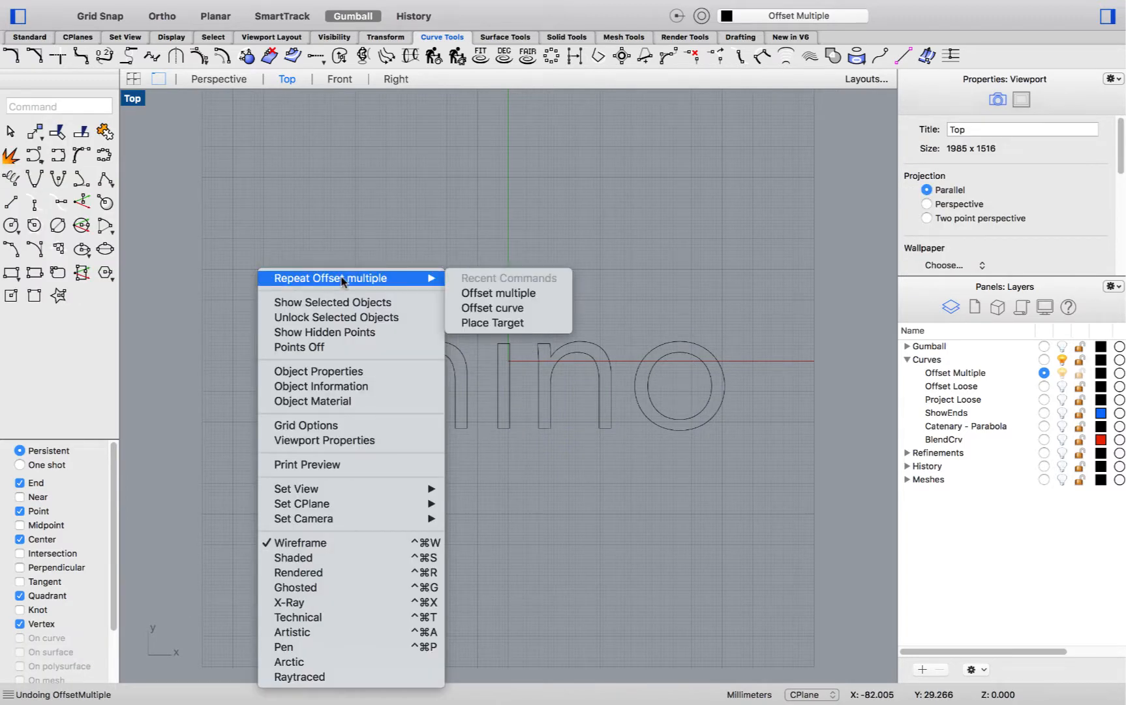
pyautogui.click(329, 278)
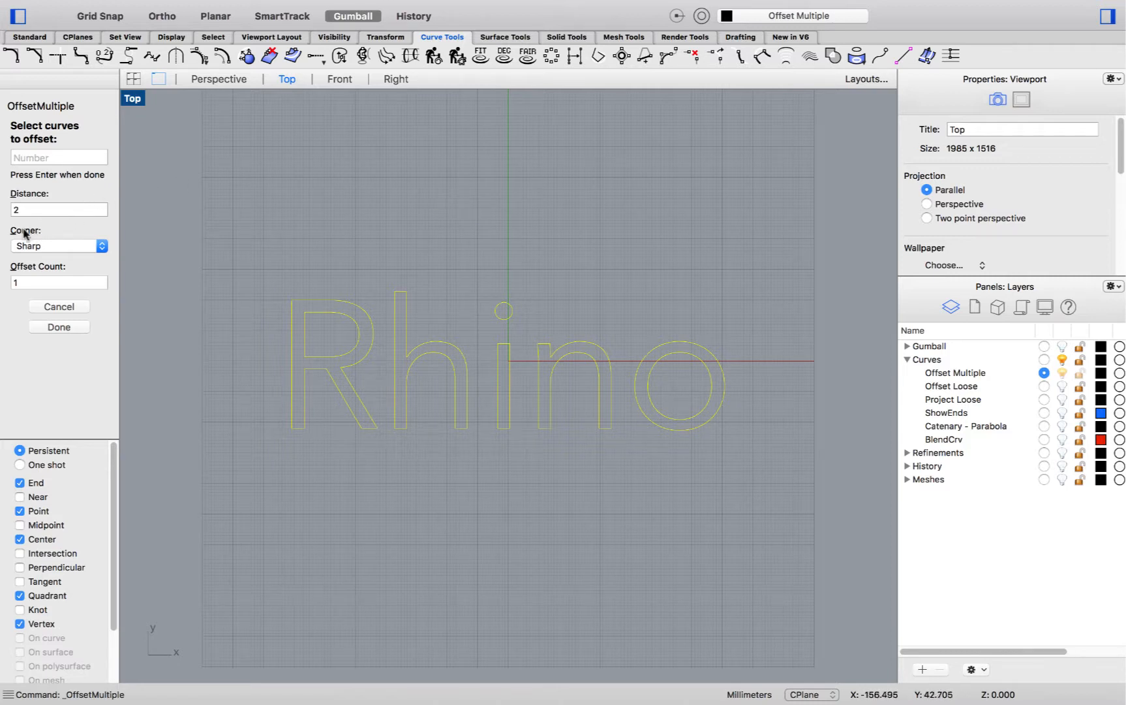
pyautogui.click(57, 245)
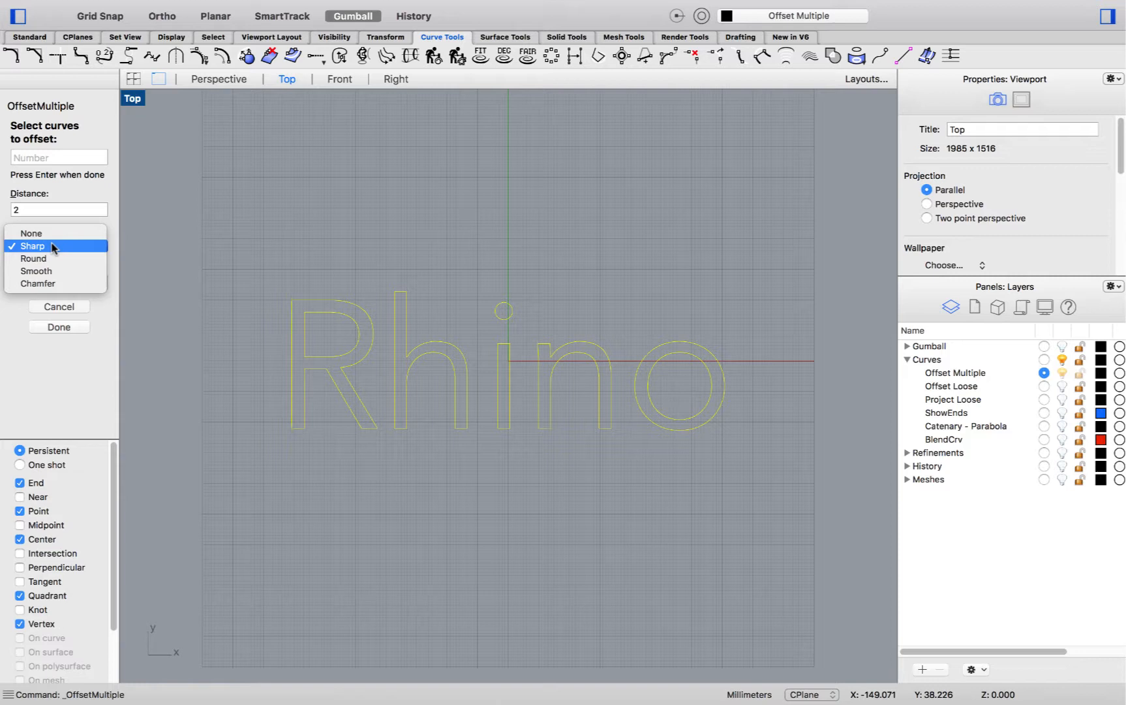
pyautogui.moveTo(53, 248)
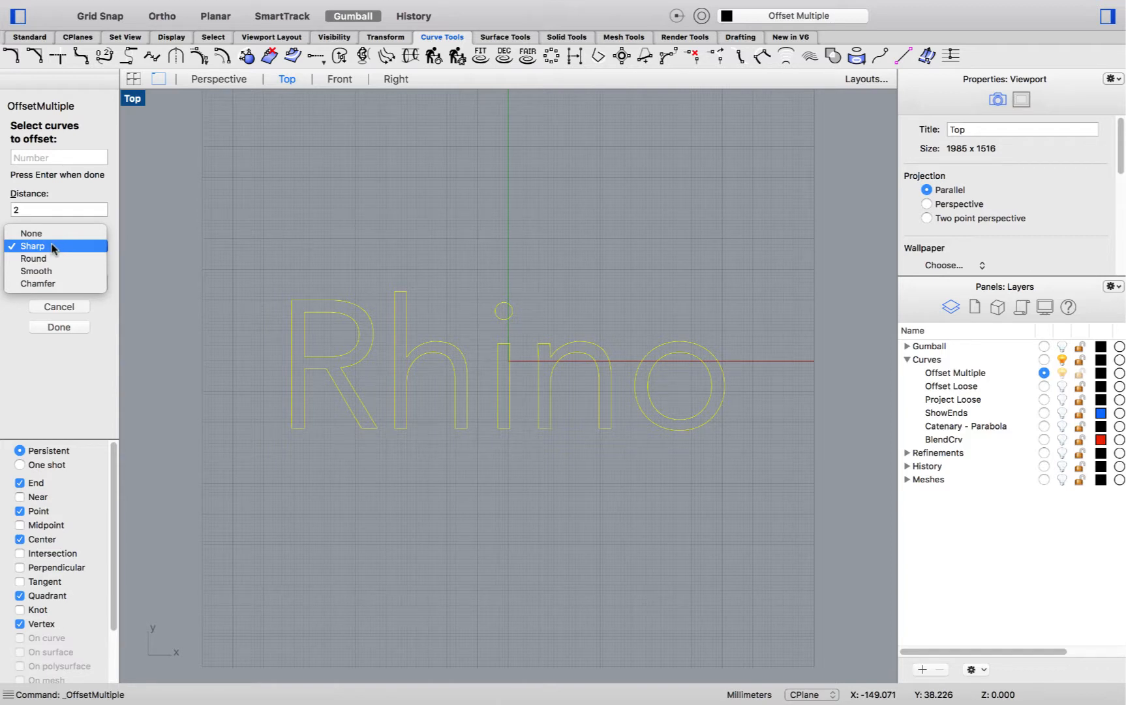
pyautogui.moveTo(51, 259)
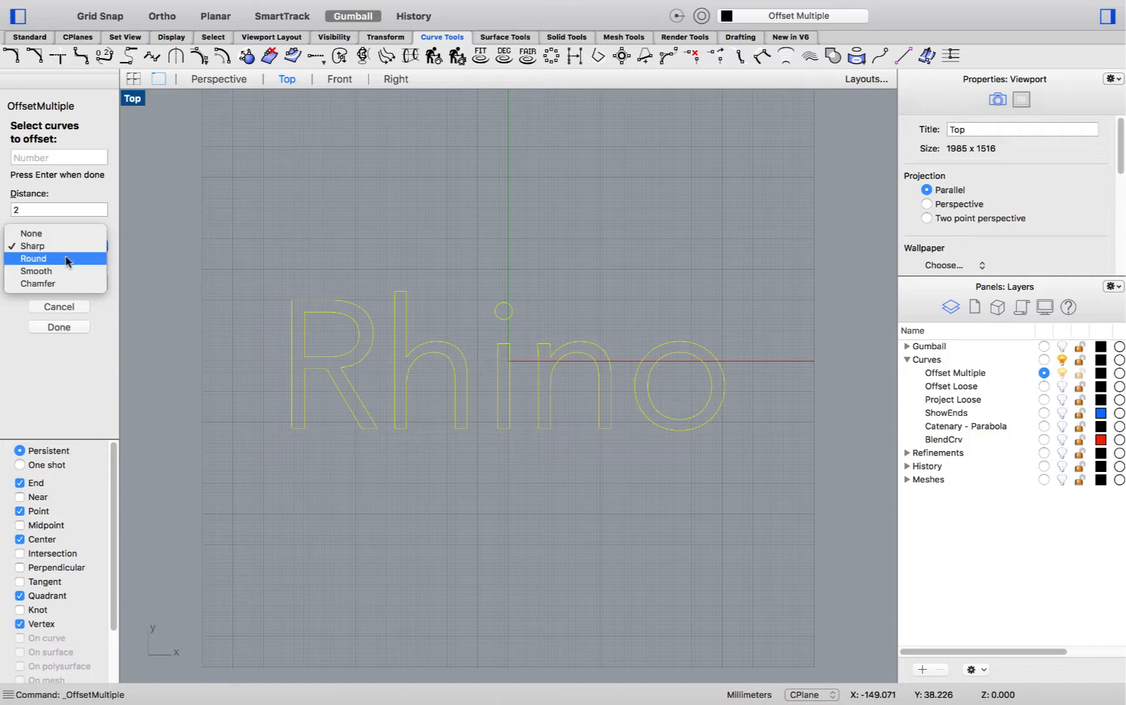
pyautogui.click(33, 258)
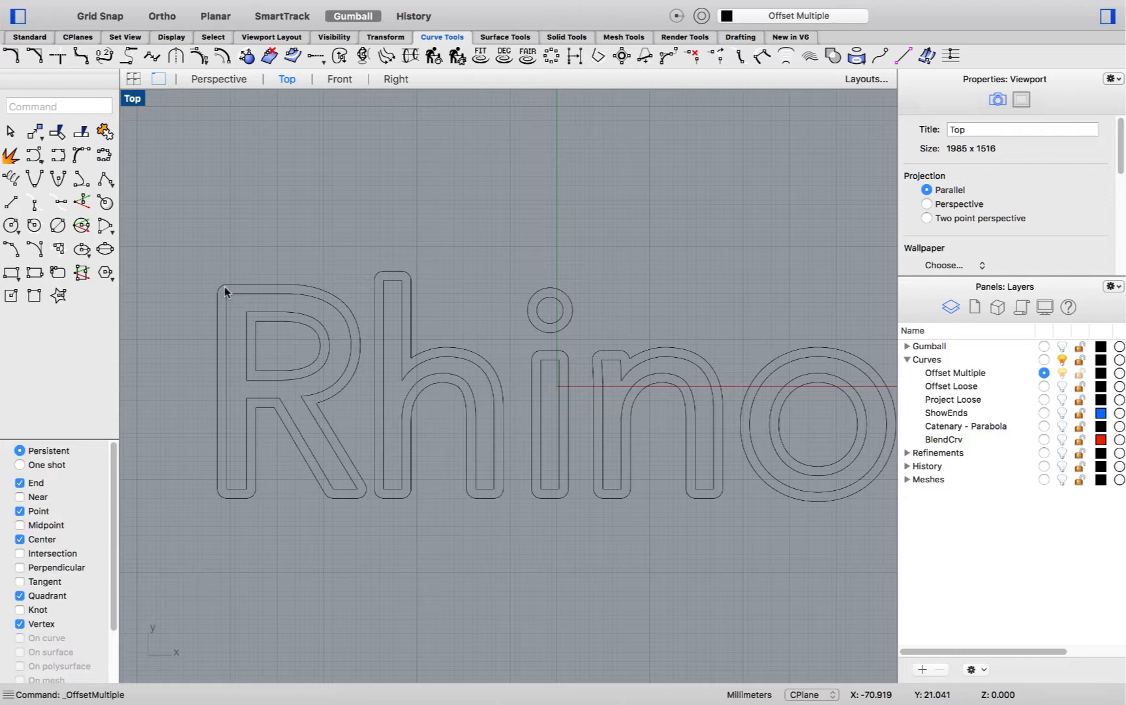
pyautogui.moveTo(224, 294)
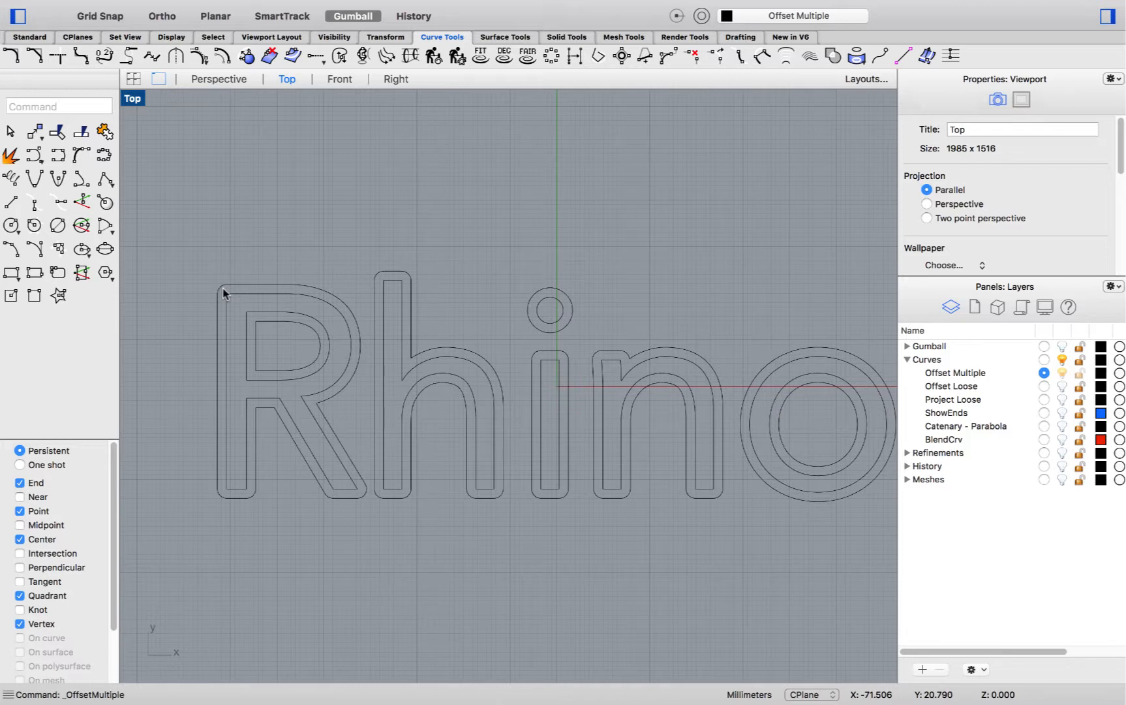
pyautogui.moveTo(225, 296)
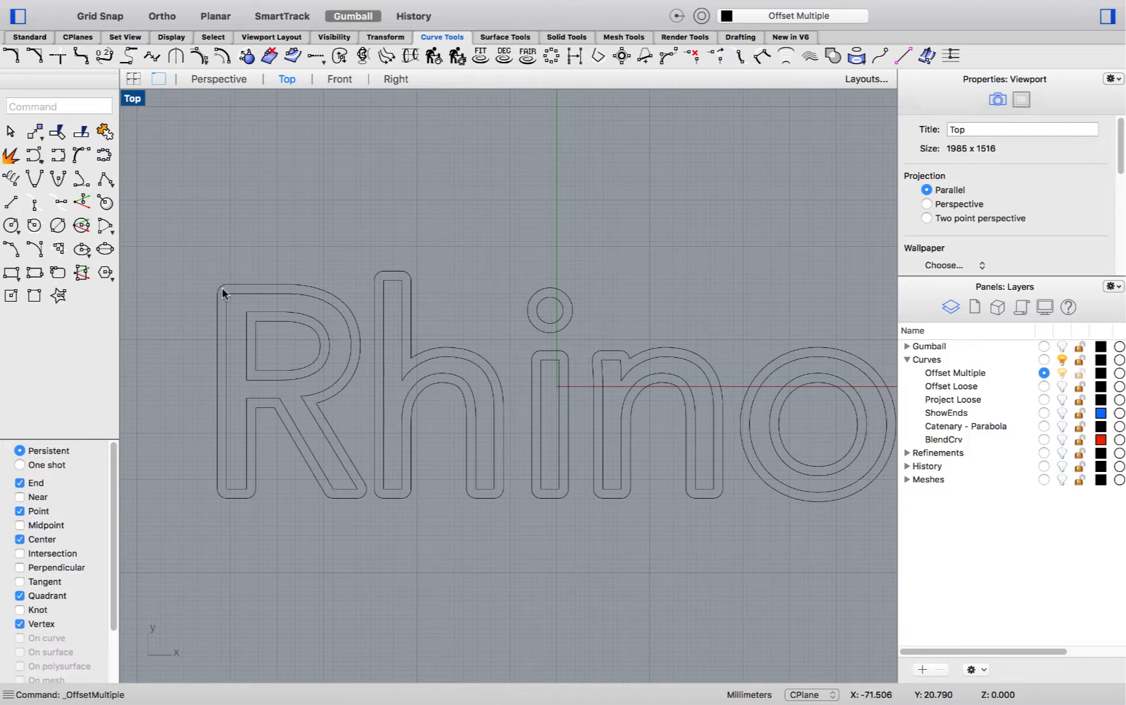
pyautogui.moveTo(966, 399)
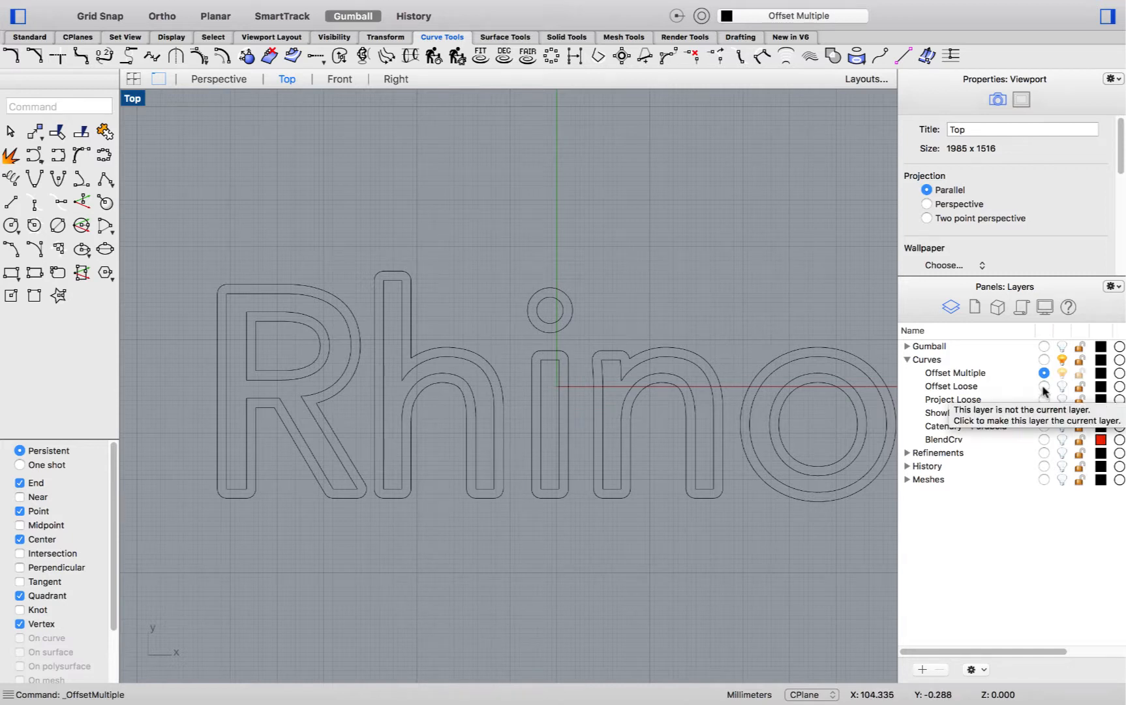
# Step: Make the Offset Loose layer current, hide Offset Multiple and view the bottle profile from the front
pyautogui.click(1045, 388)
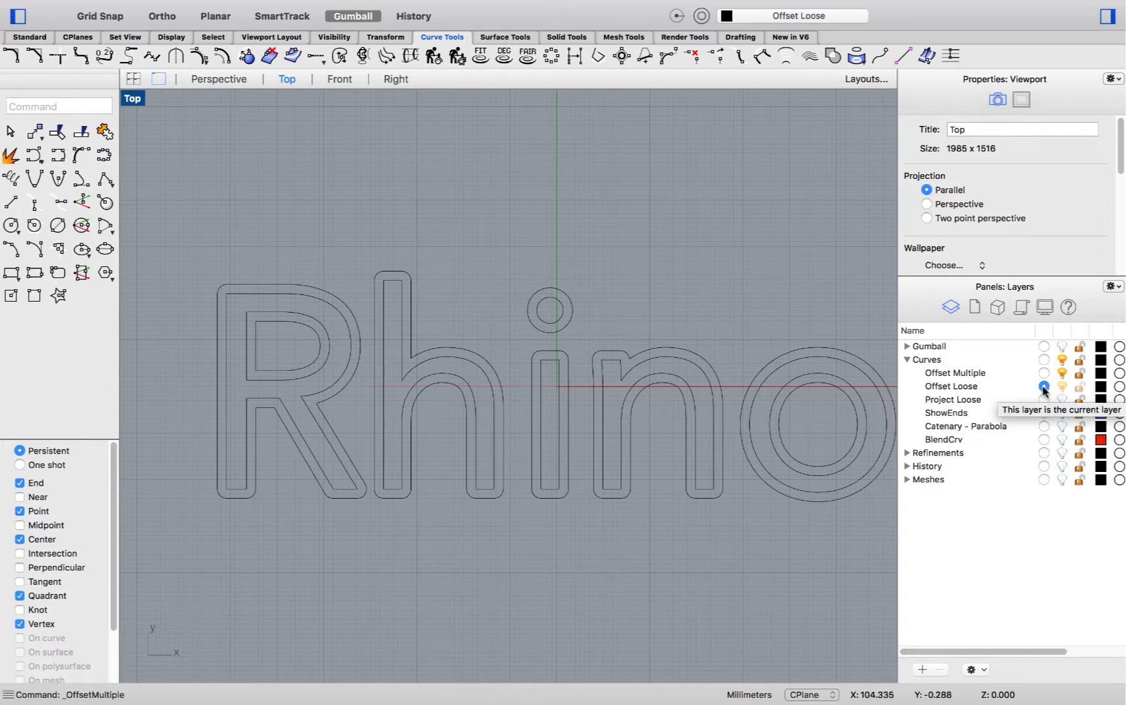
pyautogui.click(1061, 386)
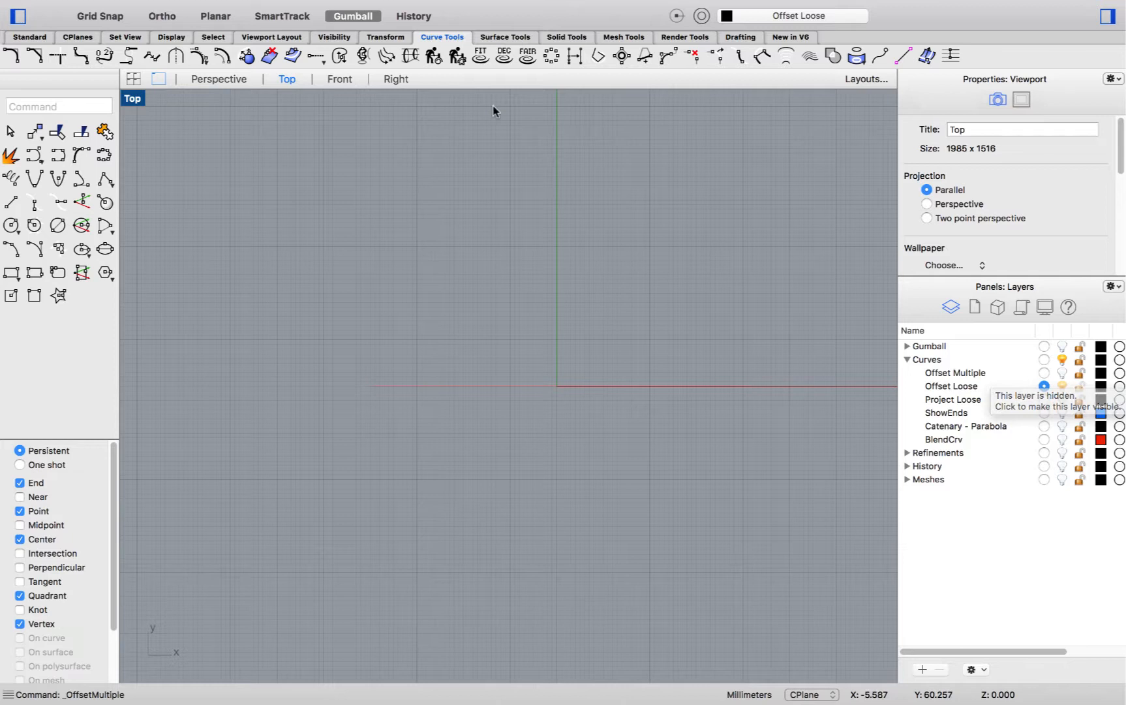
pyautogui.click(340, 79)
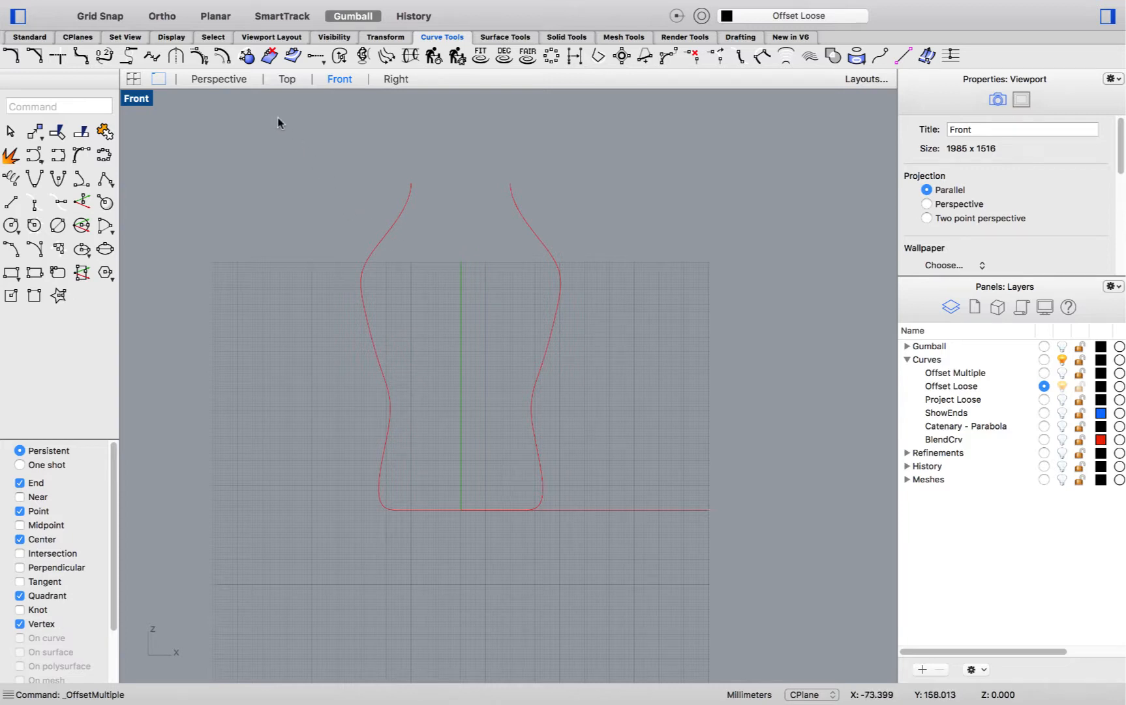
# Step: Offset the red bottle profile outward with Distance 4 and the Loose option
pyautogui.click(223, 56)
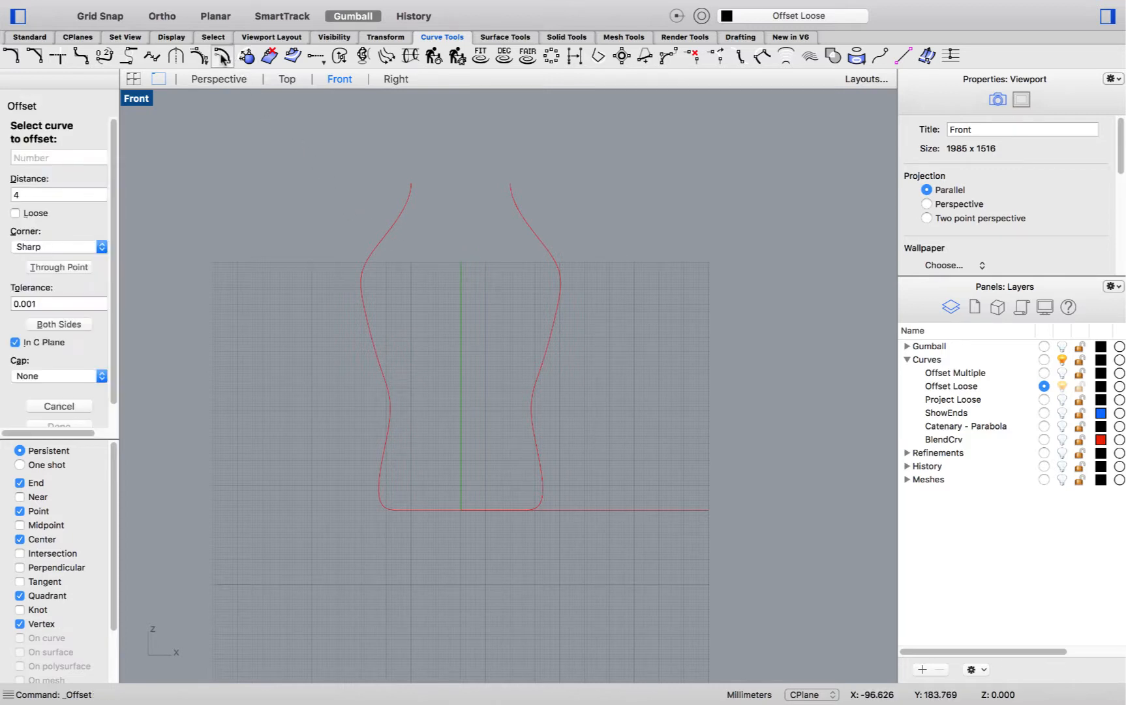
pyautogui.moveTo(394, 236)
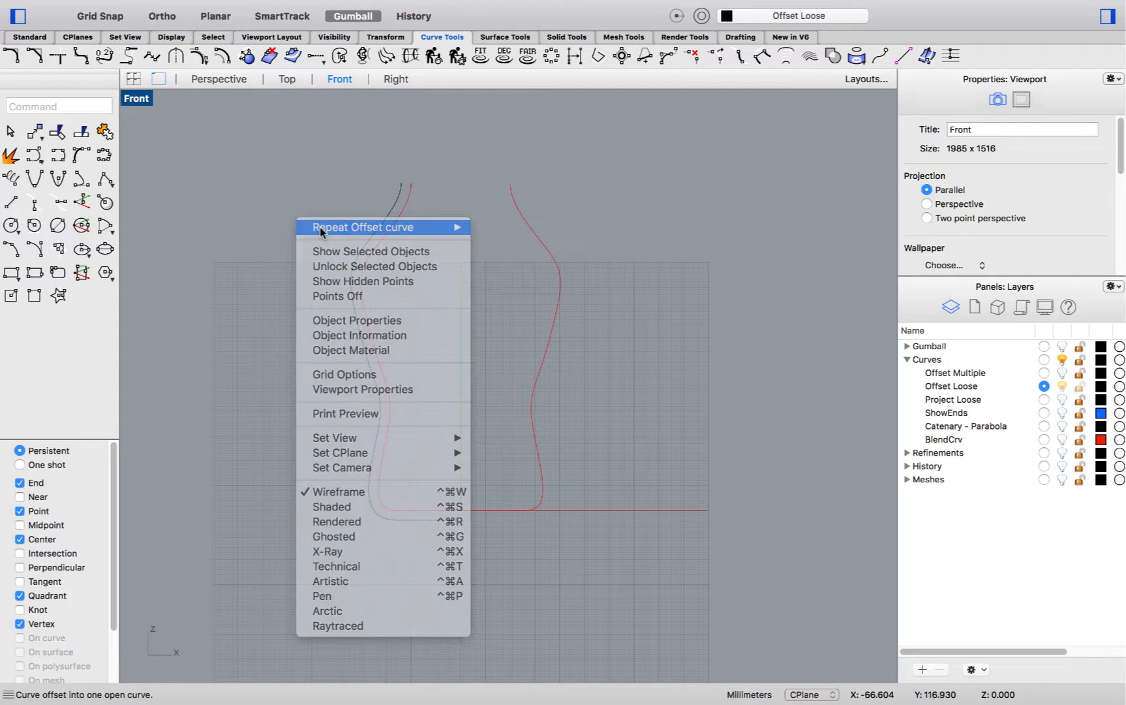
pyautogui.click(363, 227)
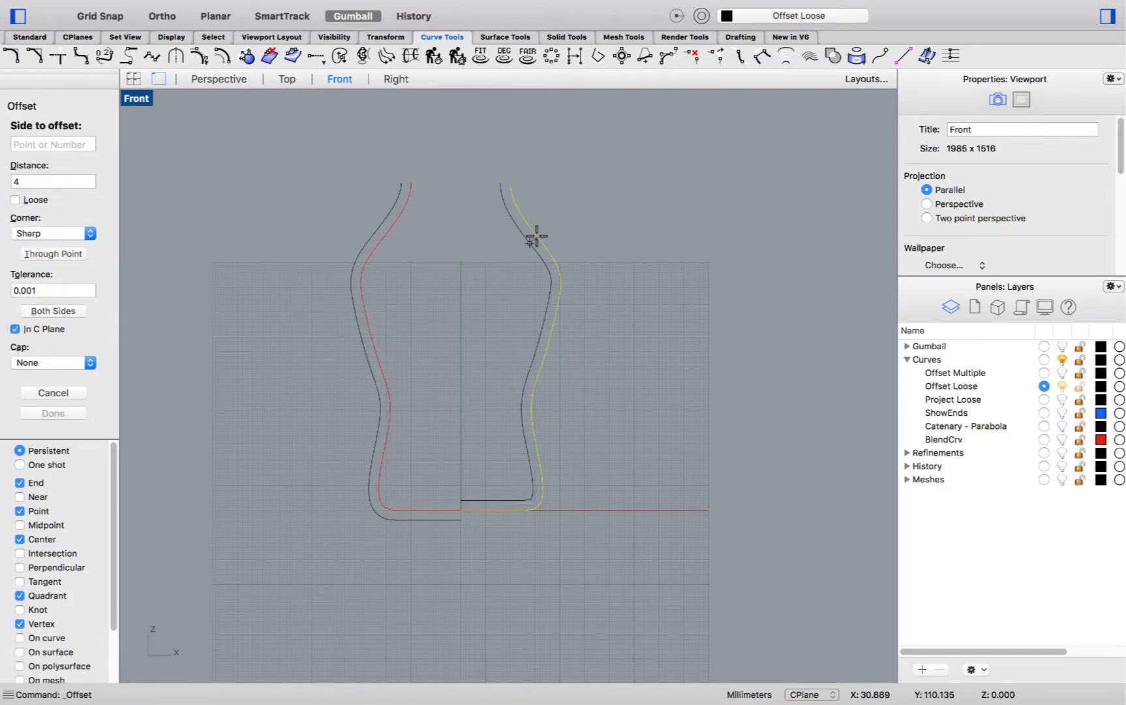
pyautogui.click(15, 200)
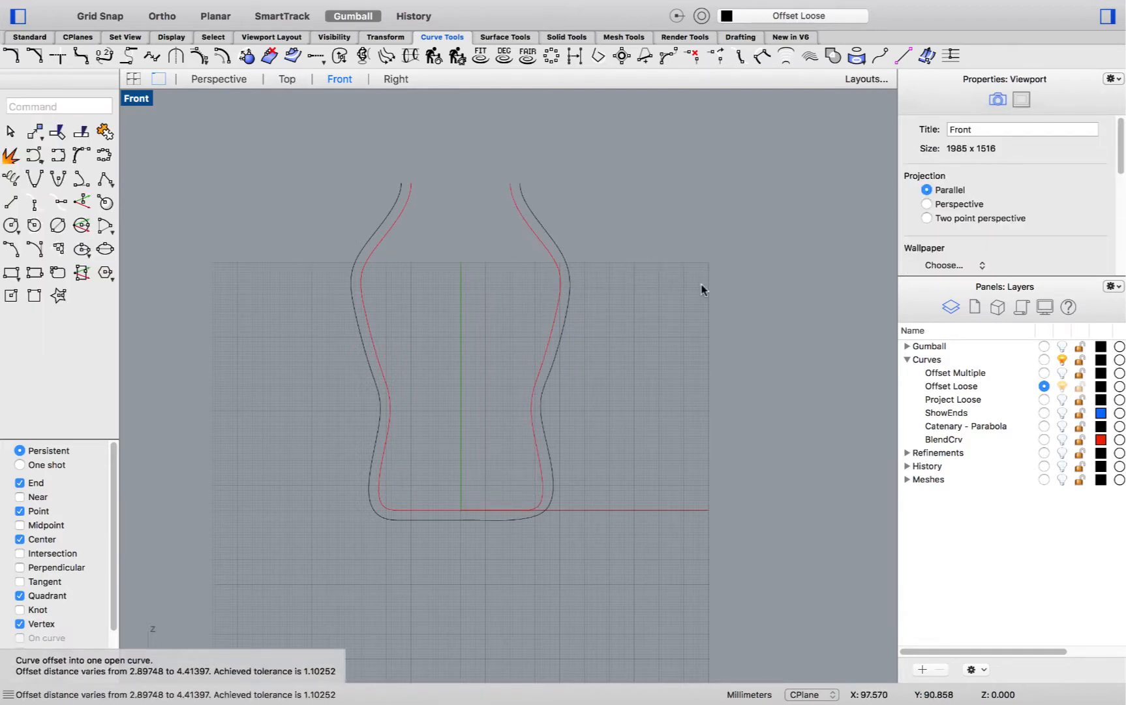
pyautogui.moveTo(432, 181)
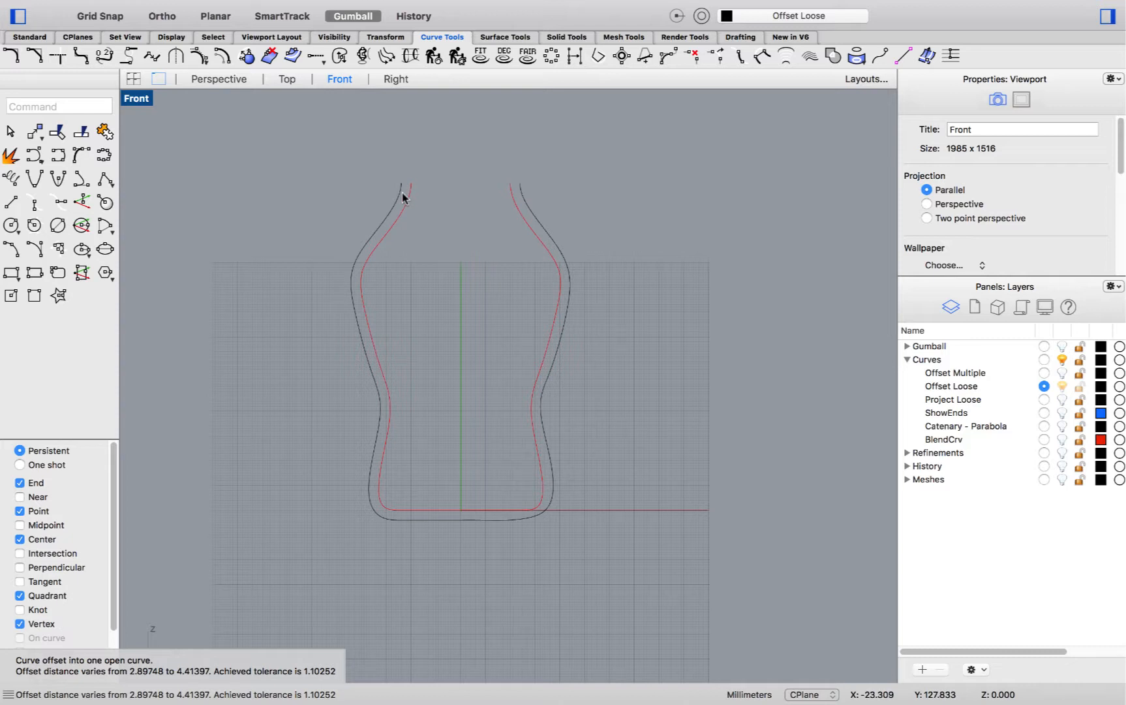
pyautogui.moveTo(401, 208)
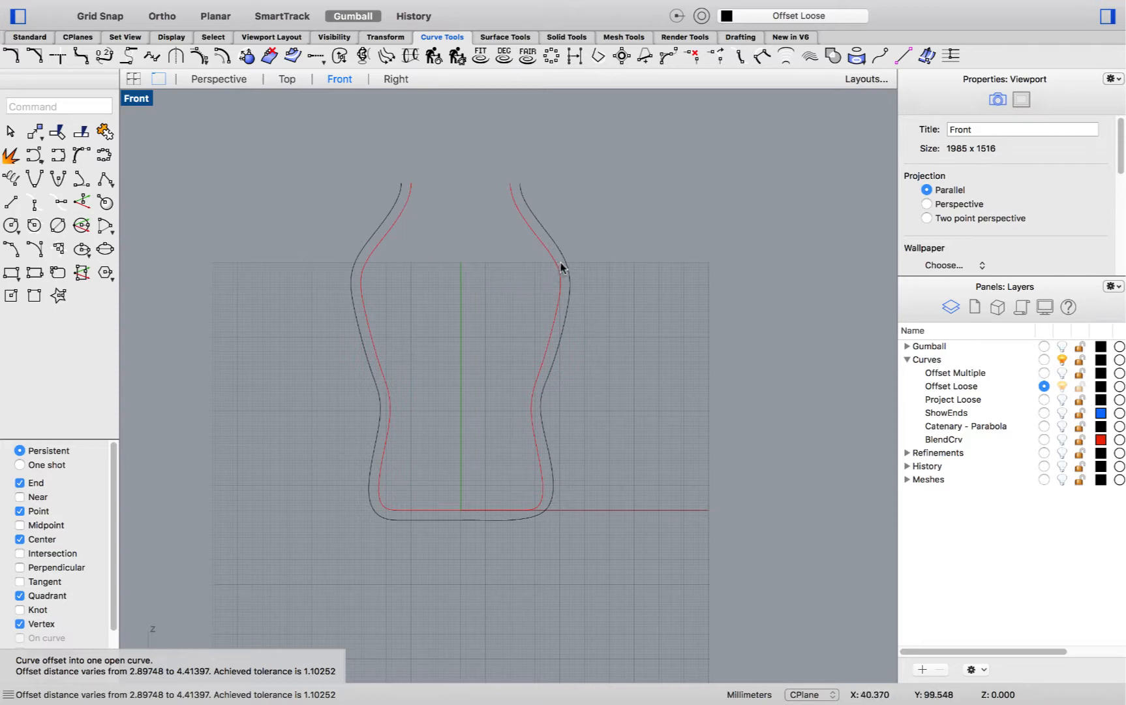
pyautogui.moveTo(562, 373)
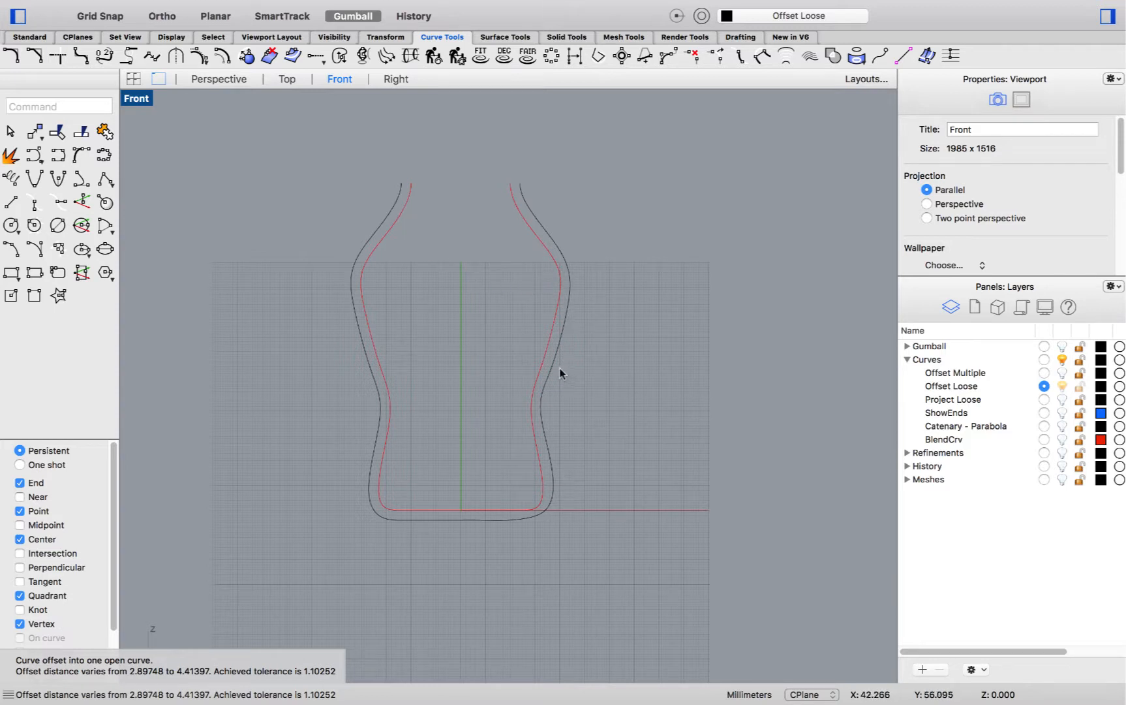
pyautogui.moveTo(526, 496)
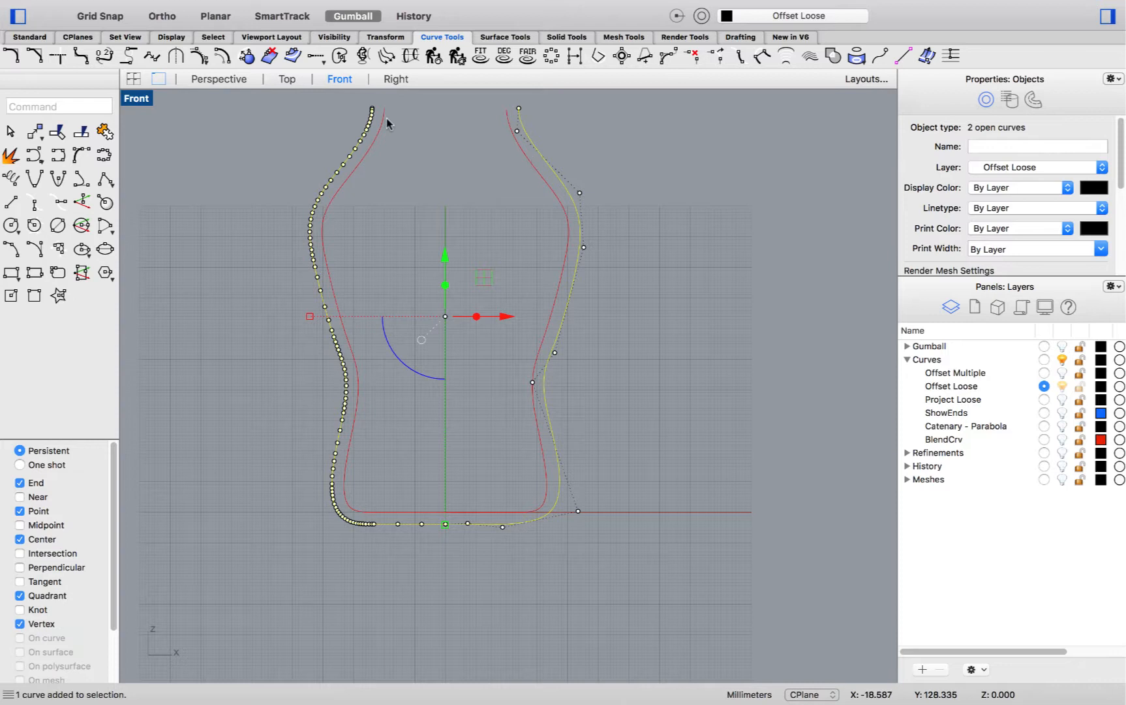
pyautogui.moveTo(306, 230)
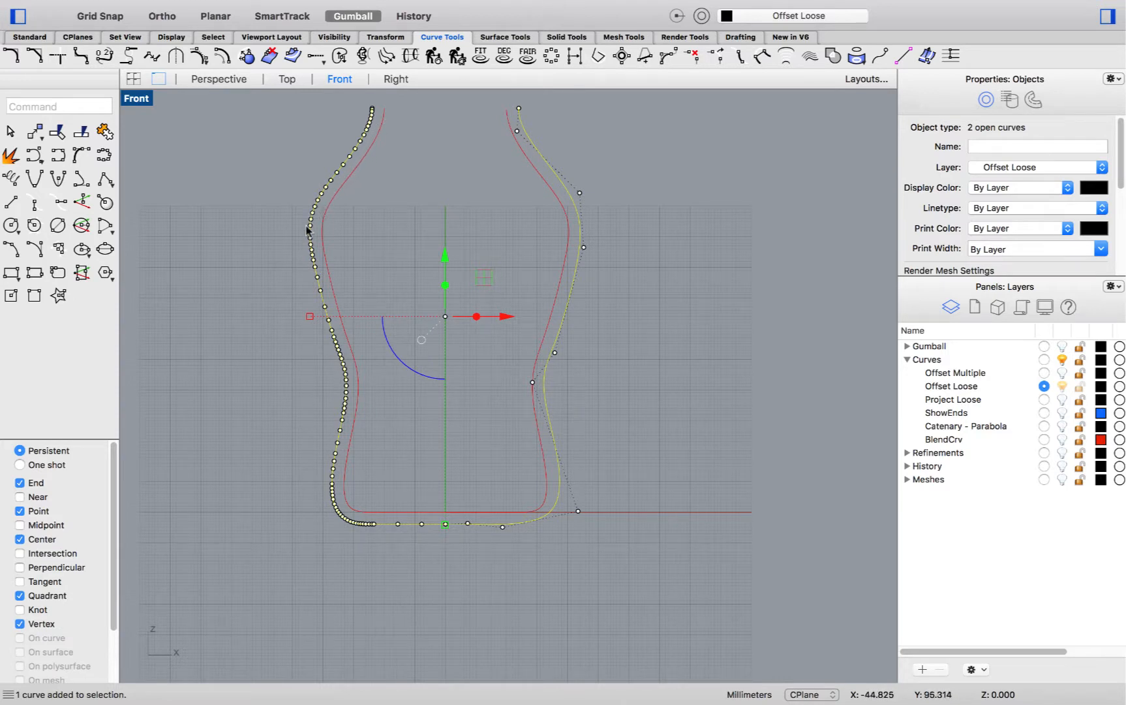
pyautogui.moveTo(512, 134)
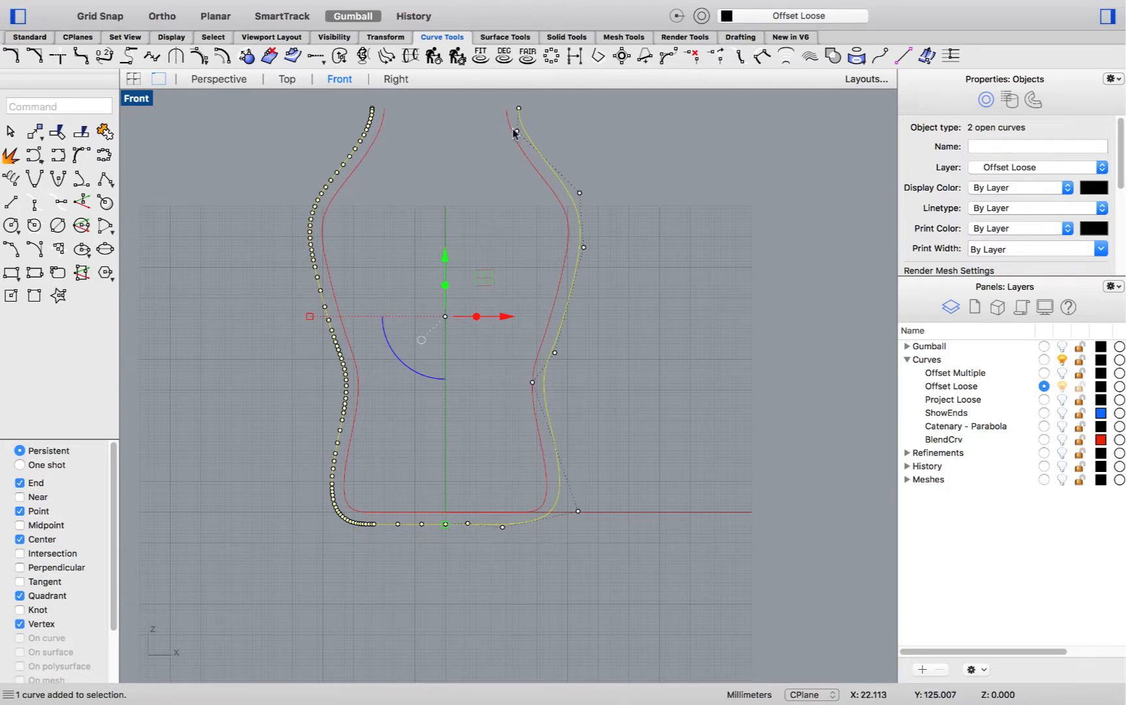
pyautogui.moveTo(610, 208)
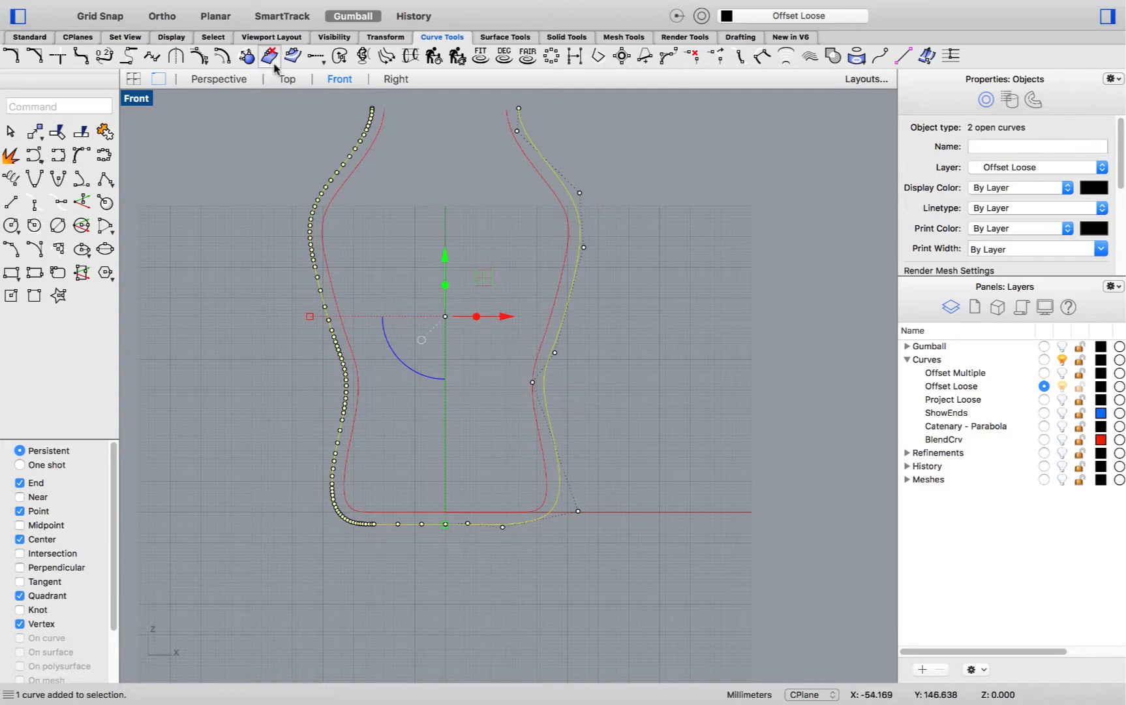
# Step: View the profile, its loose offset and the resulting surfaces in the Perspective viewport
pyautogui.click(218, 80)
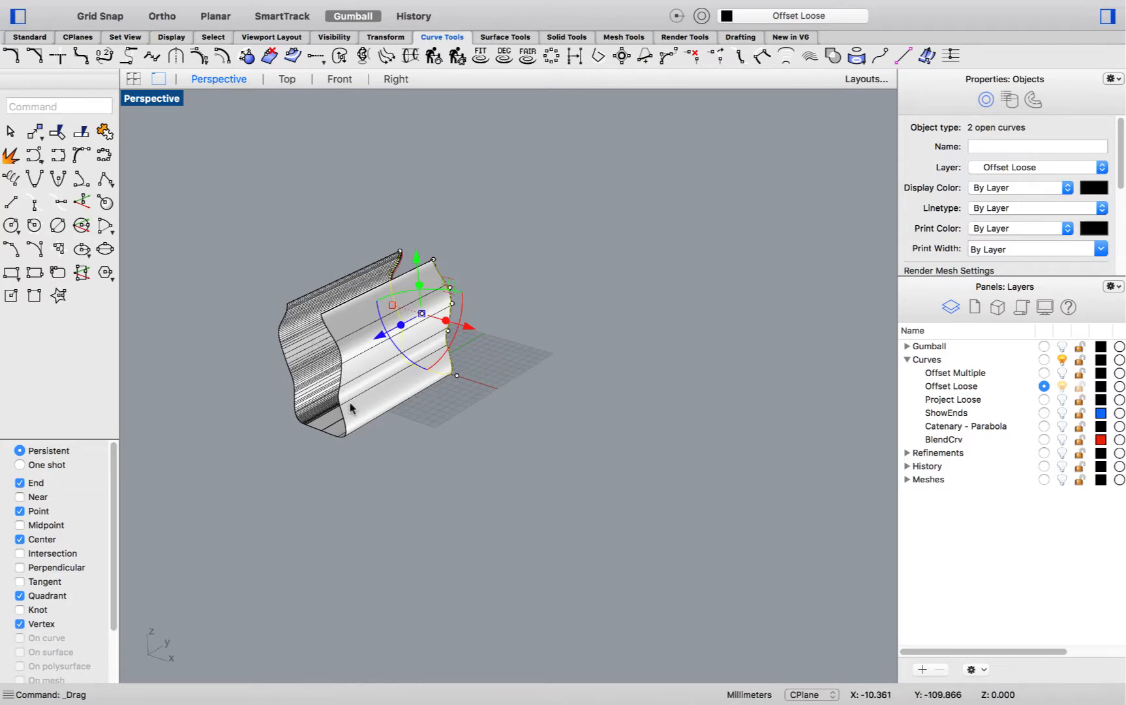
pyautogui.moveTo(440, 417)
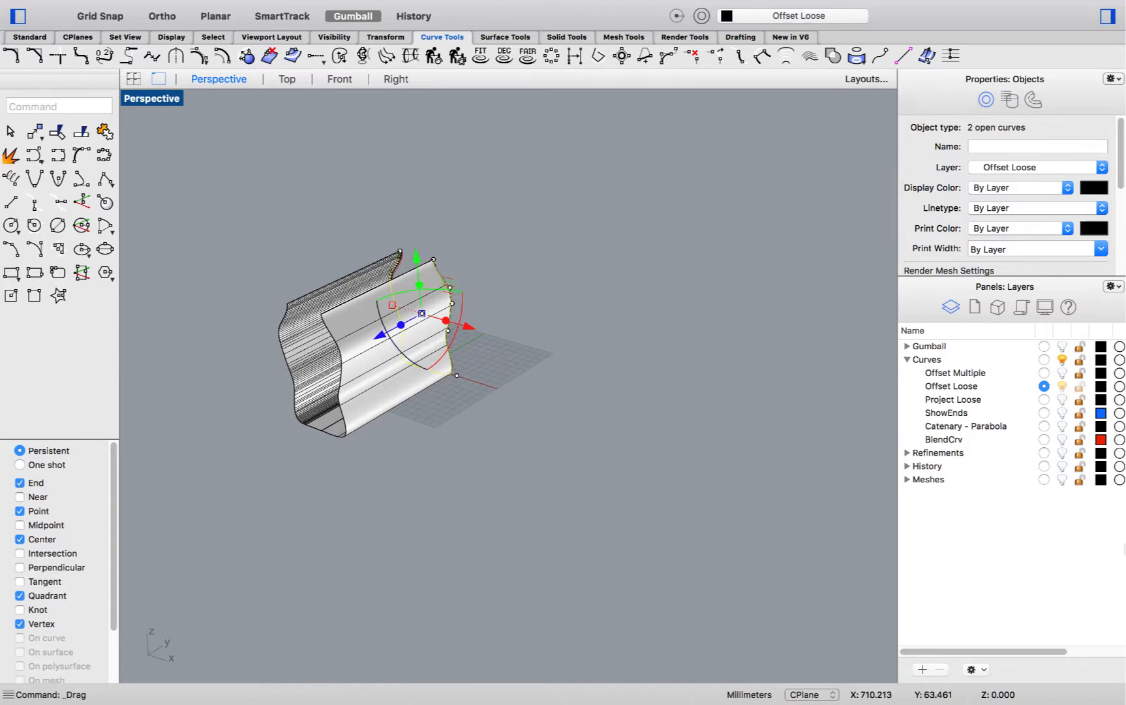
# Step: Make the Project Loose layer current, hide the offset layer and look at the Yikes! shapes from the top
pyautogui.click(1044, 399)
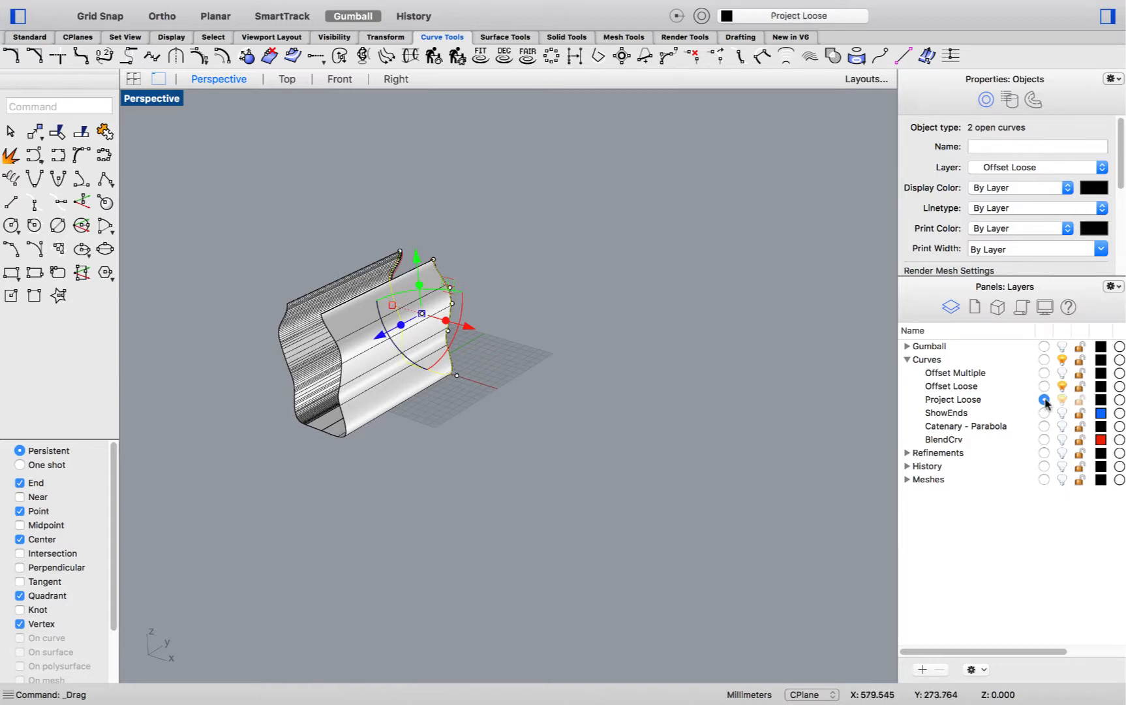
pyautogui.click(1044, 399)
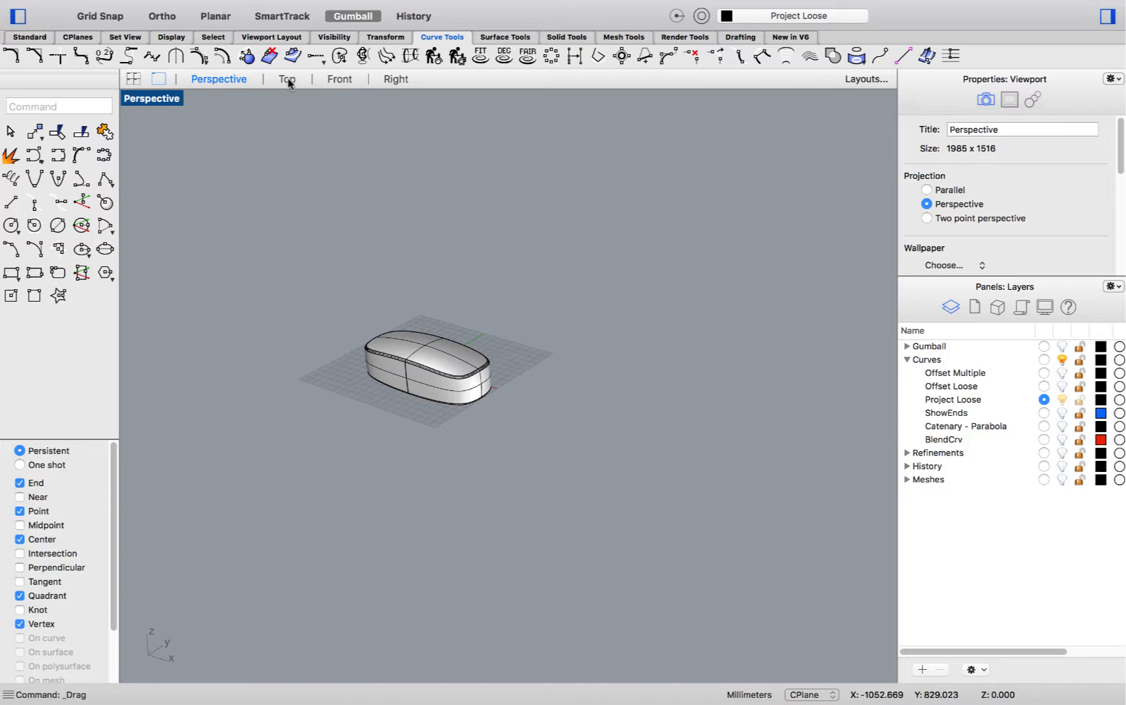
pyautogui.click(287, 79)
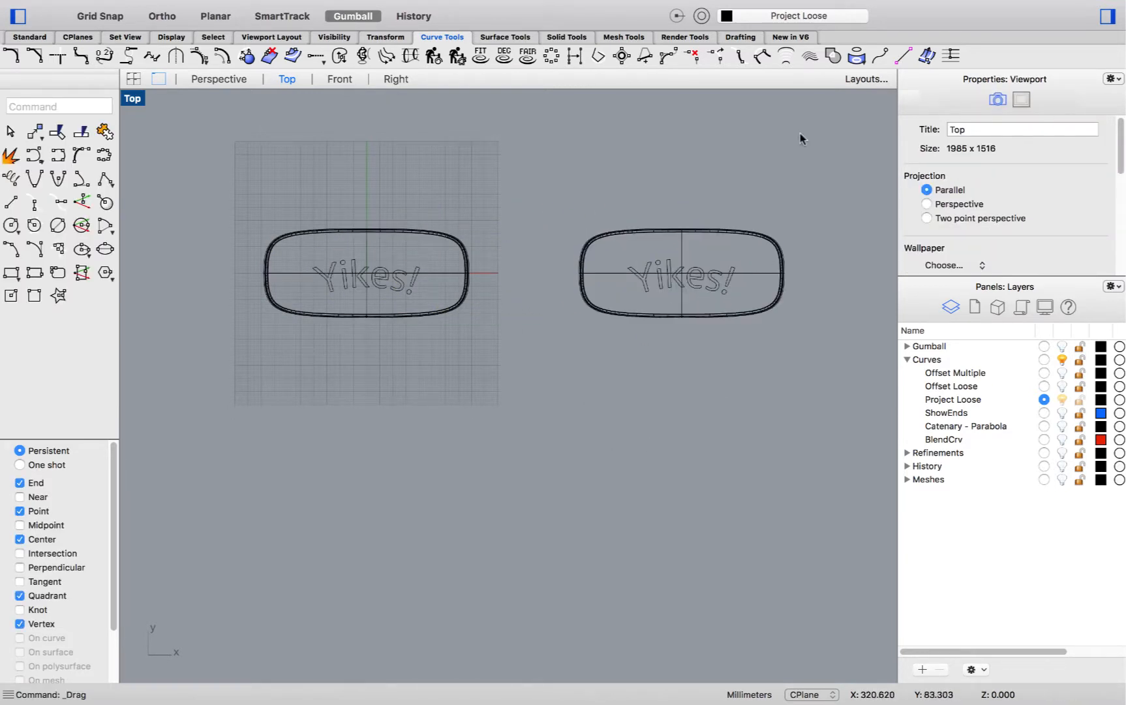
# Step: Project the left Yikes! lettering onto its pill shape, then repeat with Loose for the right one
pyautogui.click(856, 55)
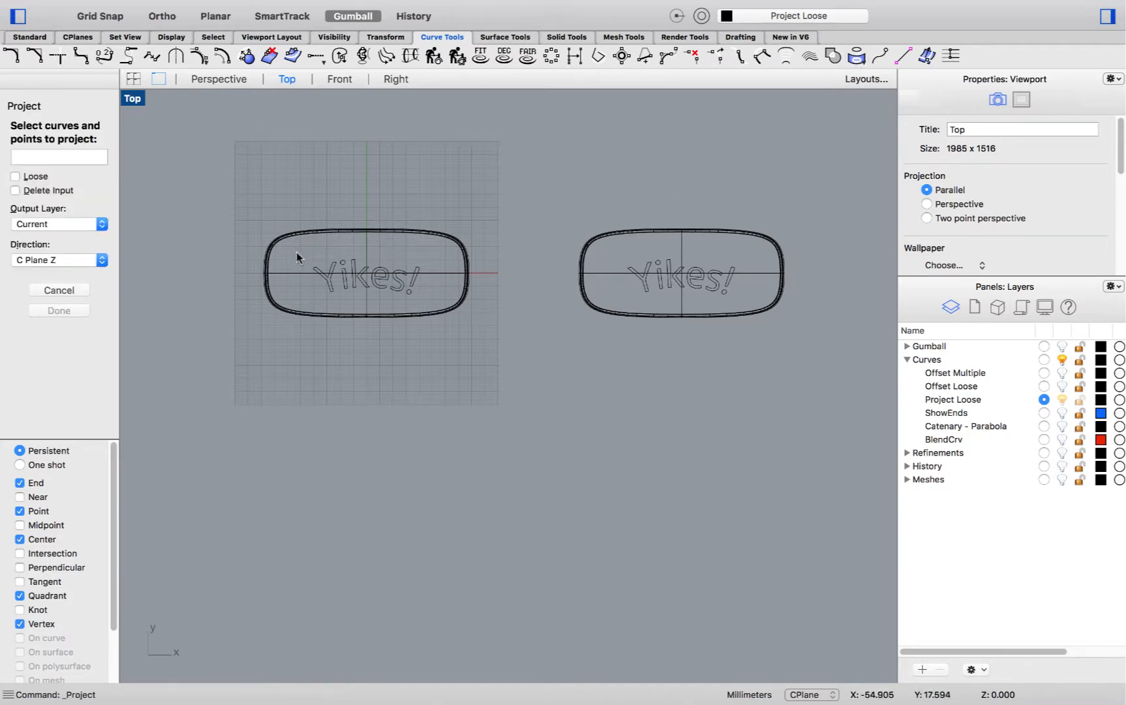
pyautogui.click(366, 276)
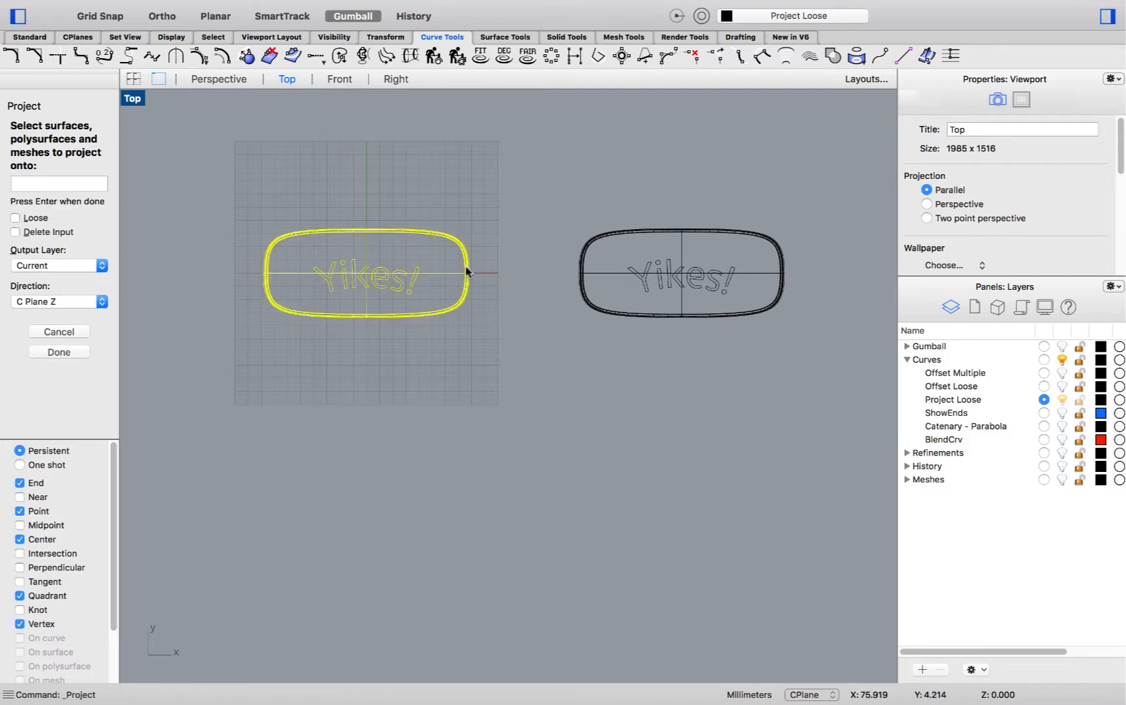
pyautogui.click(58, 352)
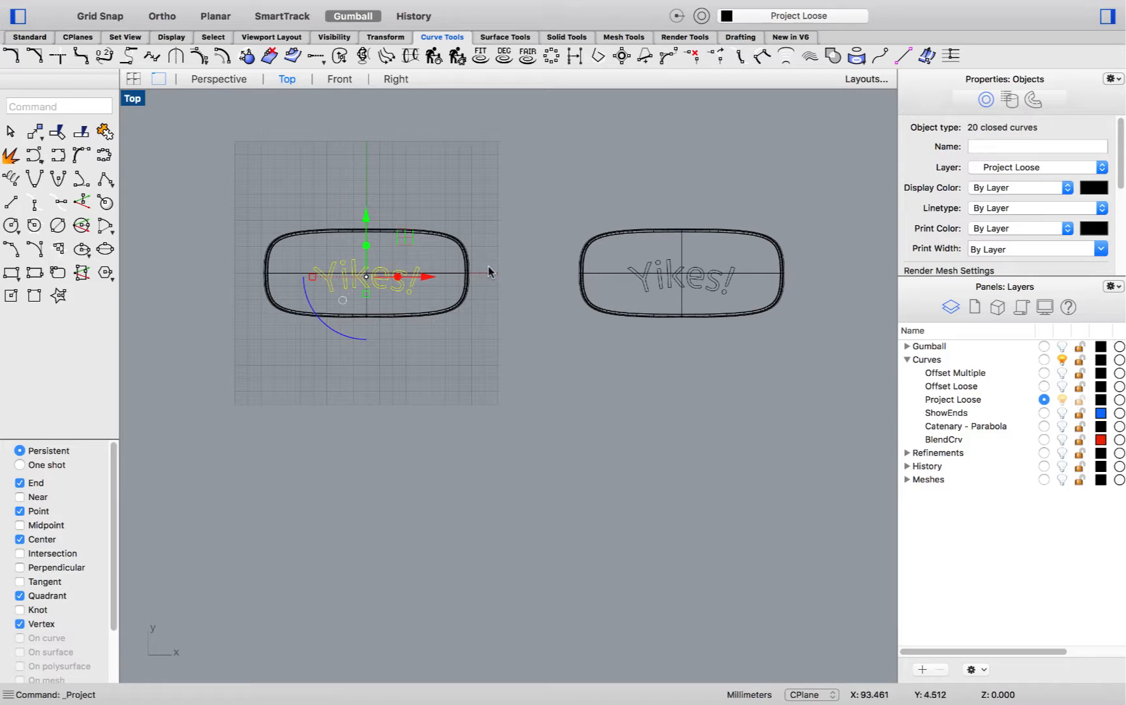
pyautogui.rightClick(488, 272)
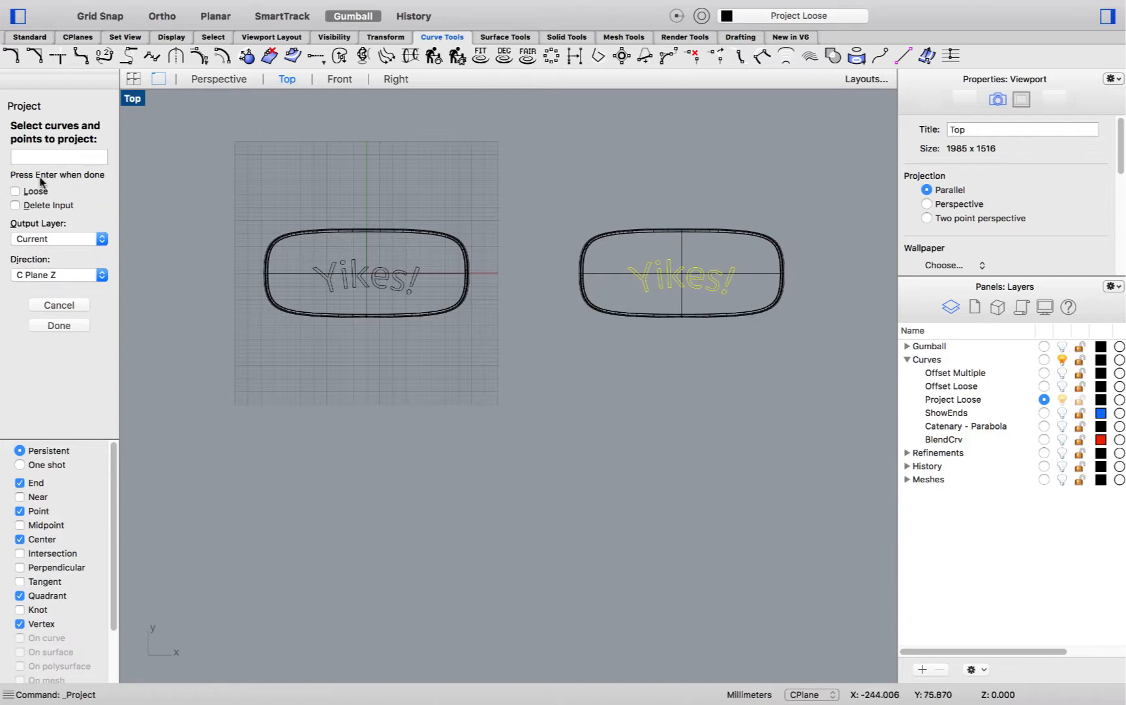
pyautogui.click(16, 190)
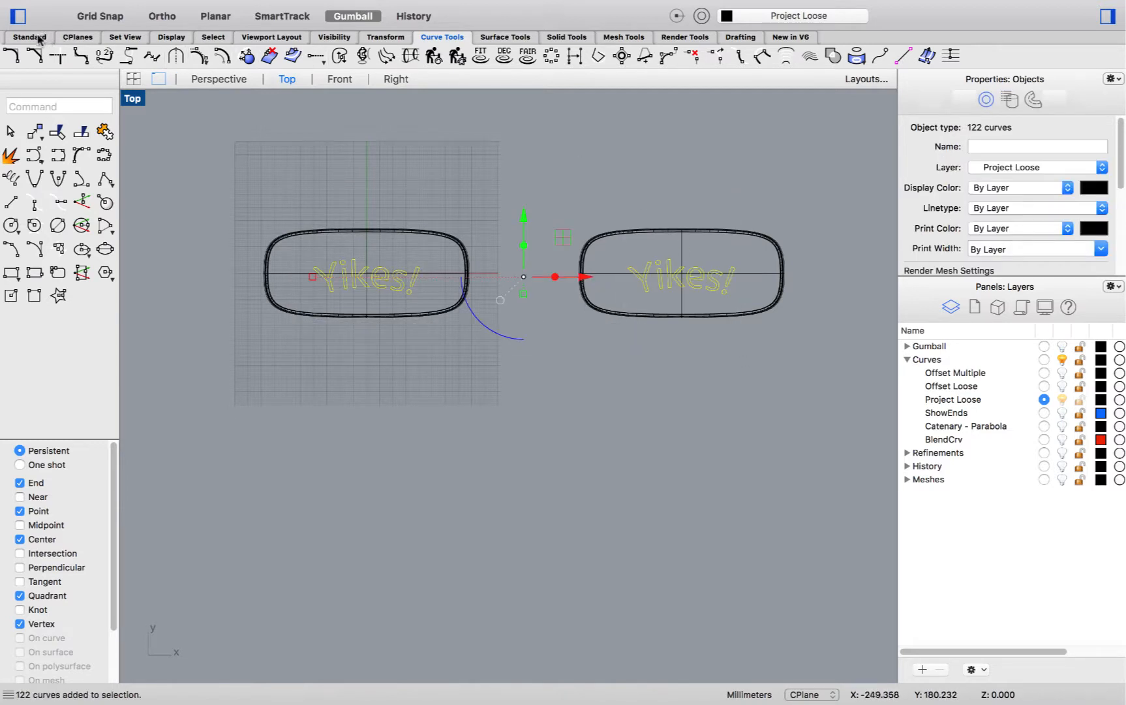
# Step: Return to the Standard toolbar and maximize the Perspective viewport for the projected letters
pyautogui.click(28, 38)
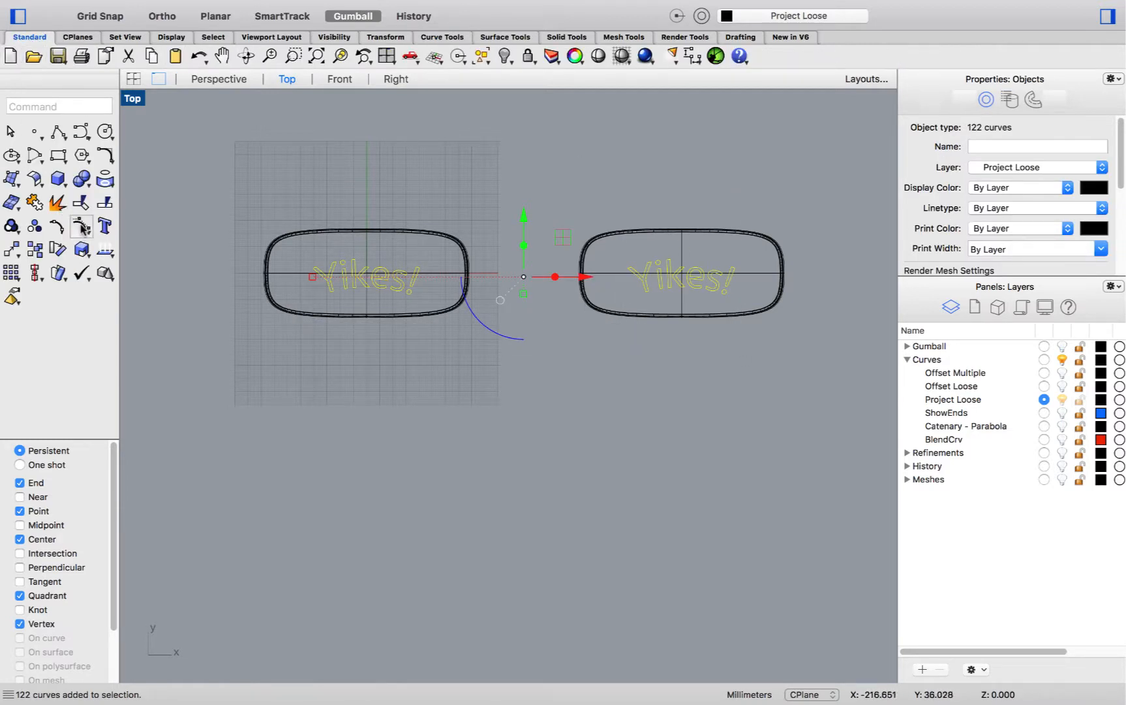
pyautogui.click(218, 80)
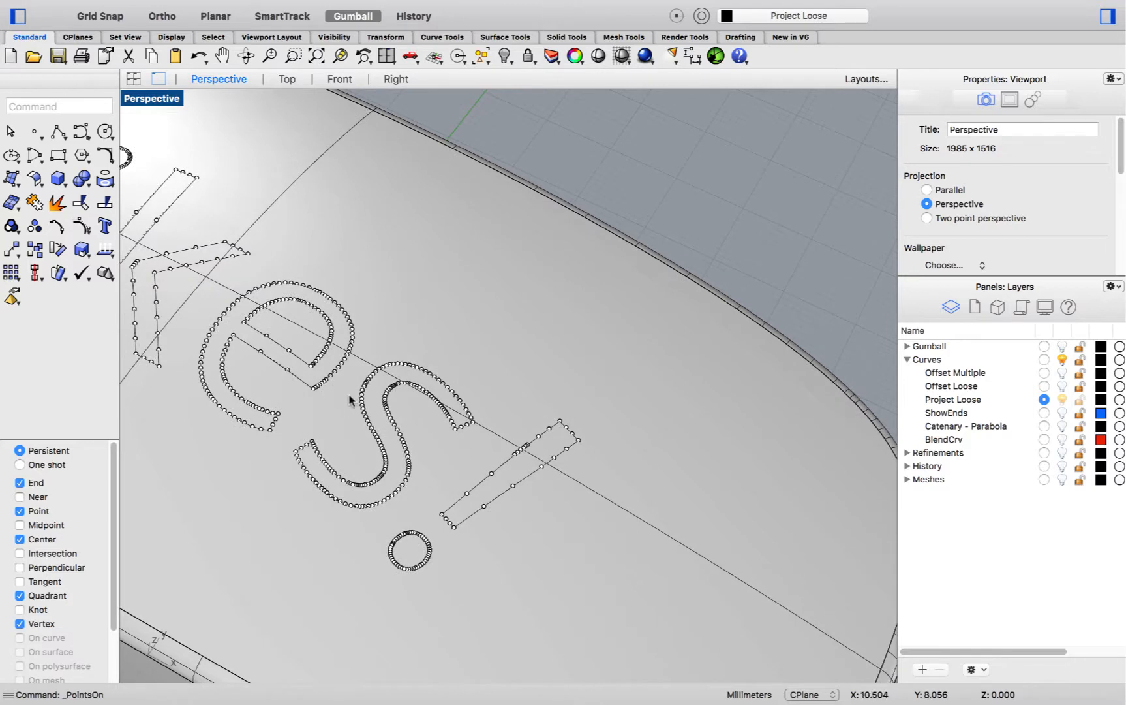
pyautogui.moveTo(361, 393)
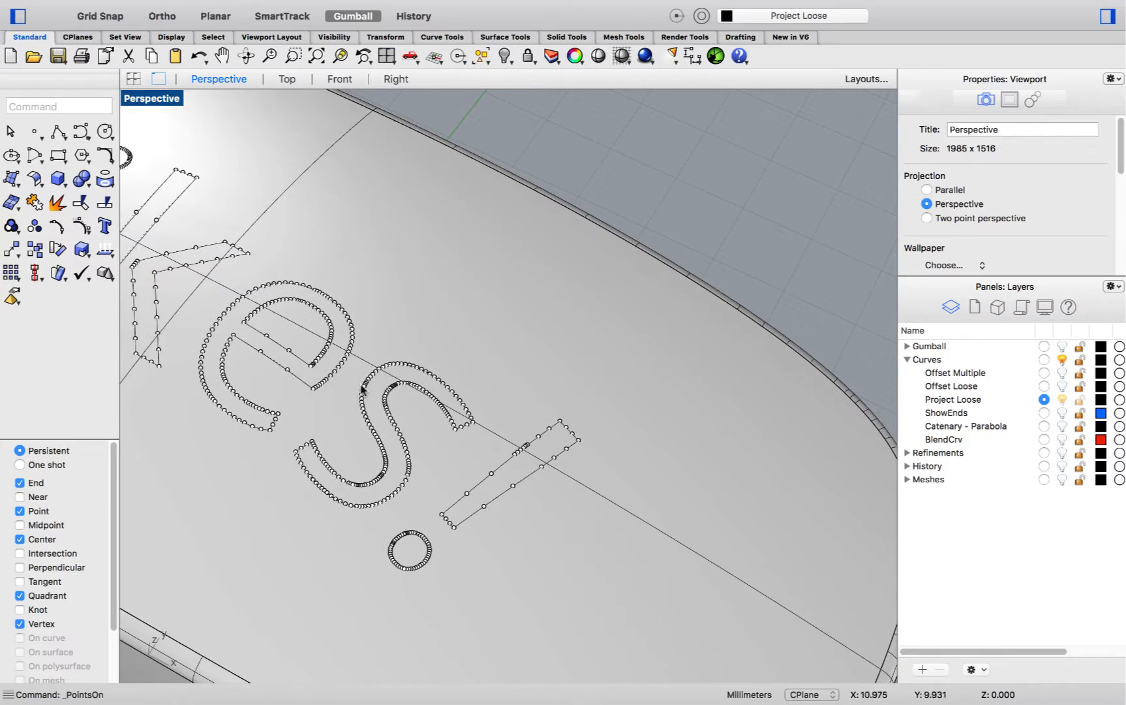
pyautogui.moveTo(445, 463)
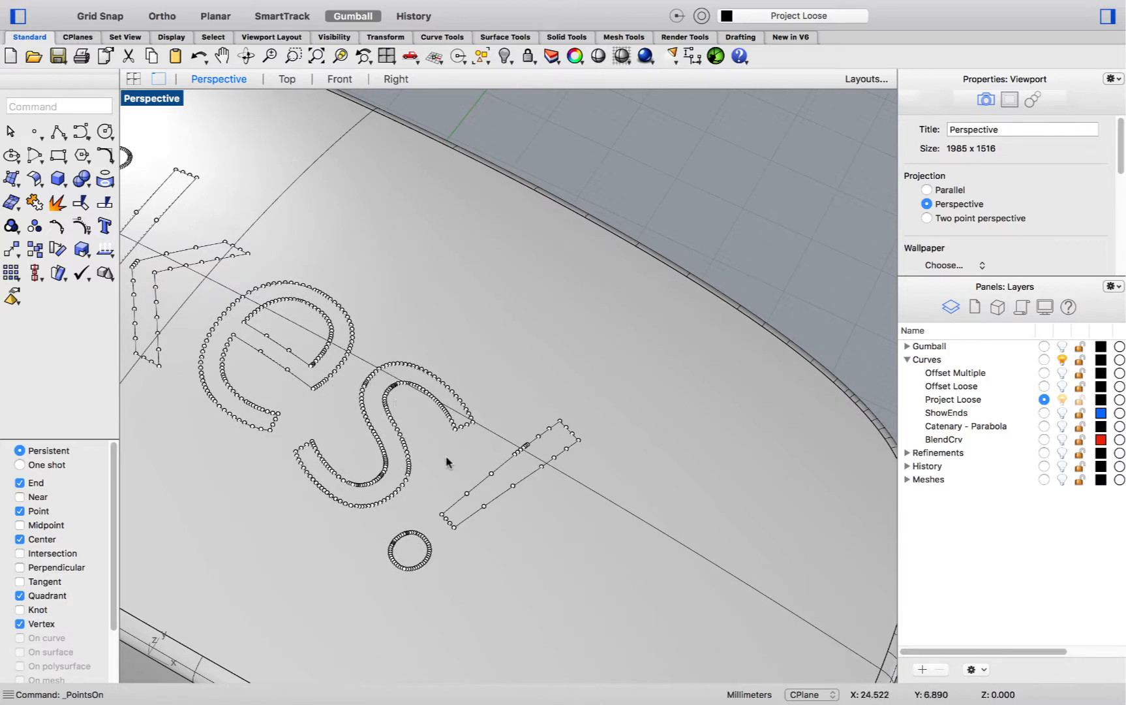
pyautogui.moveTo(530, 445)
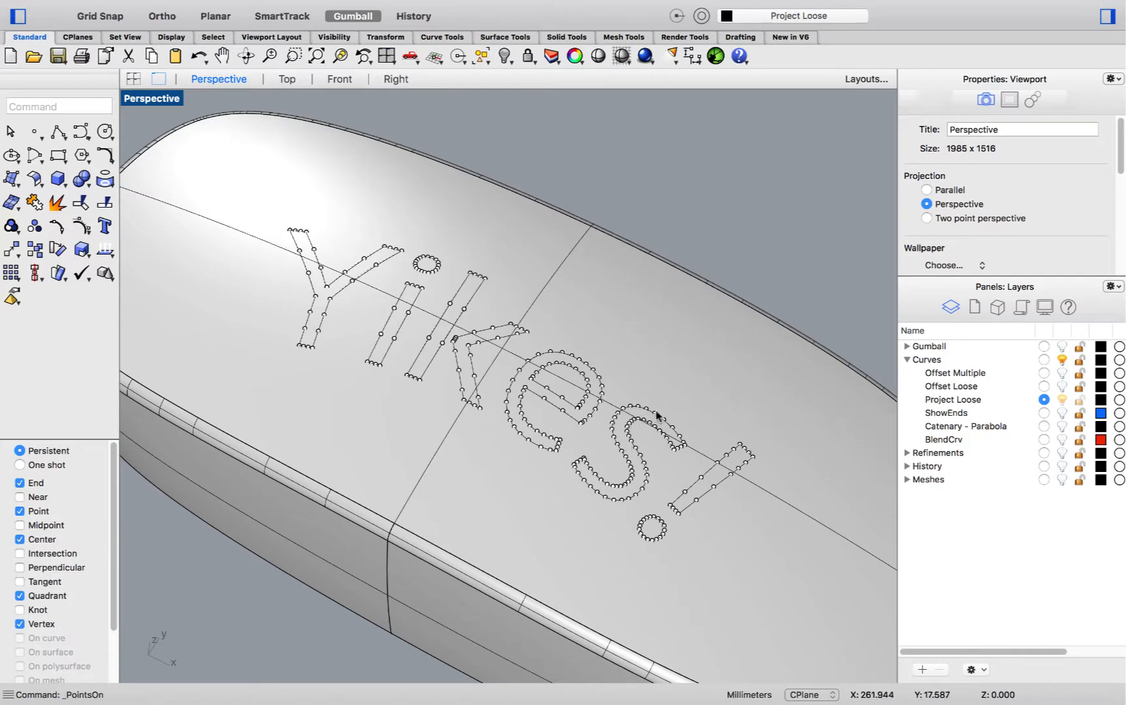
pyautogui.moveTo(612, 468)
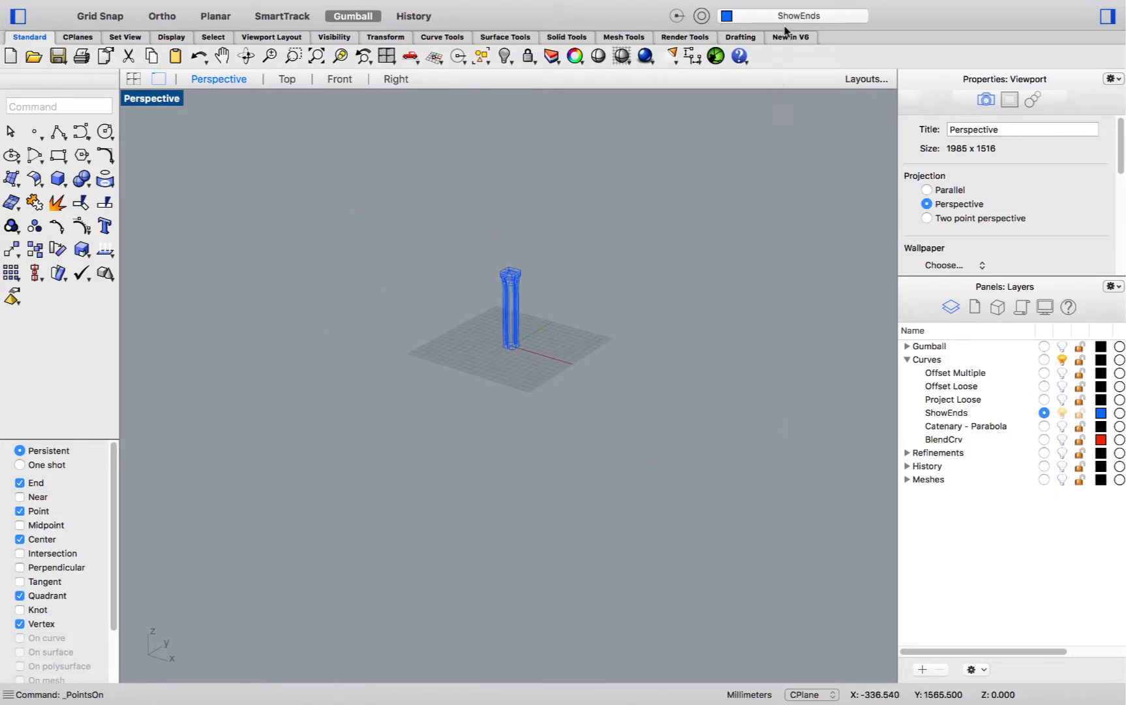
# Step: Run ShowEnds from the New in V6 toolbar on the blue column curves
pyautogui.click(790, 38)
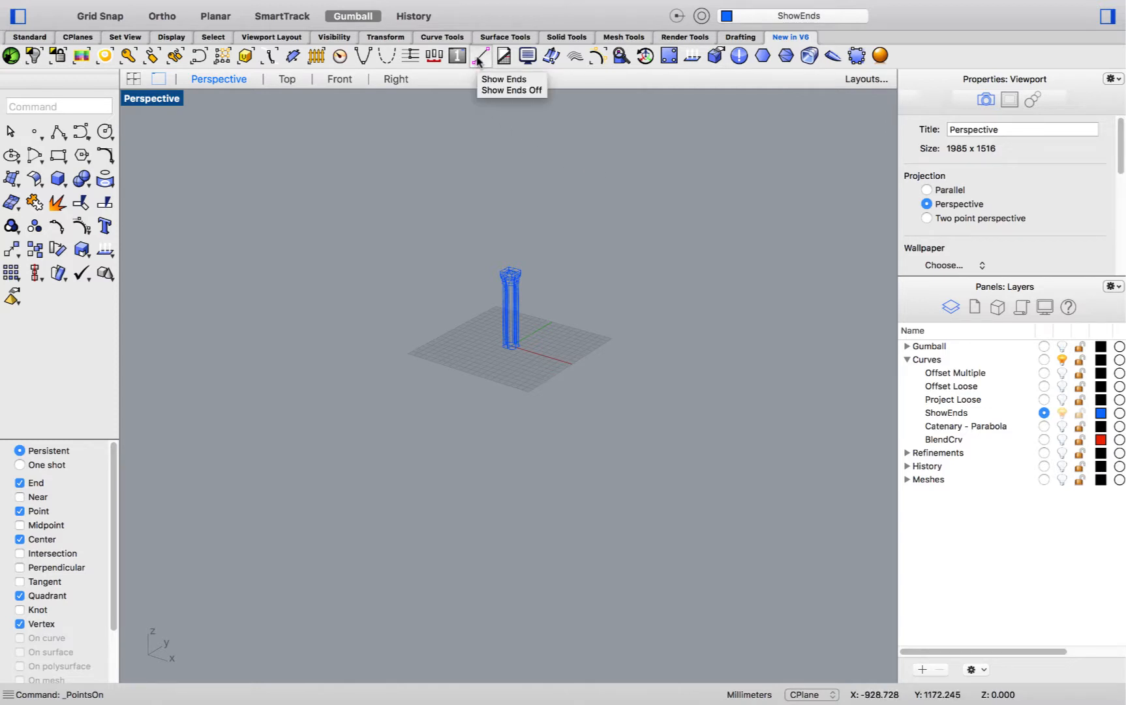
pyautogui.click(479, 55)
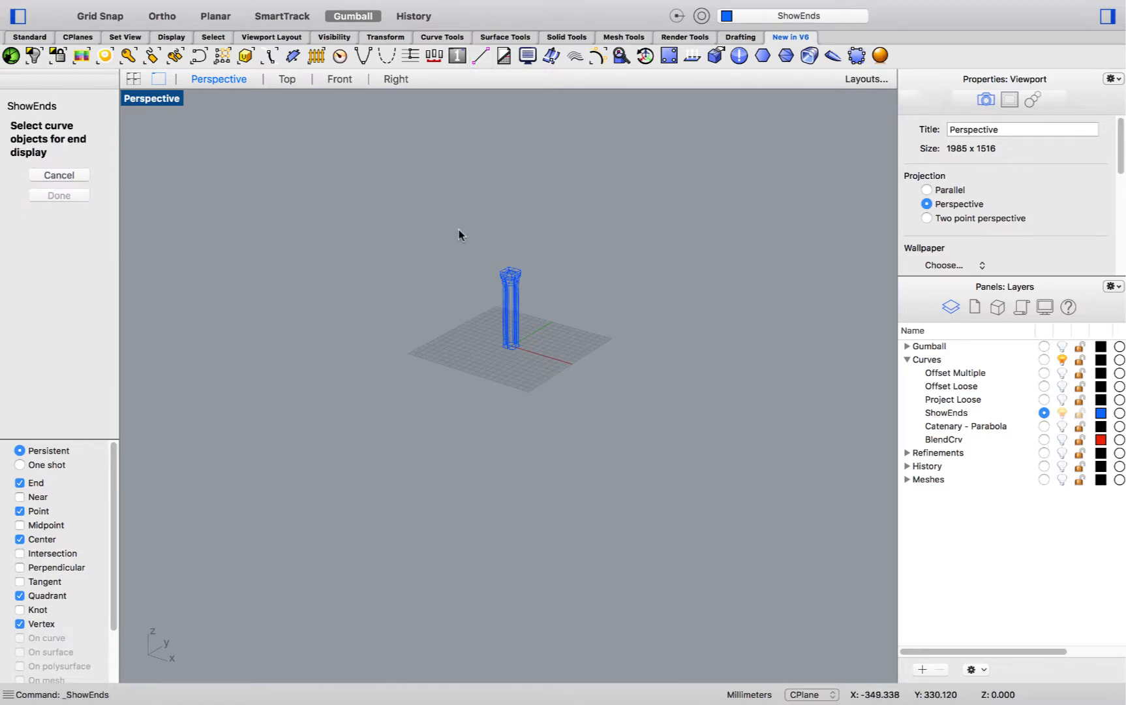
pyautogui.click(511, 309)
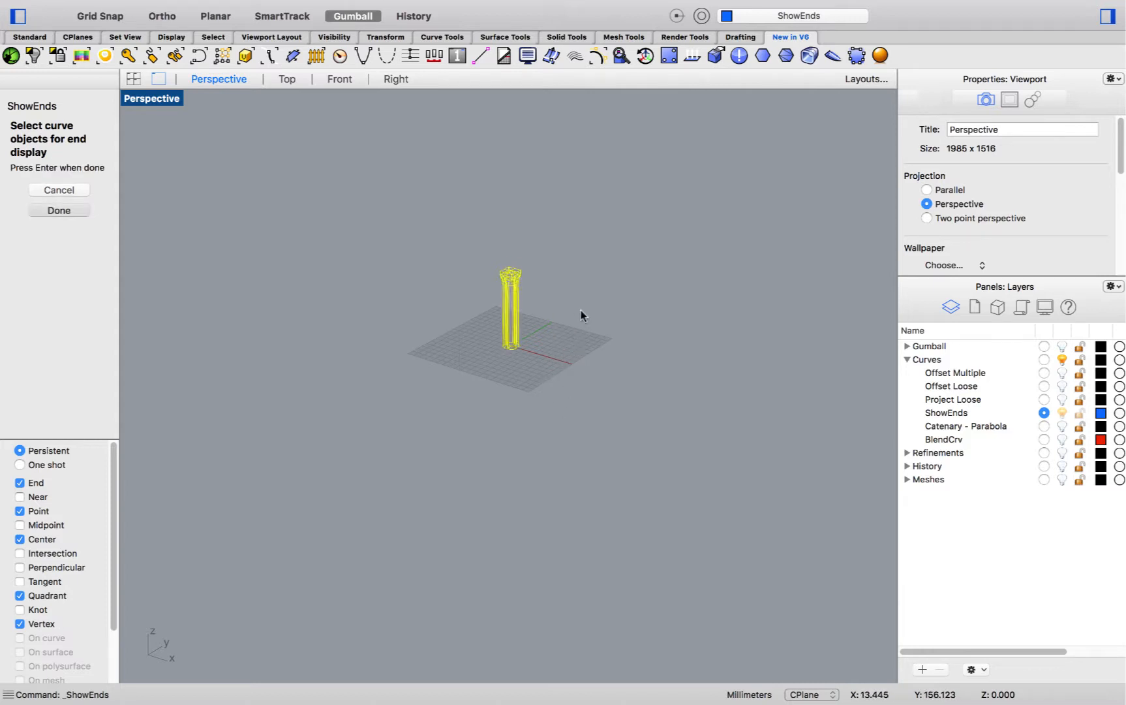
pyautogui.click(59, 210)
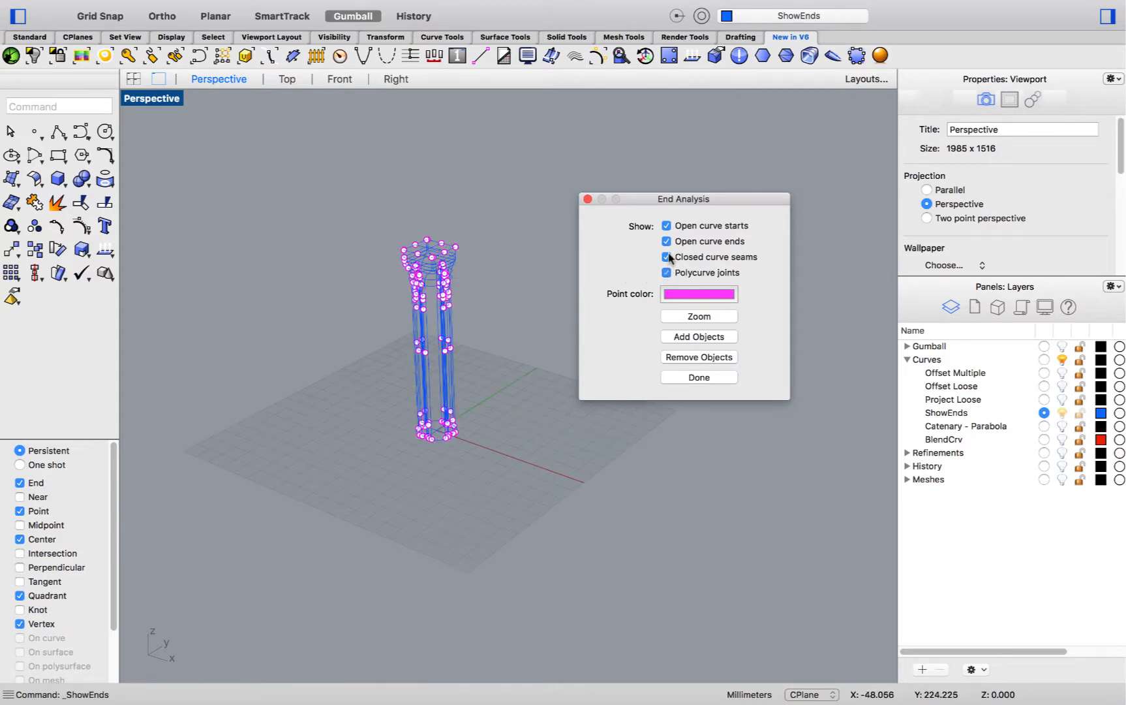
# Step: Toggle the seam and start markers in End Analysis, close it, and show the Catenary - Parabola layer
pyautogui.click(665, 226)
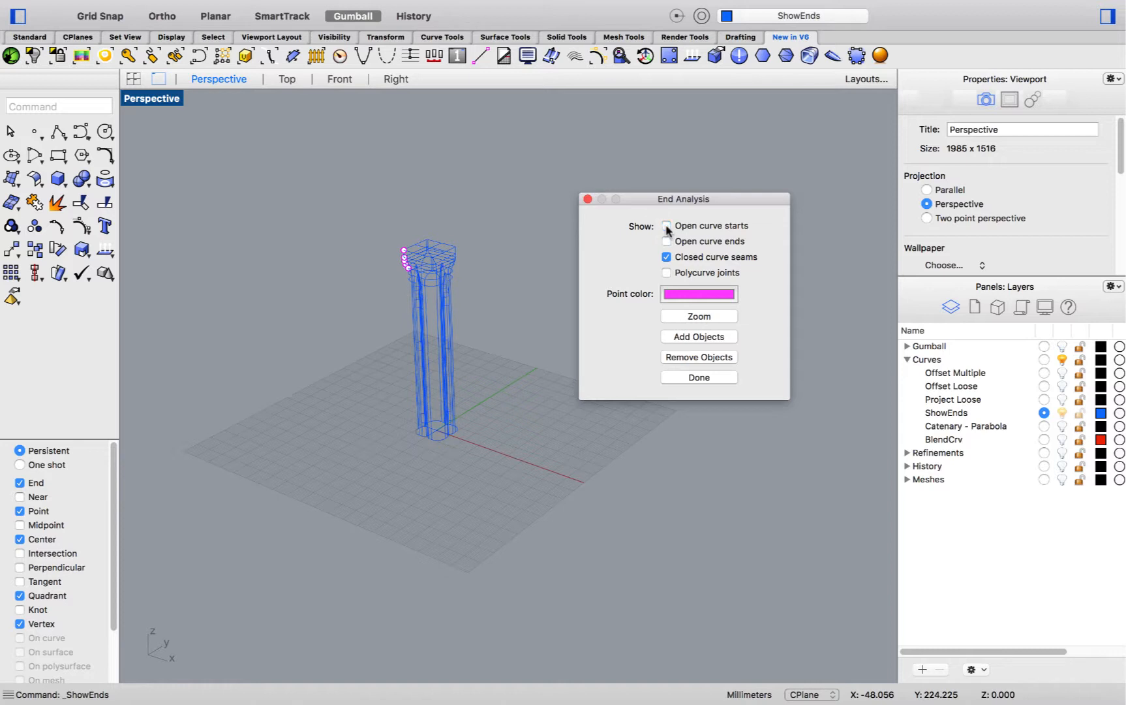
pyautogui.click(666, 241)
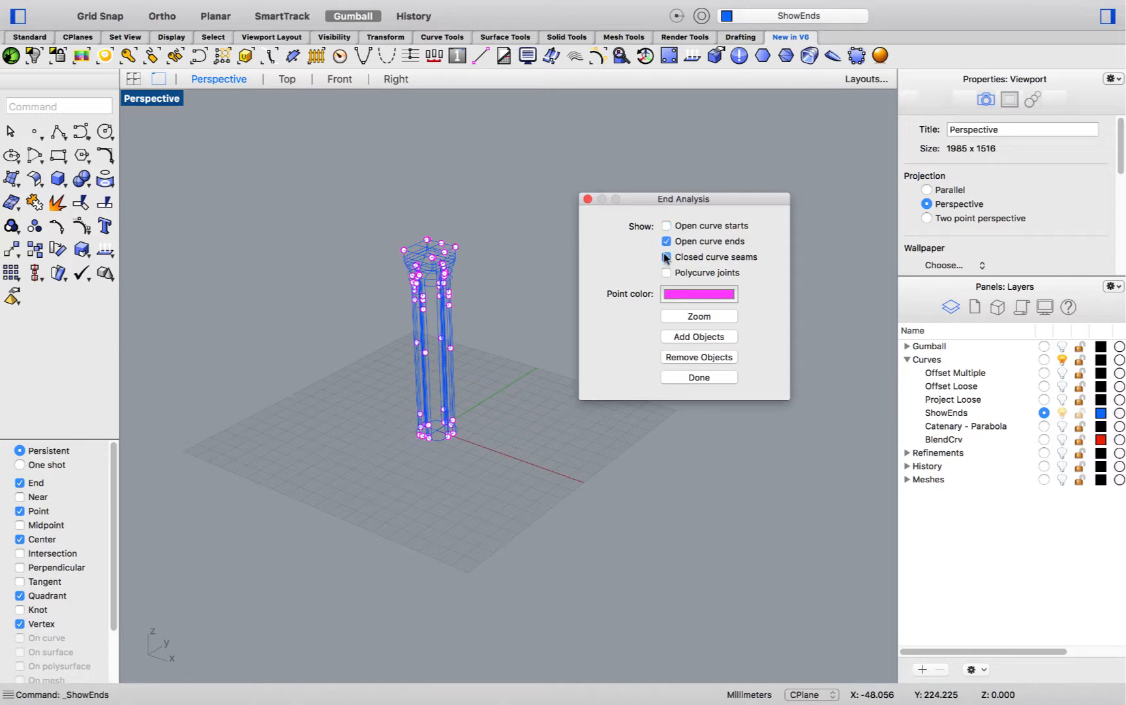
pyautogui.click(665, 257)
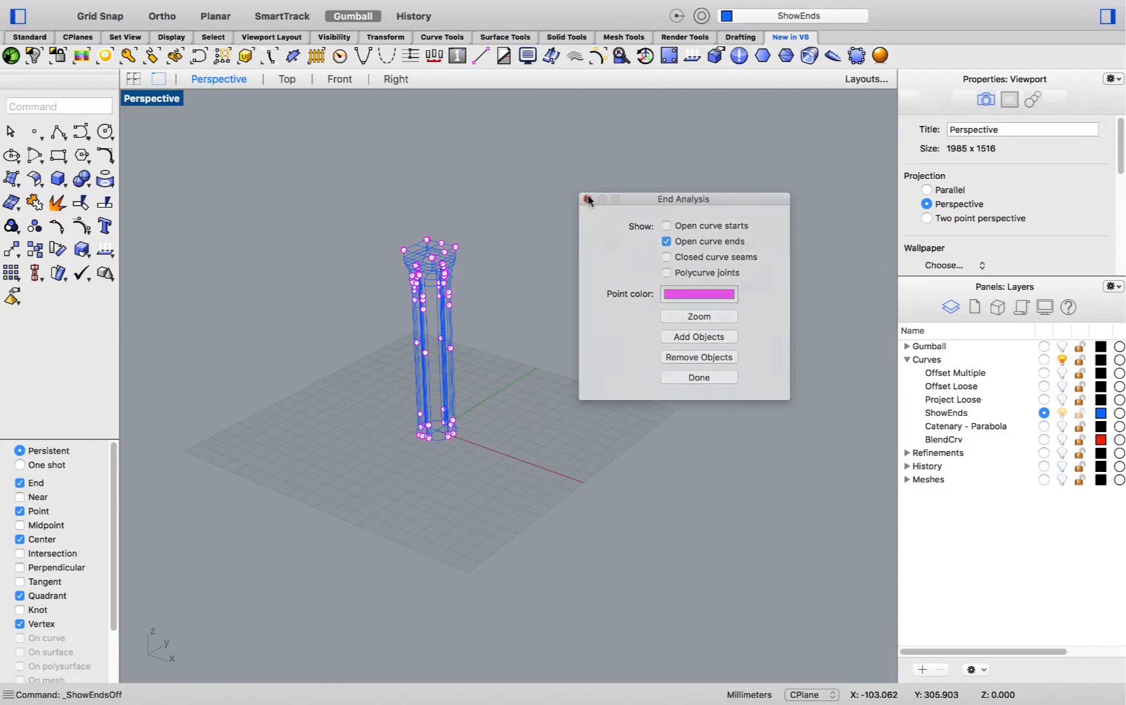
pyautogui.click(588, 198)
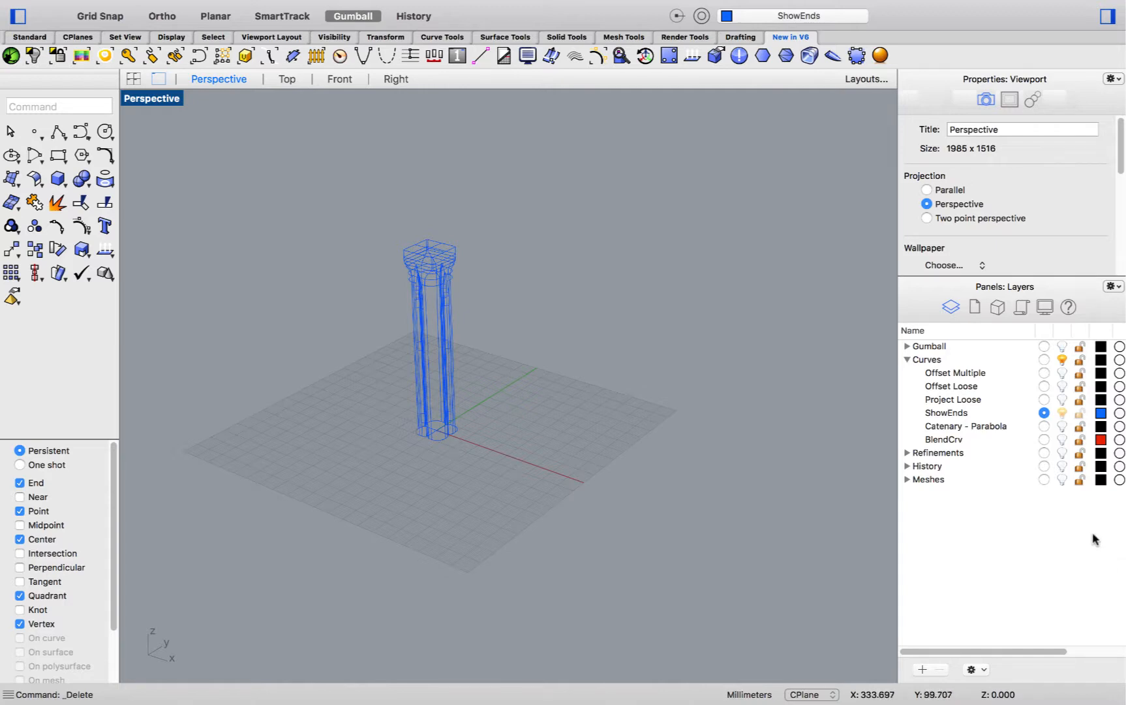
pyautogui.click(1044, 426)
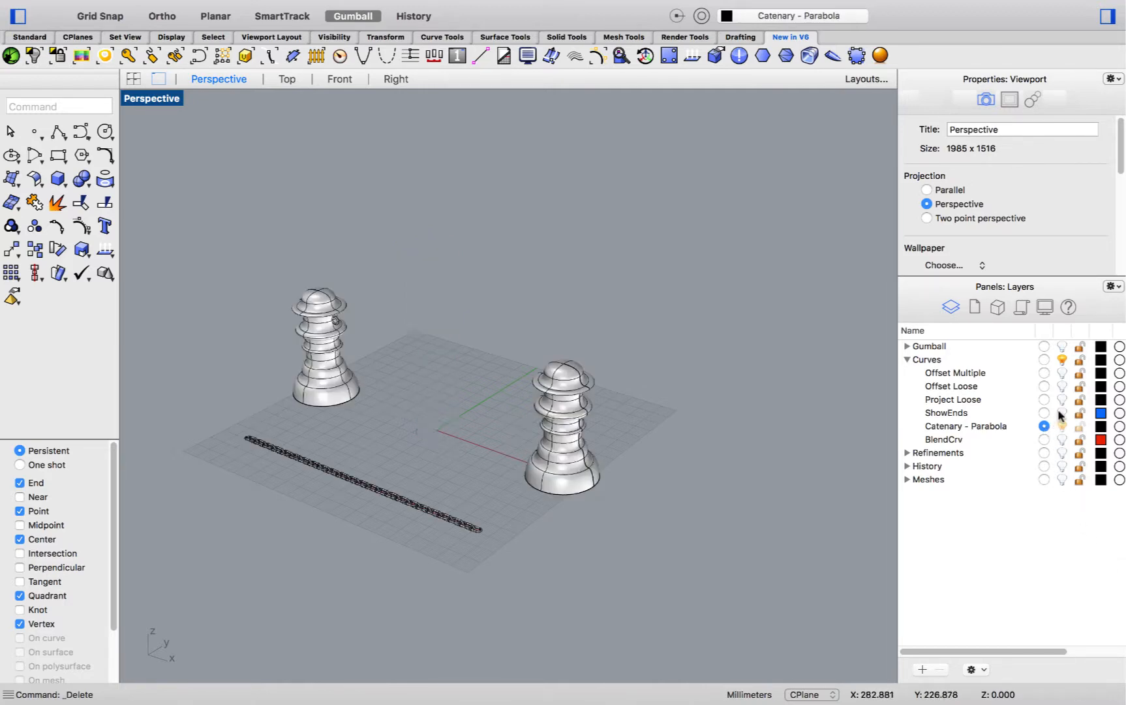
# Step: Draw a catenary from the left bollard ring to the right ring, sagging just above the chain
pyautogui.click(338, 80)
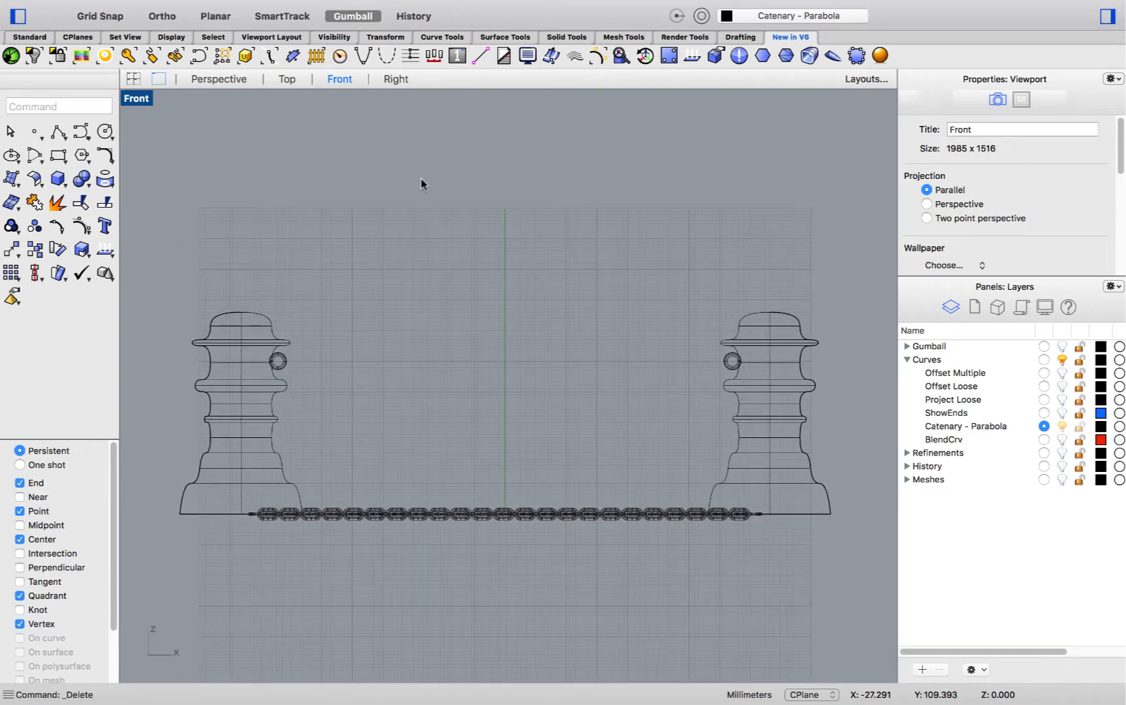
pyautogui.moveTo(571, 126)
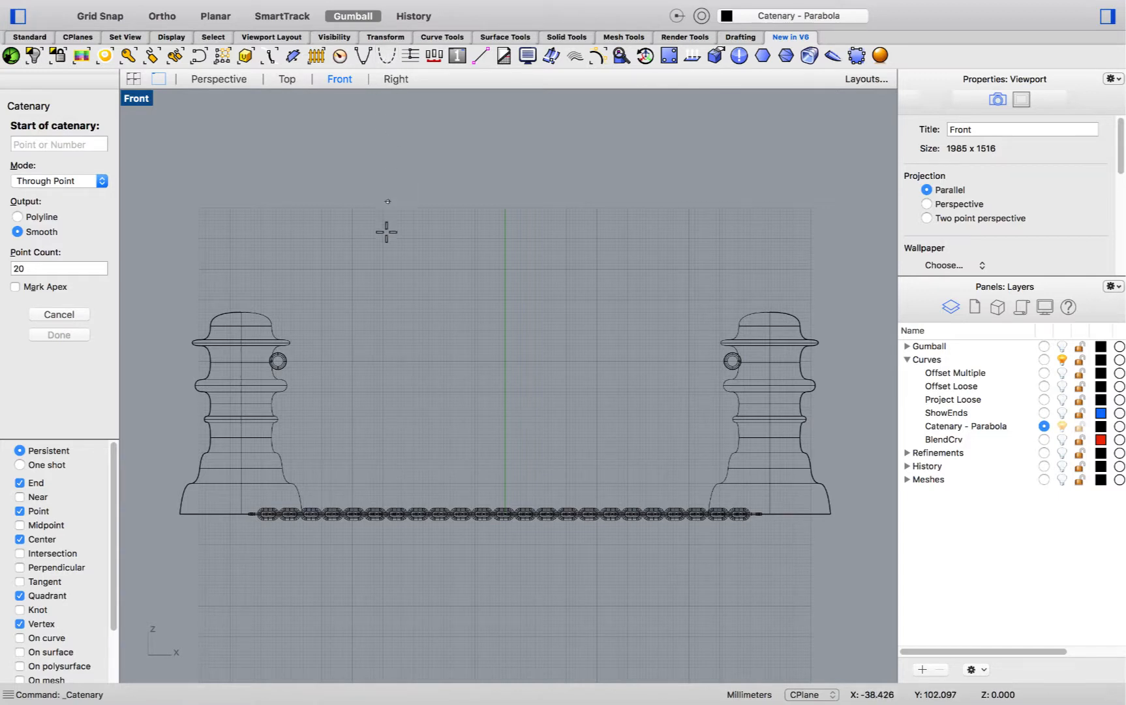
pyautogui.moveTo(384, 237)
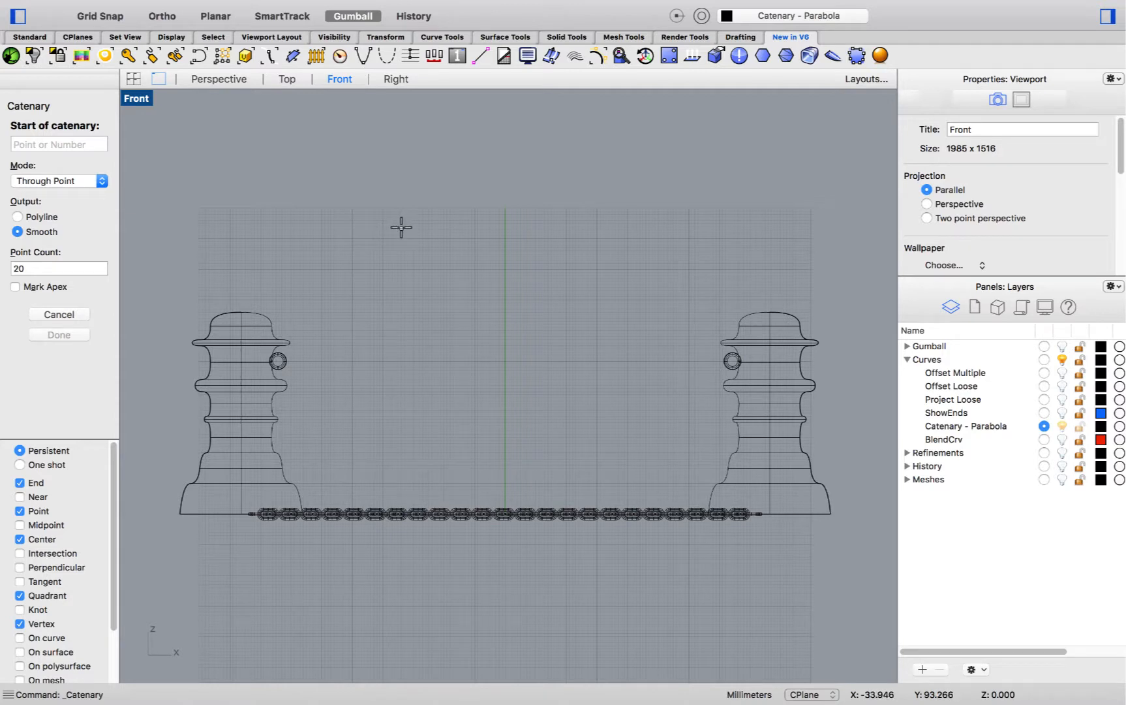
pyautogui.moveTo(278, 359)
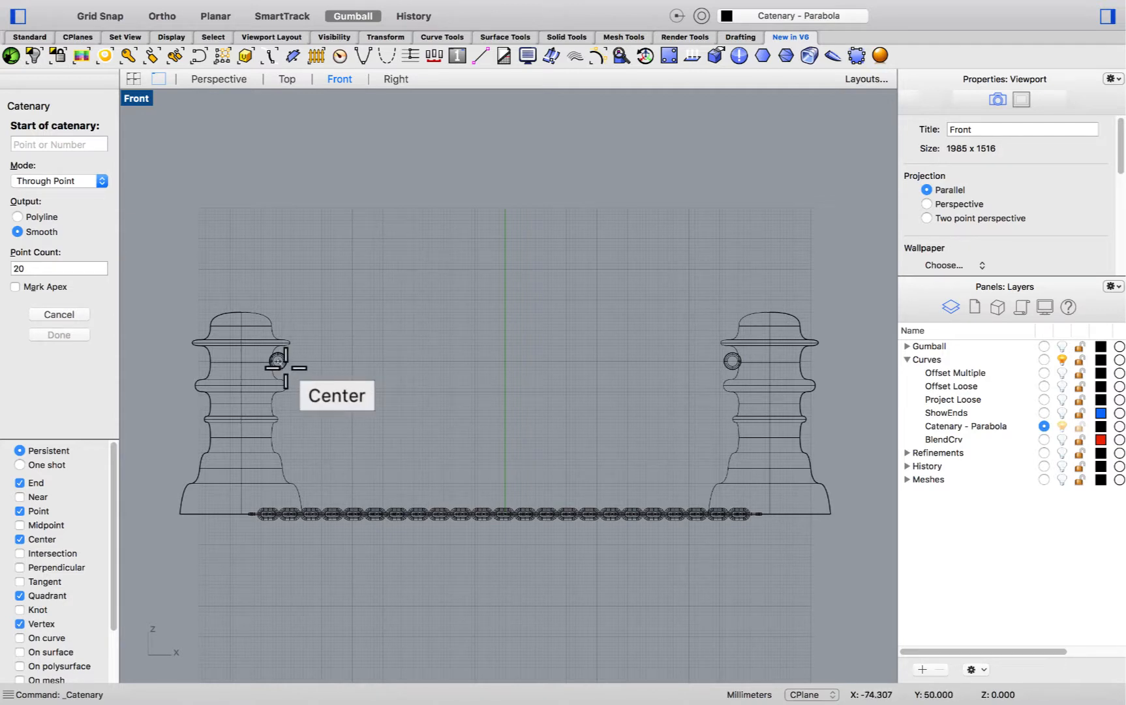
pyautogui.click(279, 360)
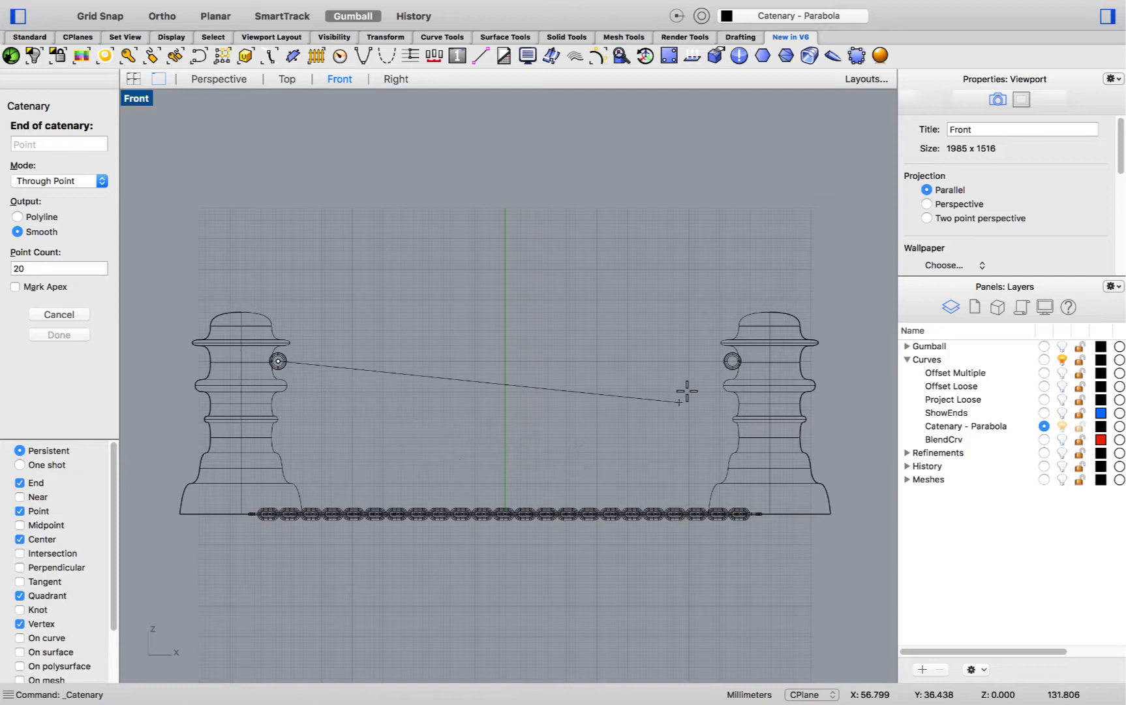
pyautogui.moveTo(731, 359)
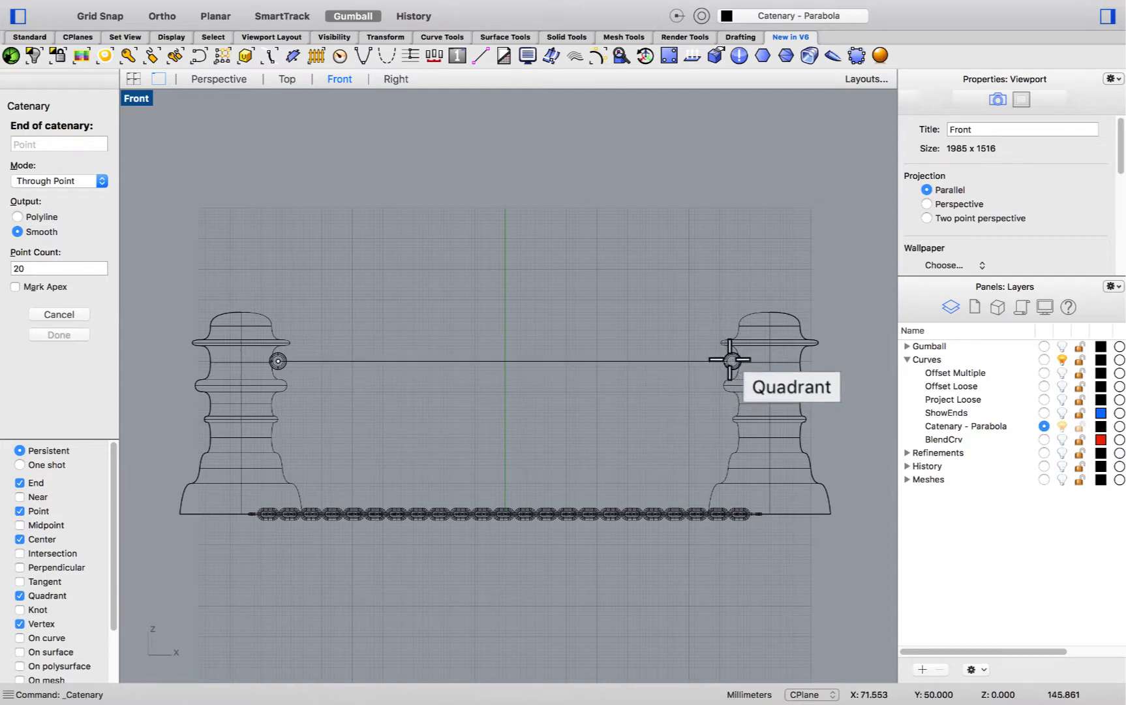
pyautogui.click(731, 361)
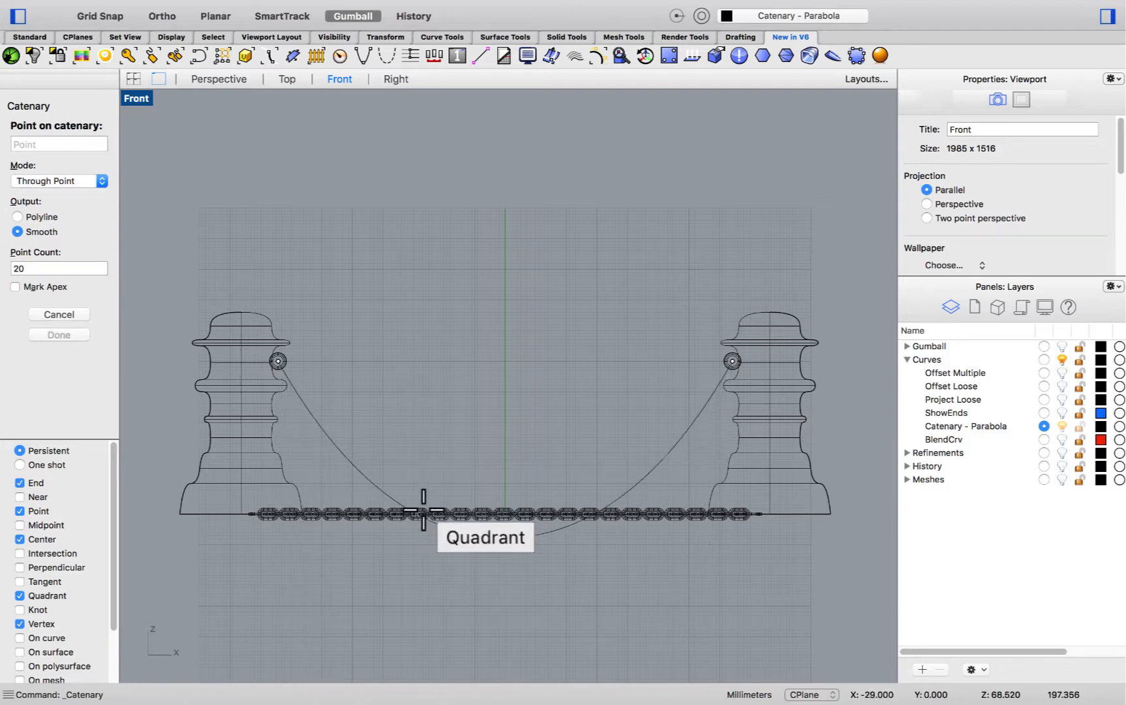
pyautogui.moveTo(508, 466)
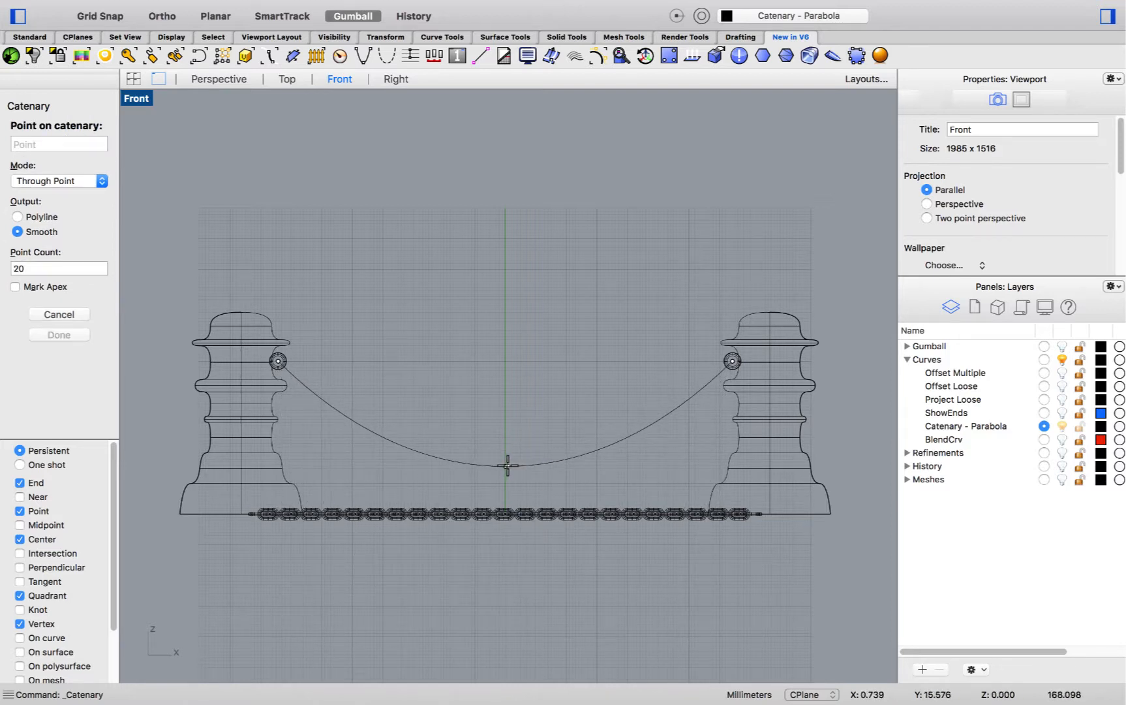
pyautogui.click(59, 335)
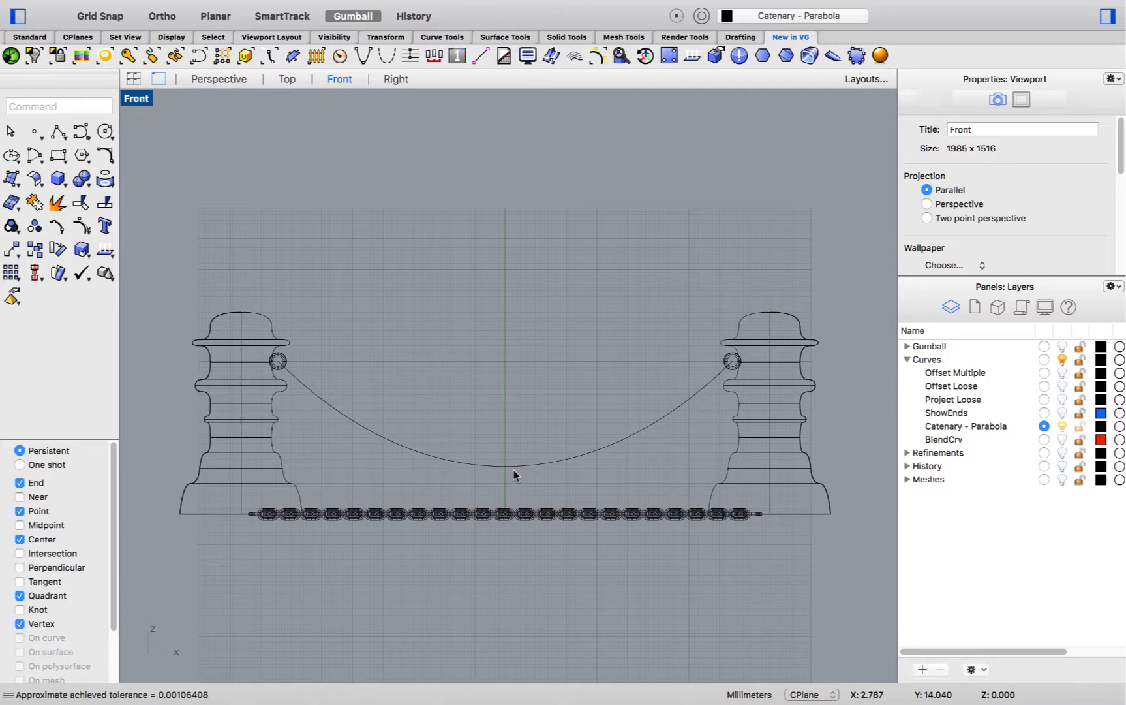
pyautogui.click(516, 471)
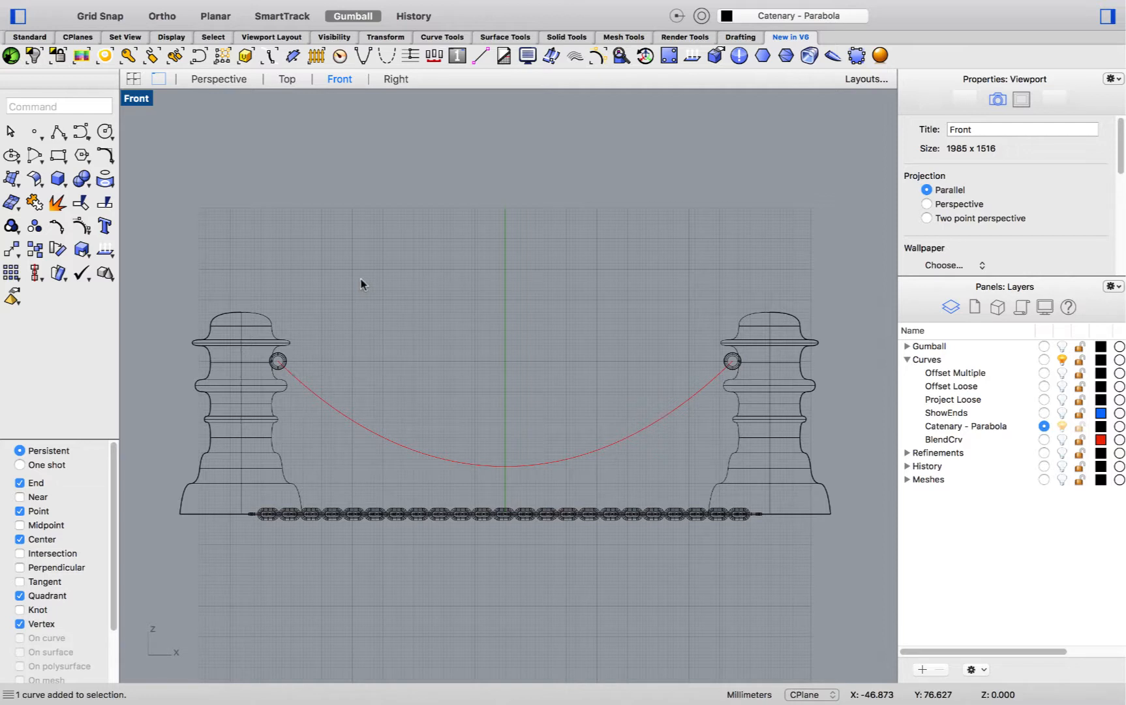
pyautogui.moveTo(378, 106)
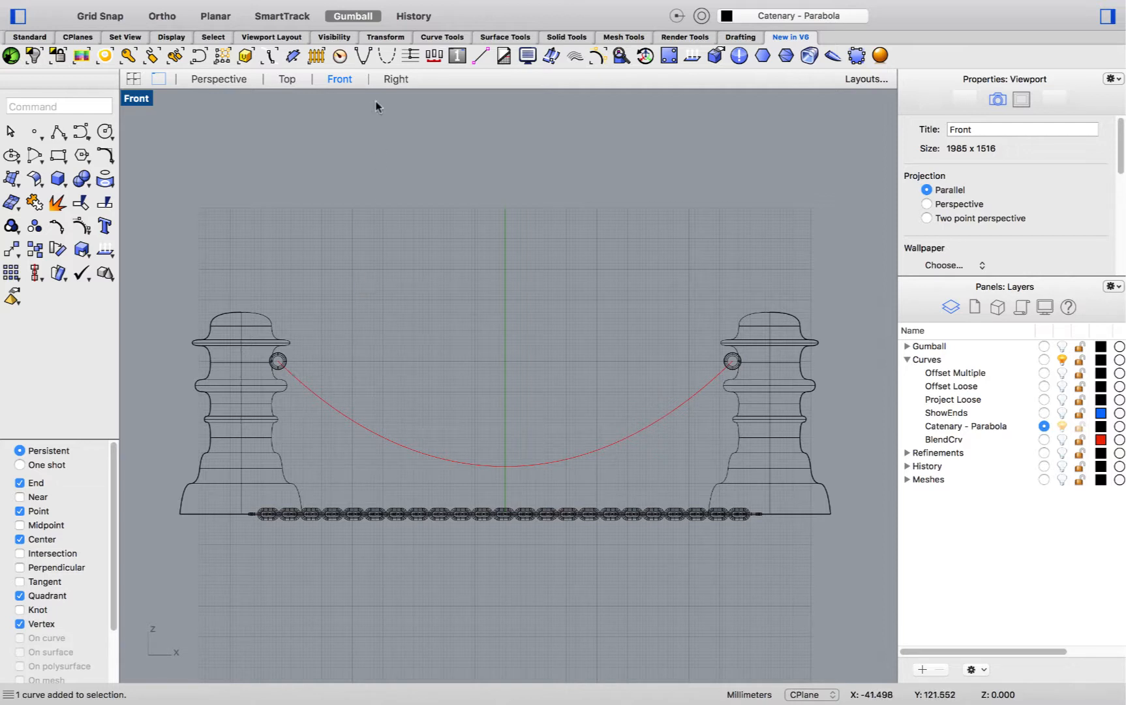
pyautogui.moveTo(362, 55)
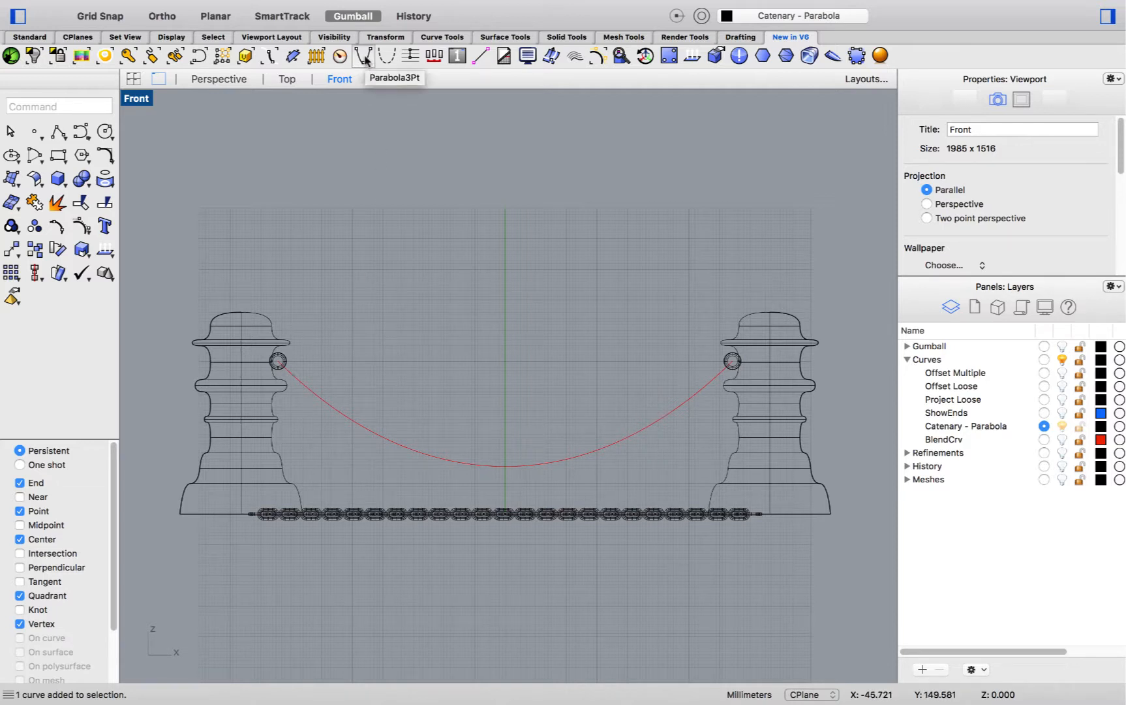
# Step: Draw a three-point parabola between the two insulator curve ends for comparison
pyautogui.click(362, 56)
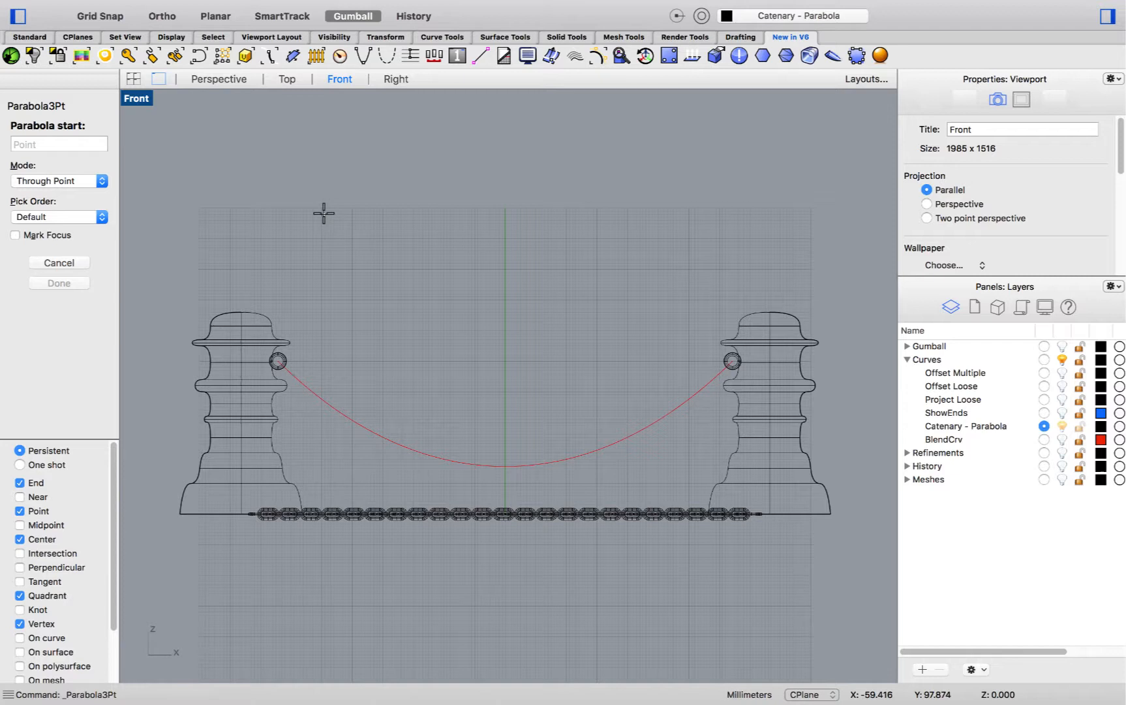
pyautogui.moveTo(323, 290)
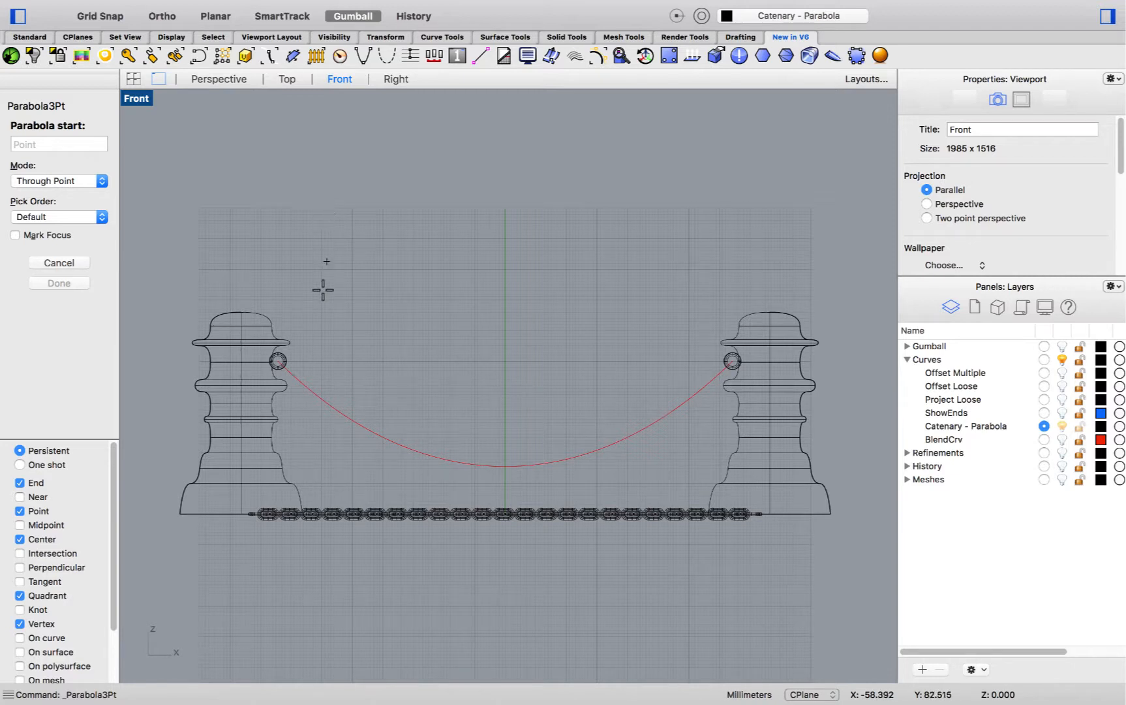
pyautogui.moveTo(276, 360)
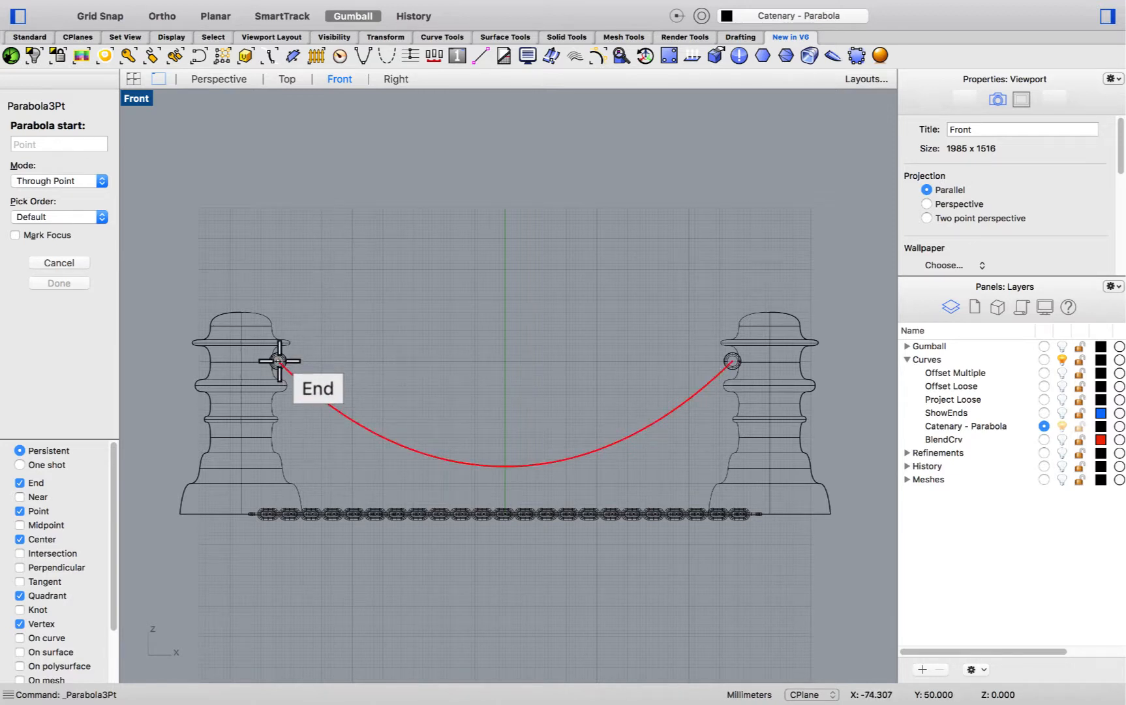
pyautogui.click(276, 360)
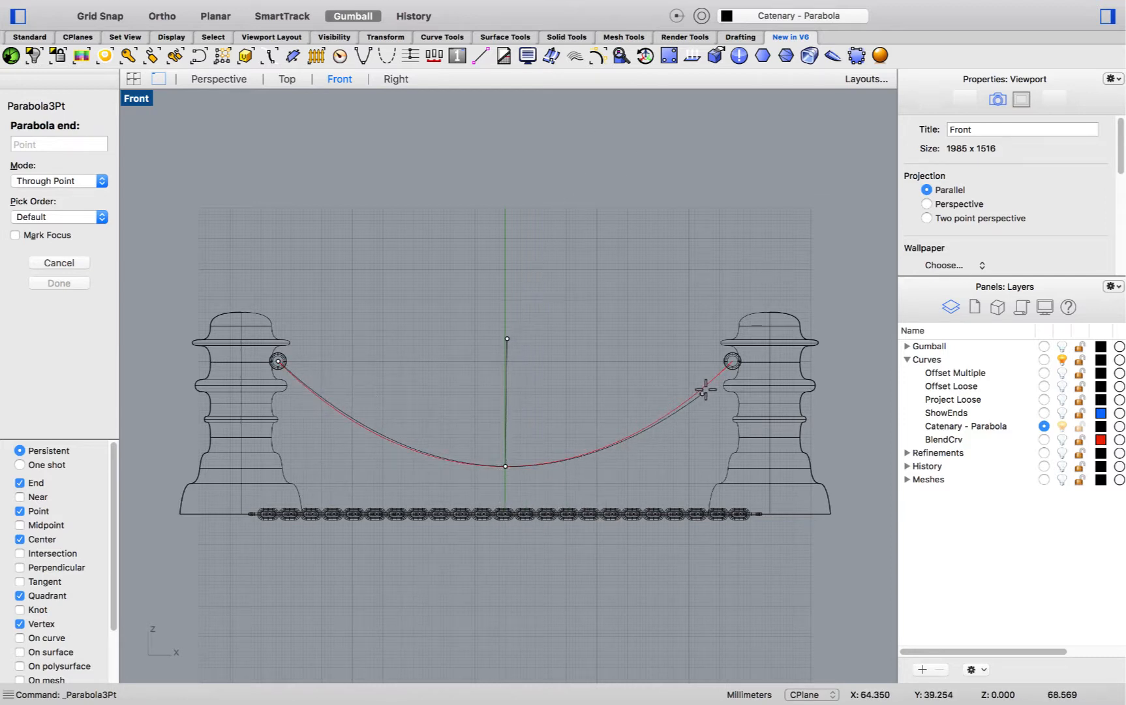
pyautogui.click(729, 363)
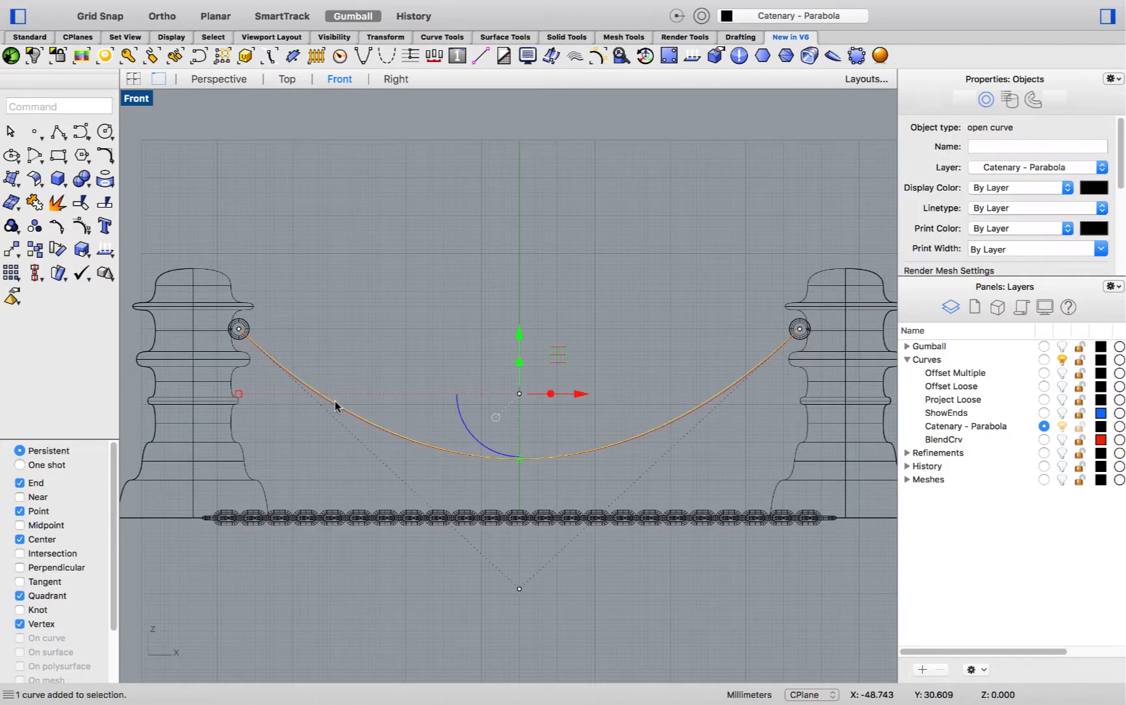
pyautogui.moveTo(268, 429)
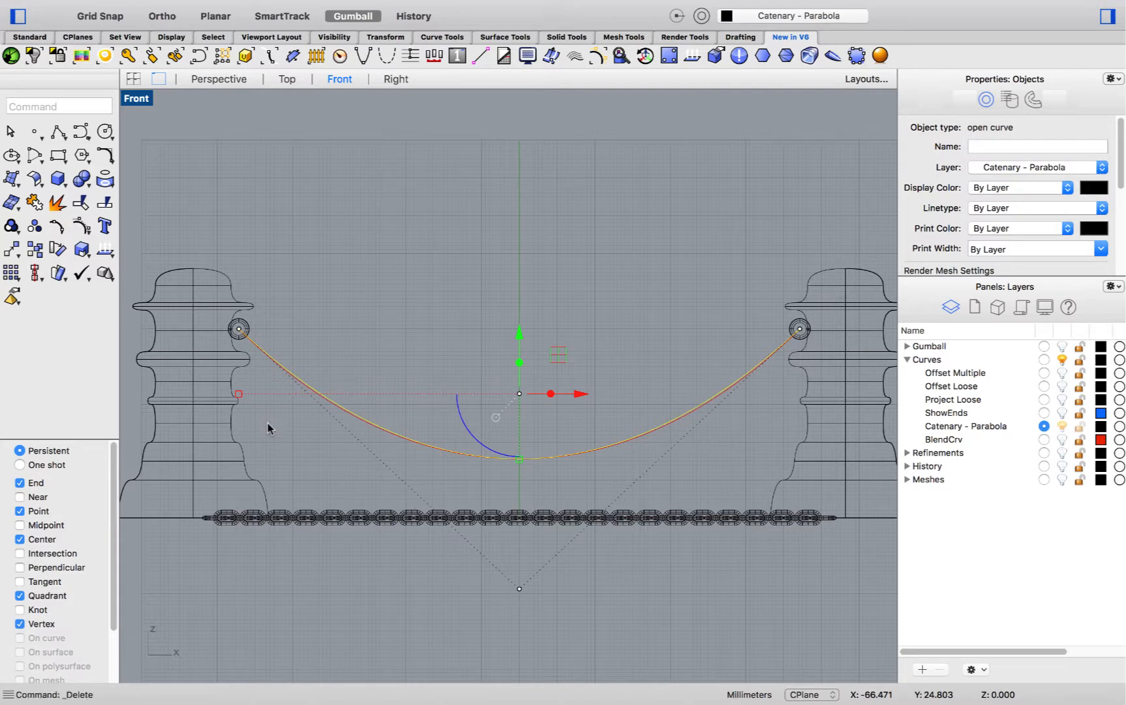
# Step: Select the remaining hanging curve and move to the Perspective view to flow the chain
pyautogui.click(373, 431)
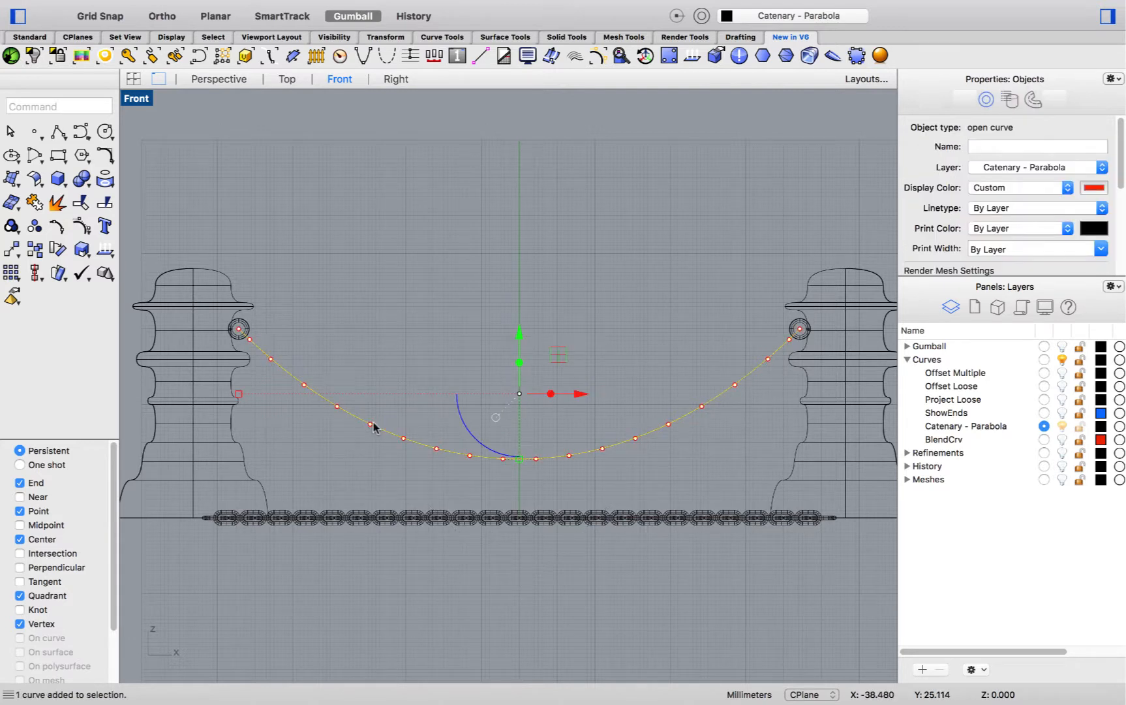
pyautogui.moveTo(368, 426)
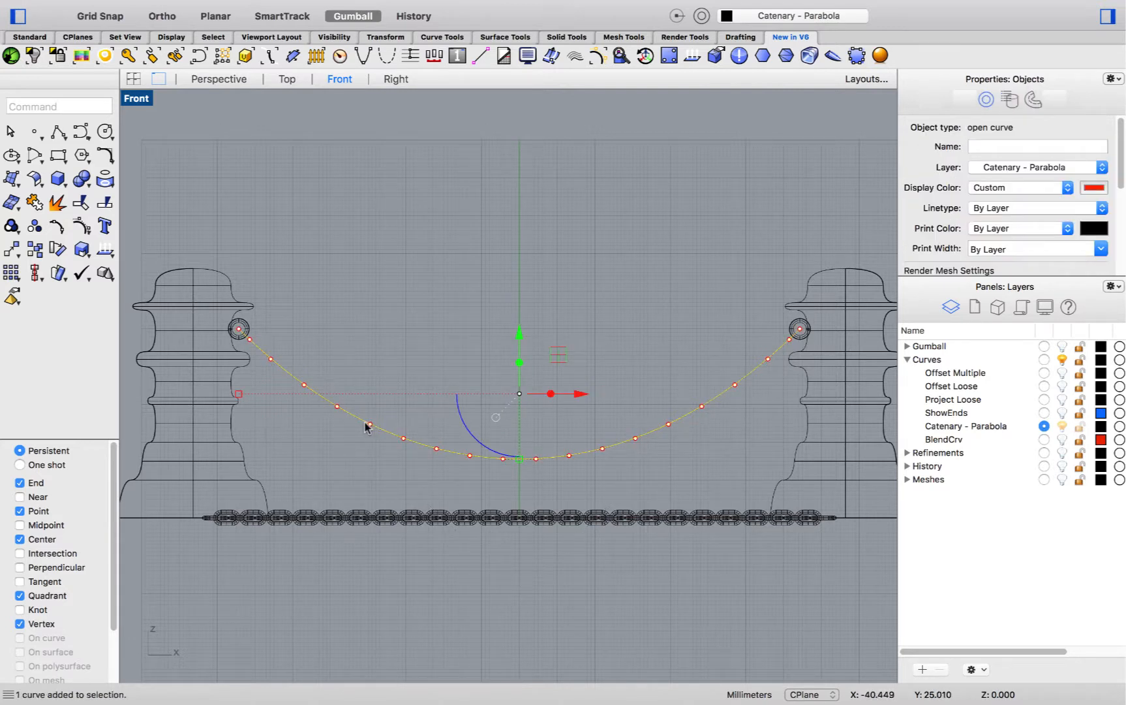
pyautogui.moveTo(310, 430)
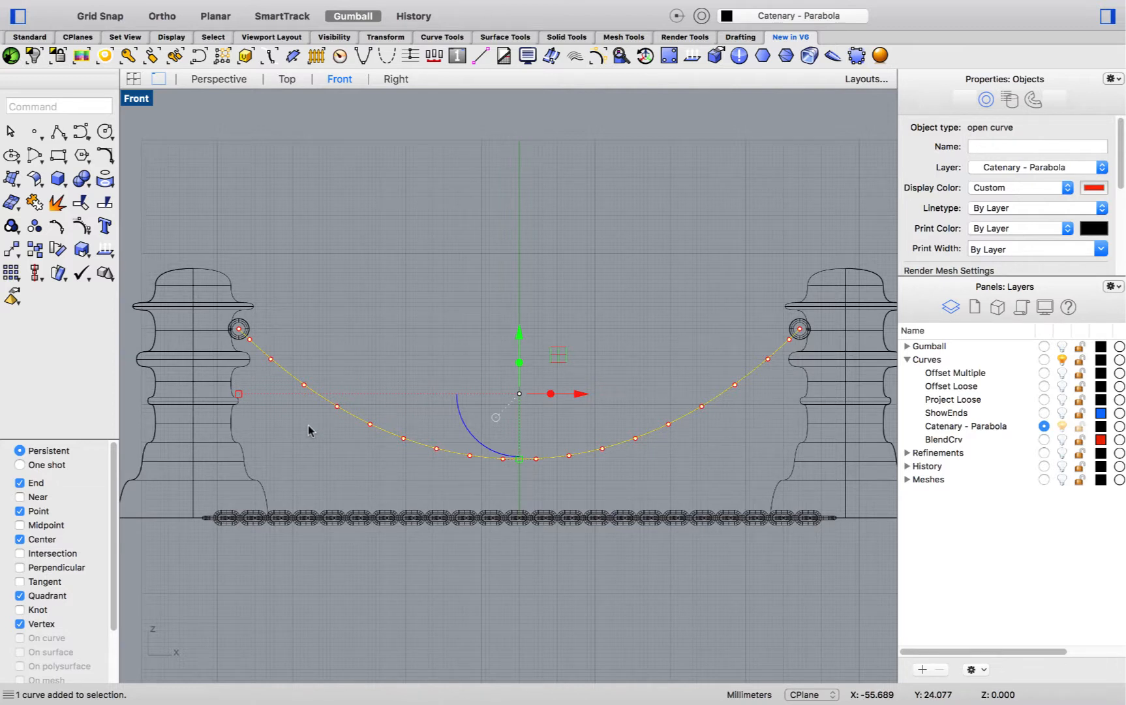
pyautogui.click(219, 79)
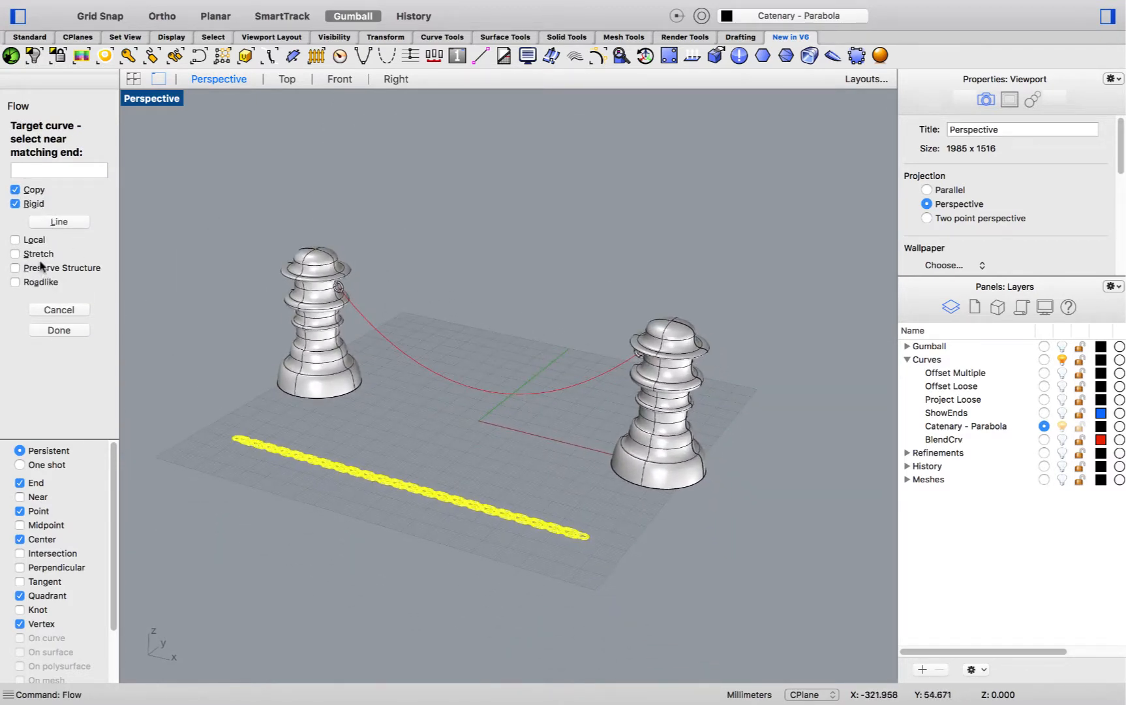
# Step: Let the chain stretch along the curve, then blend the two red rail ends with Tangency accepted
pyautogui.click(59, 330)
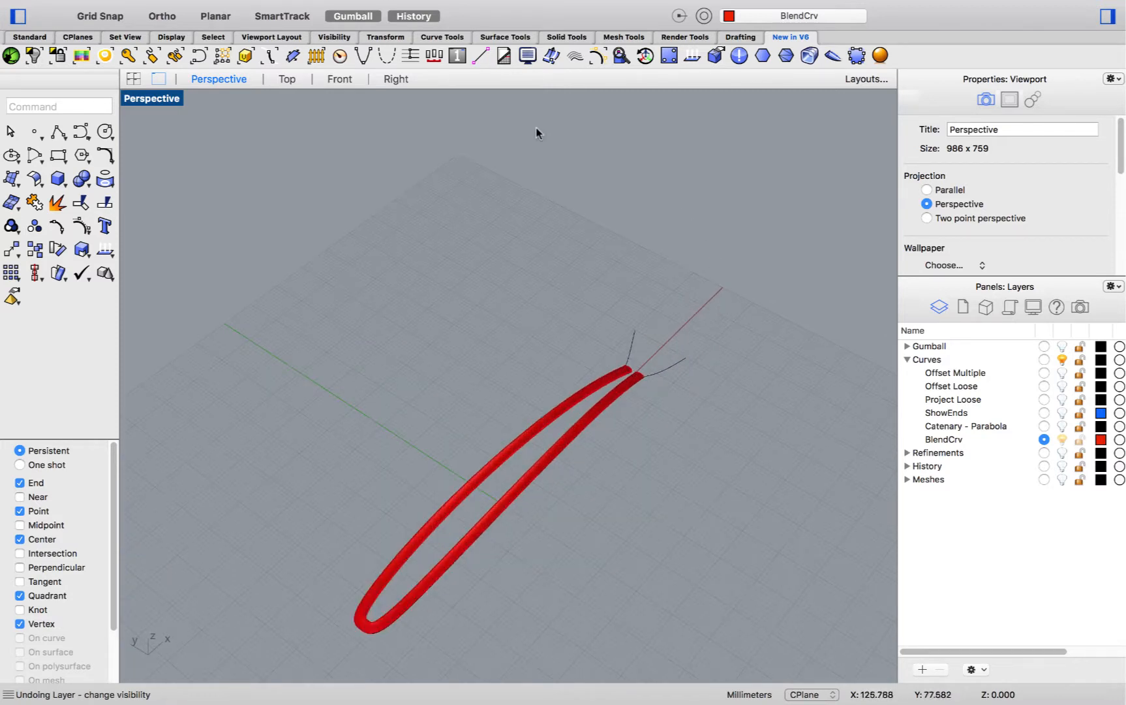
pyautogui.click(441, 37)
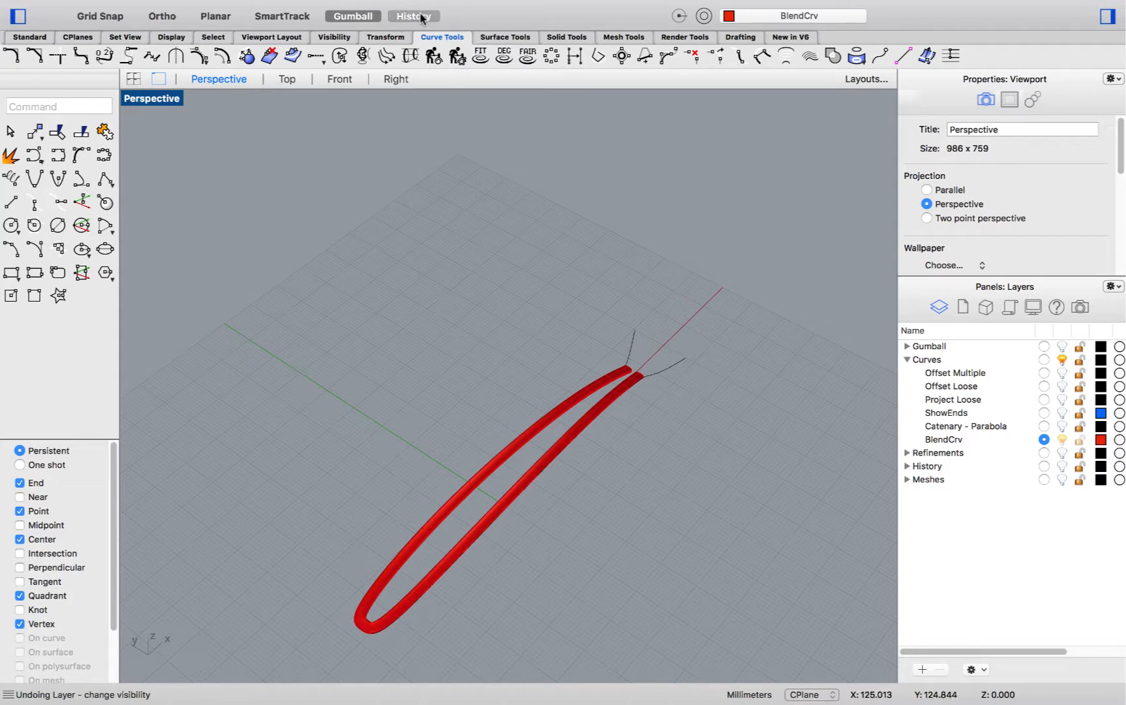
pyautogui.moveTo(105, 56)
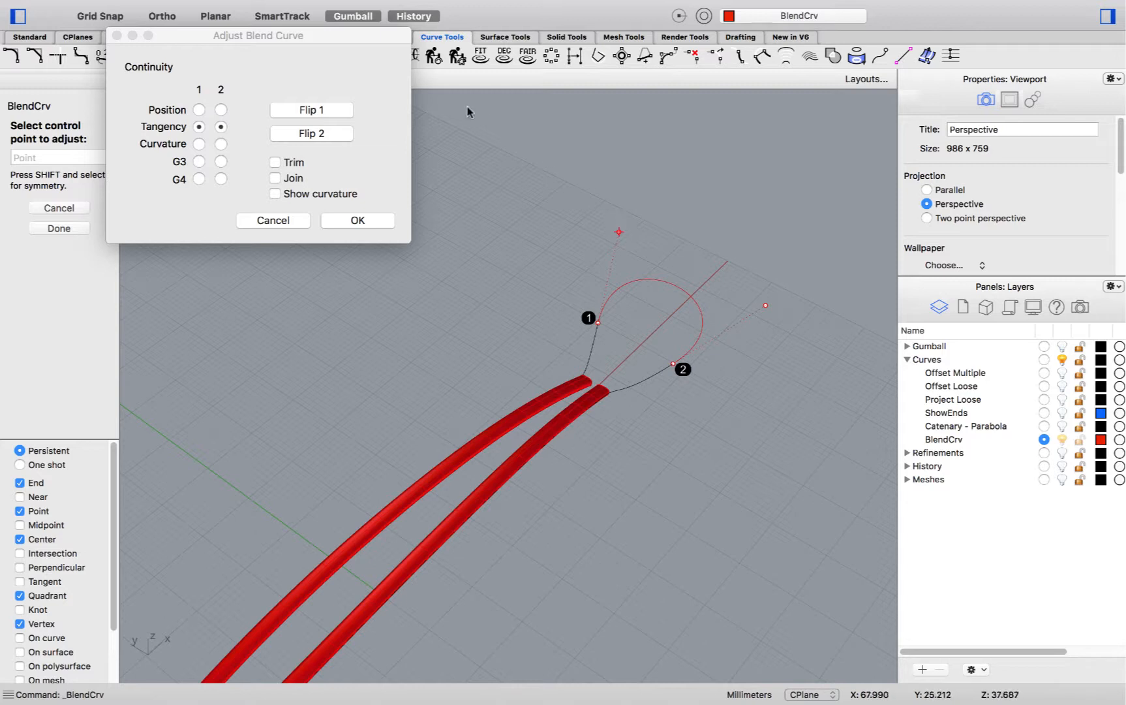
pyautogui.moveTo(225, 217)
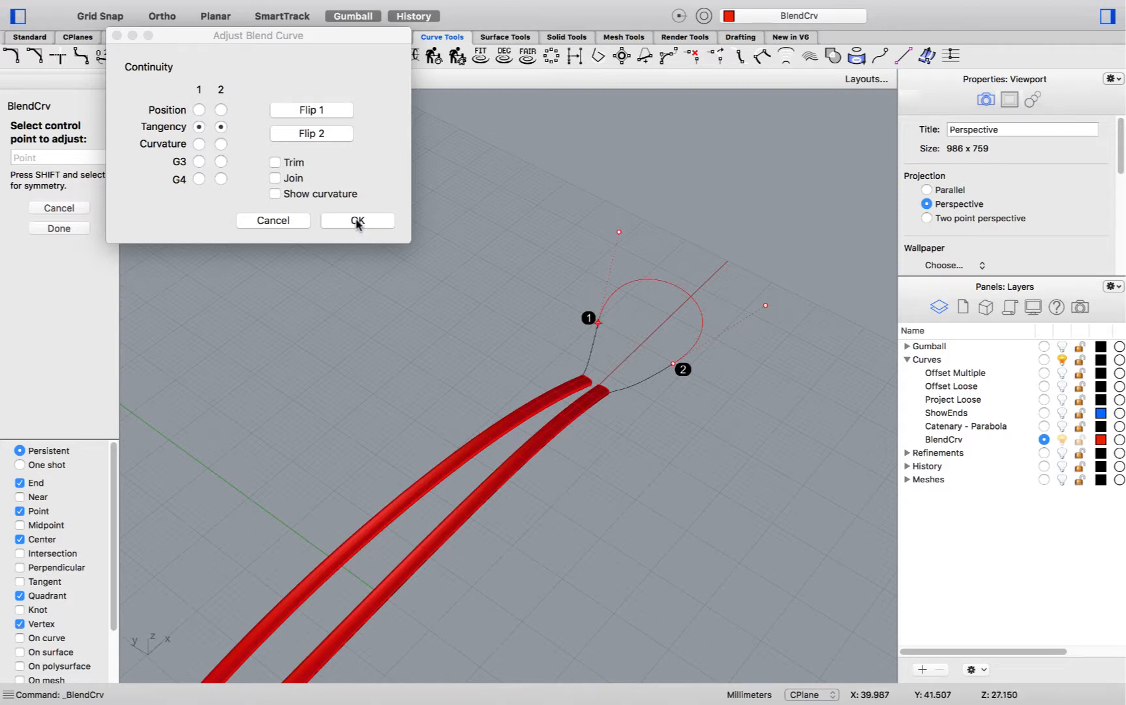
pyautogui.click(358, 221)
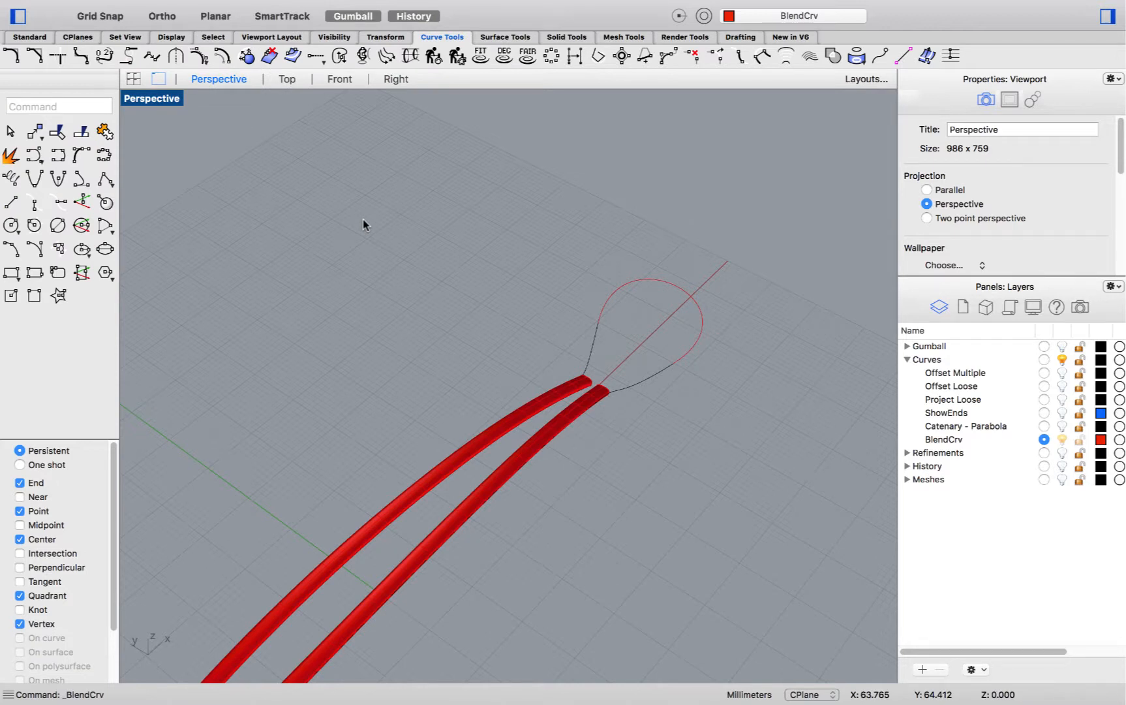
pyautogui.moveTo(352, 184)
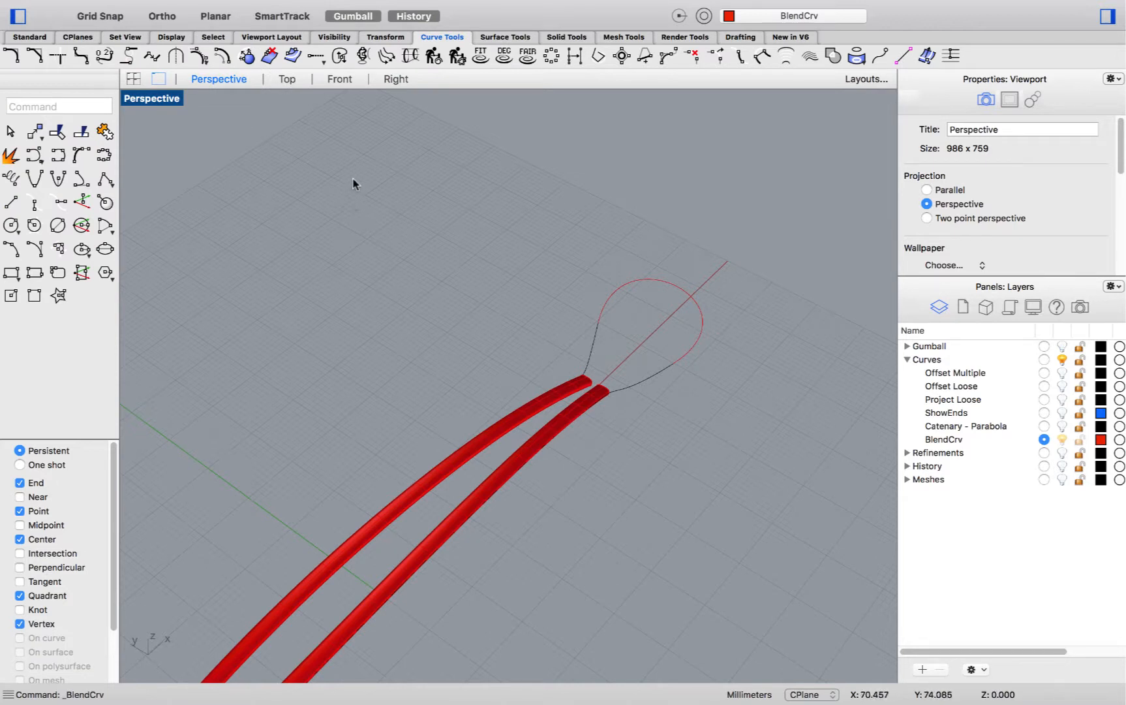
# Step: Edit the existing blend curve so ends 1 and 2 use Curvature continuity and apply it
pyautogui.rightClick(352, 182)
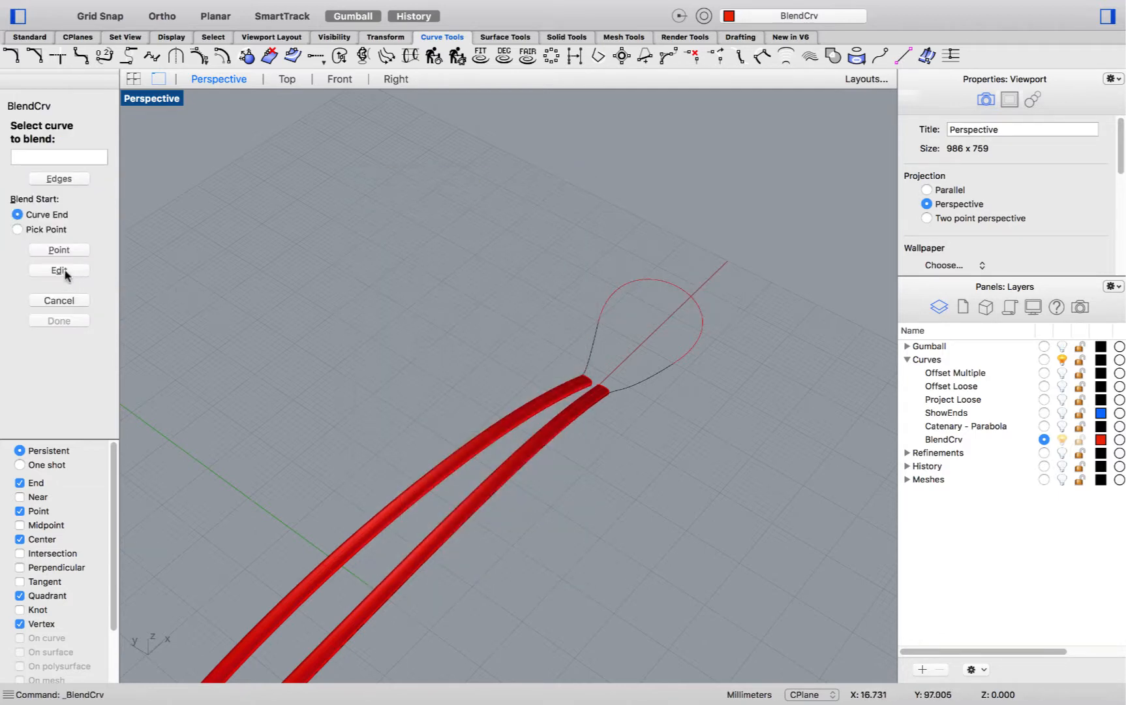
pyautogui.click(59, 270)
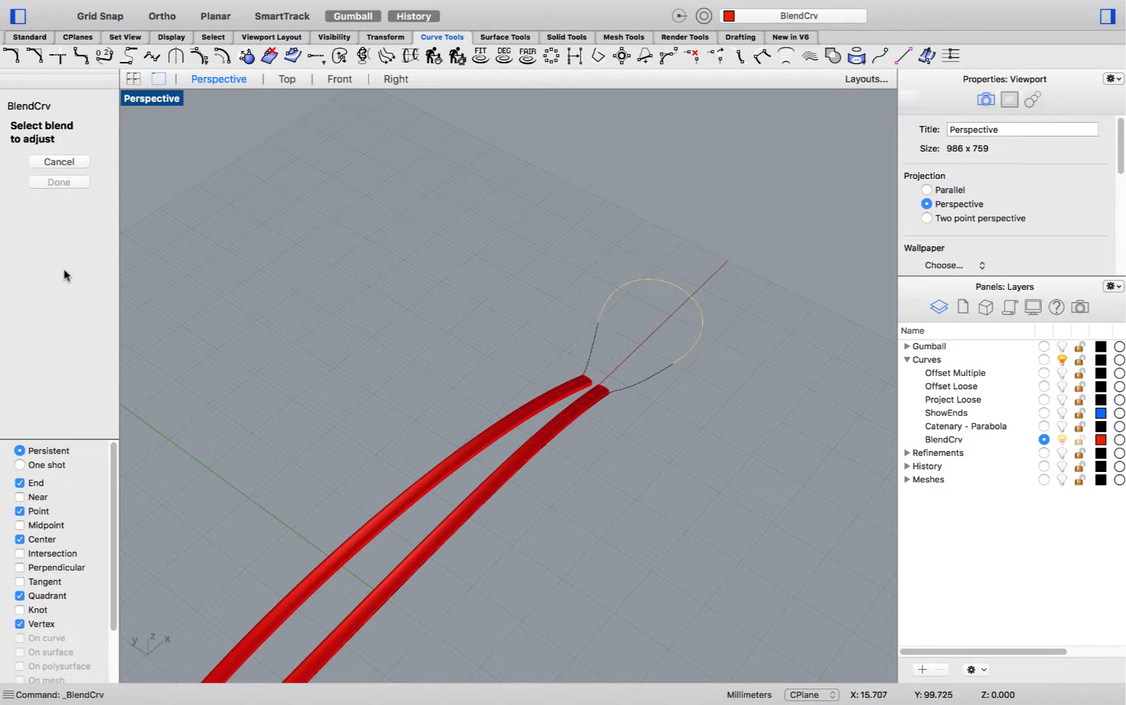
pyautogui.moveTo(582, 254)
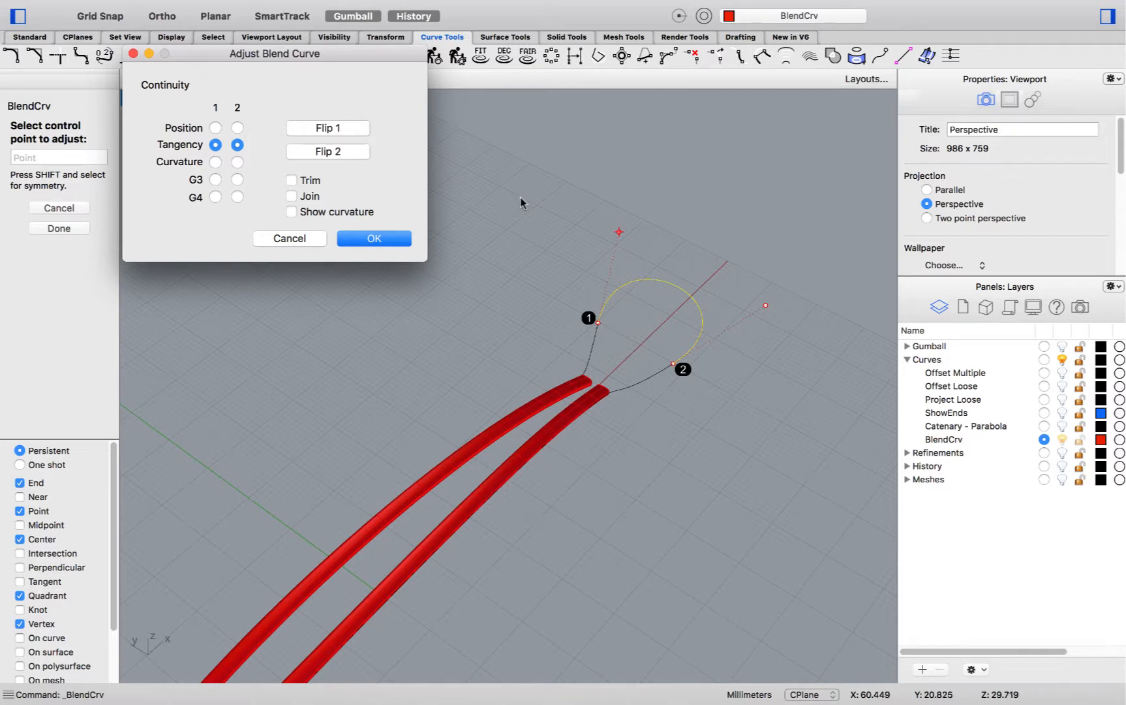
pyautogui.moveTo(244, 167)
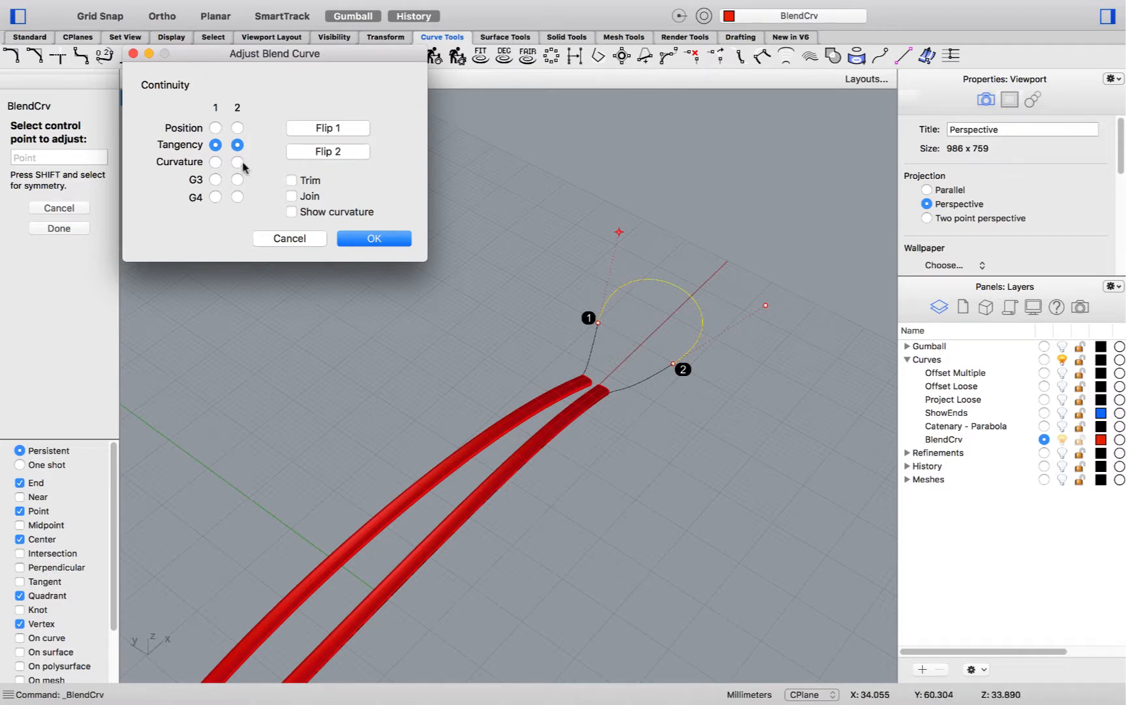
pyautogui.click(237, 162)
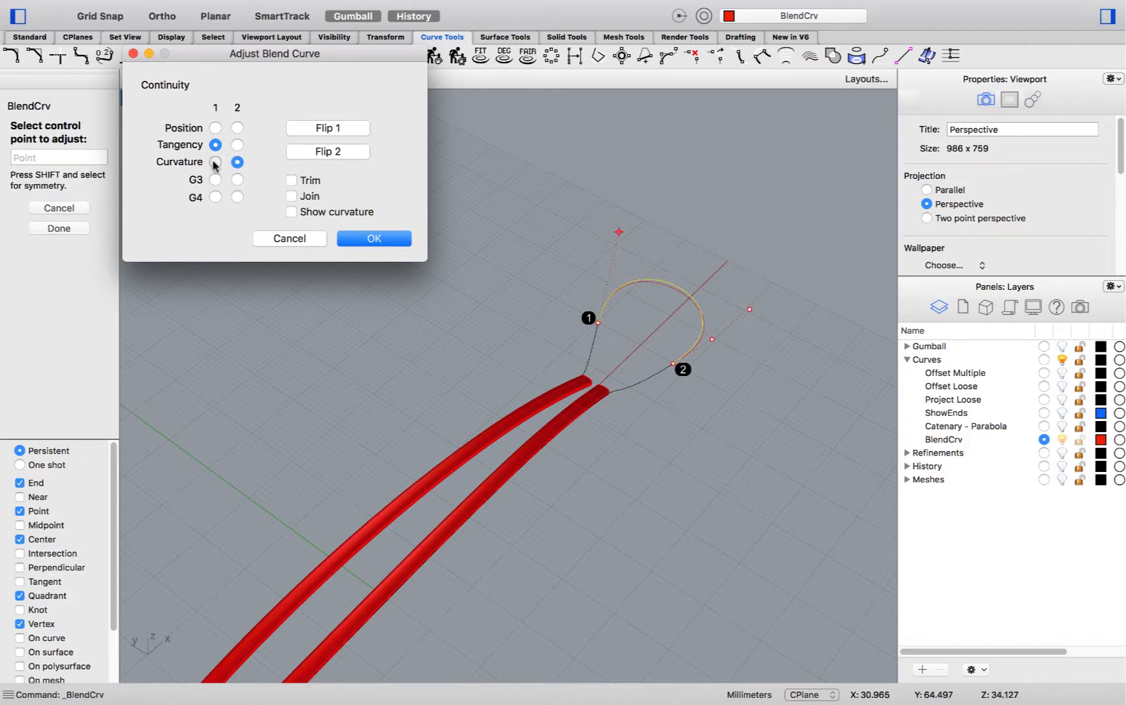
pyautogui.click(216, 162)
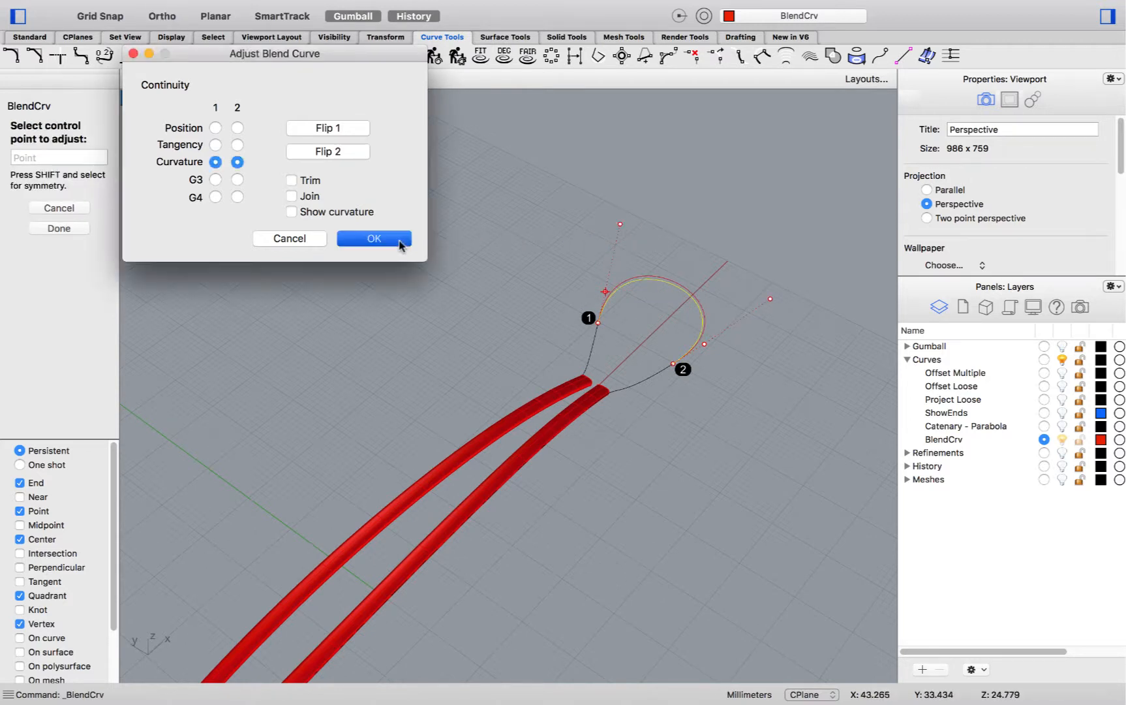
pyautogui.click(373, 237)
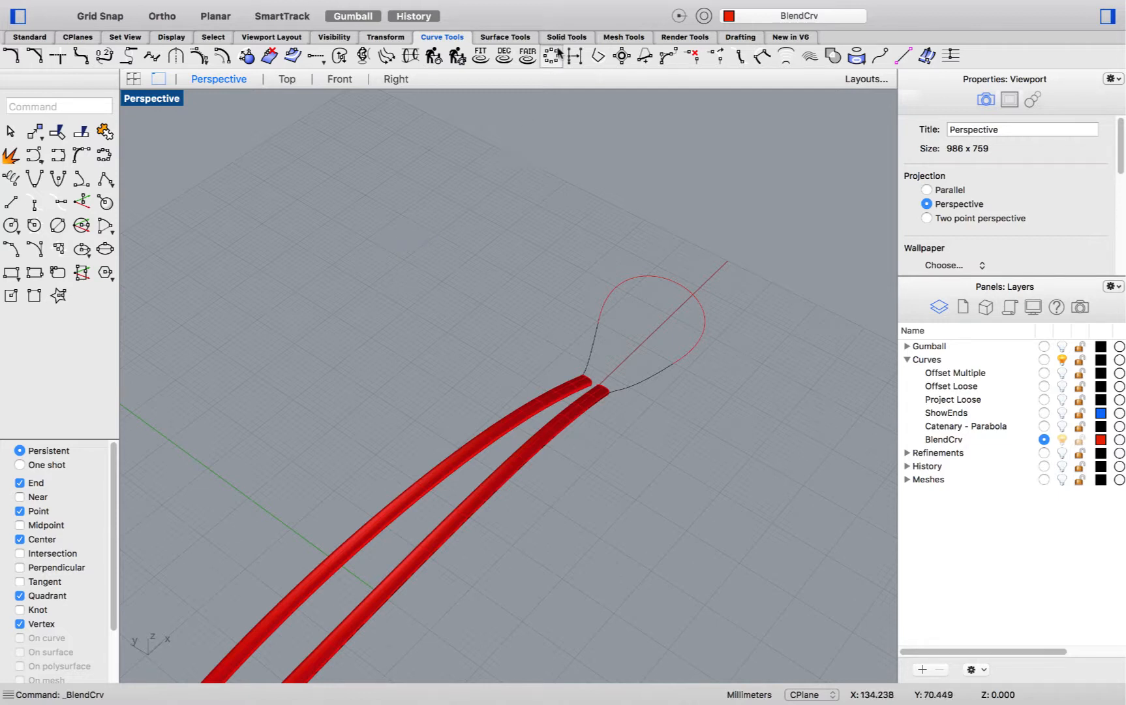
# Step: Pipe the blend curve with radius 1, history recording on
pyautogui.click(566, 36)
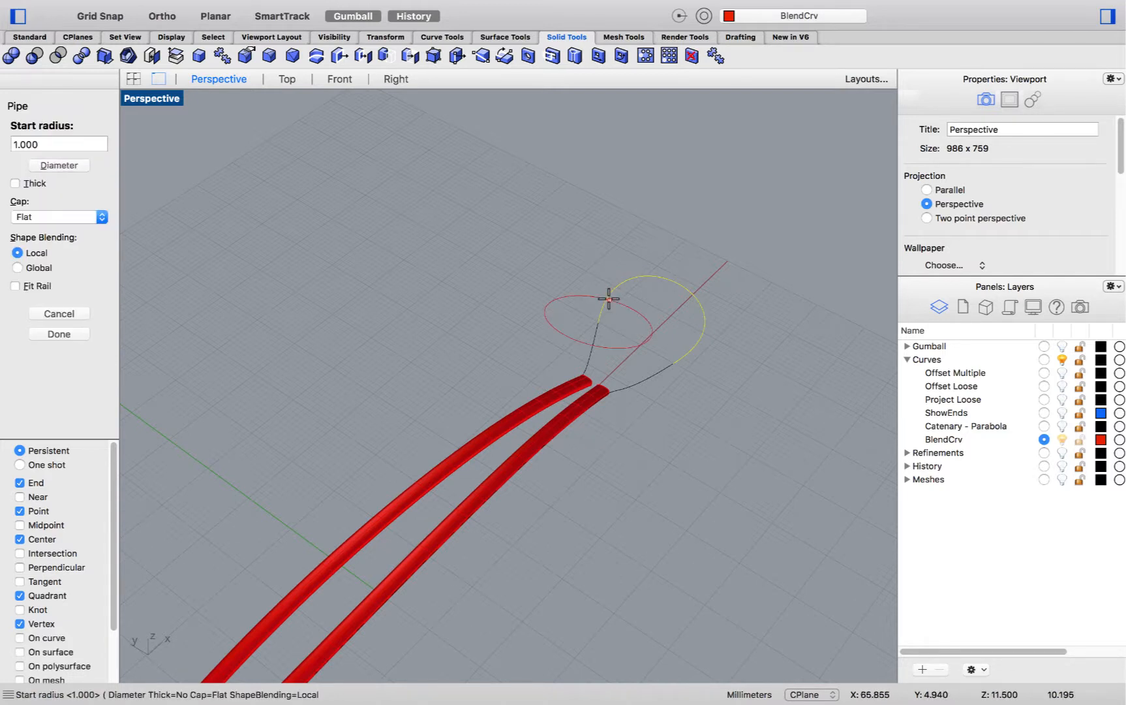
pyautogui.click(59, 333)
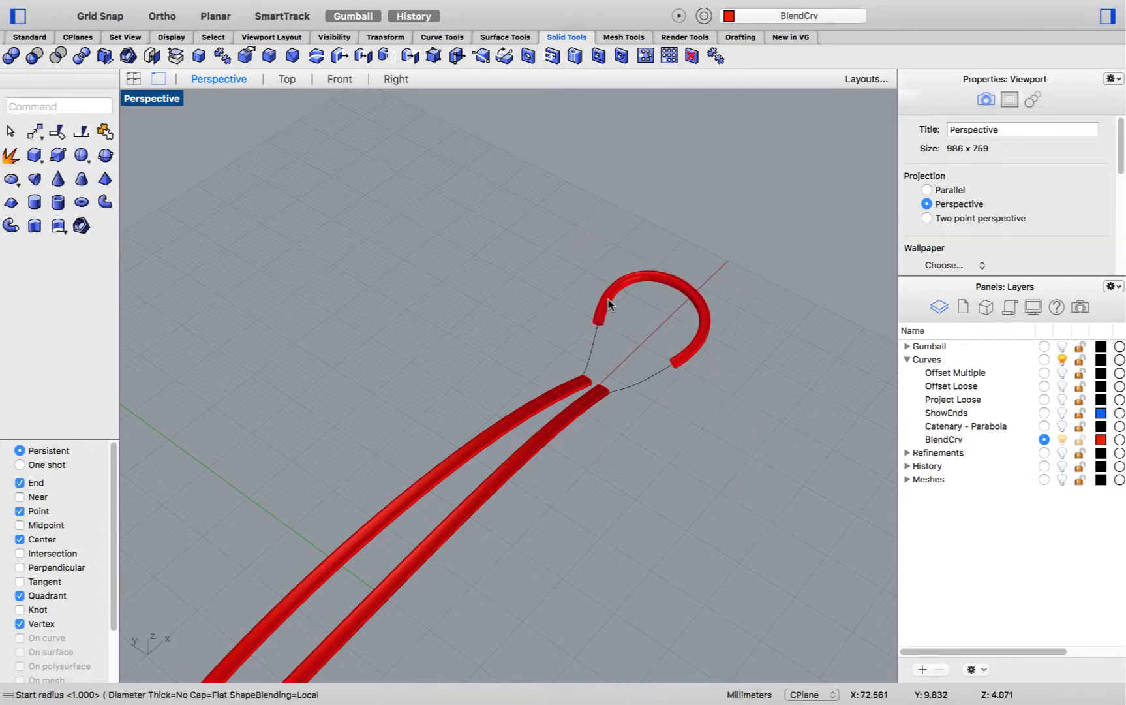
pyautogui.rightClick(608, 304)
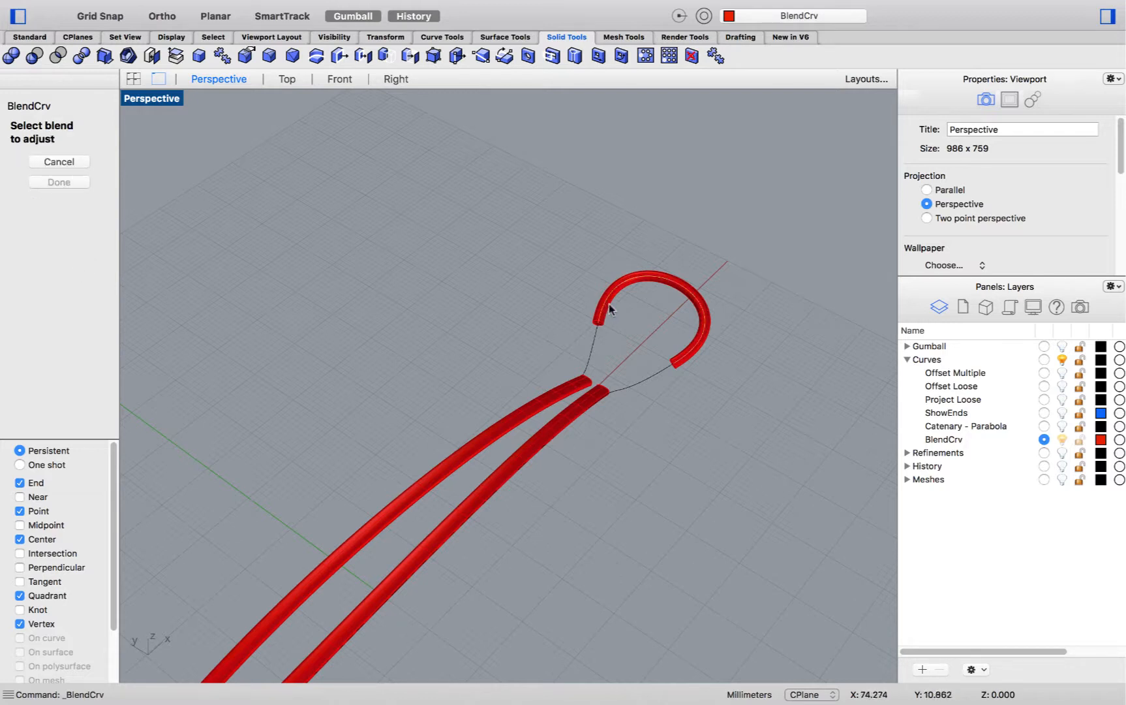
# Step: Edit the blend back to Tangency continuity so the pipe reshapes to follow it
pyautogui.click(608, 309)
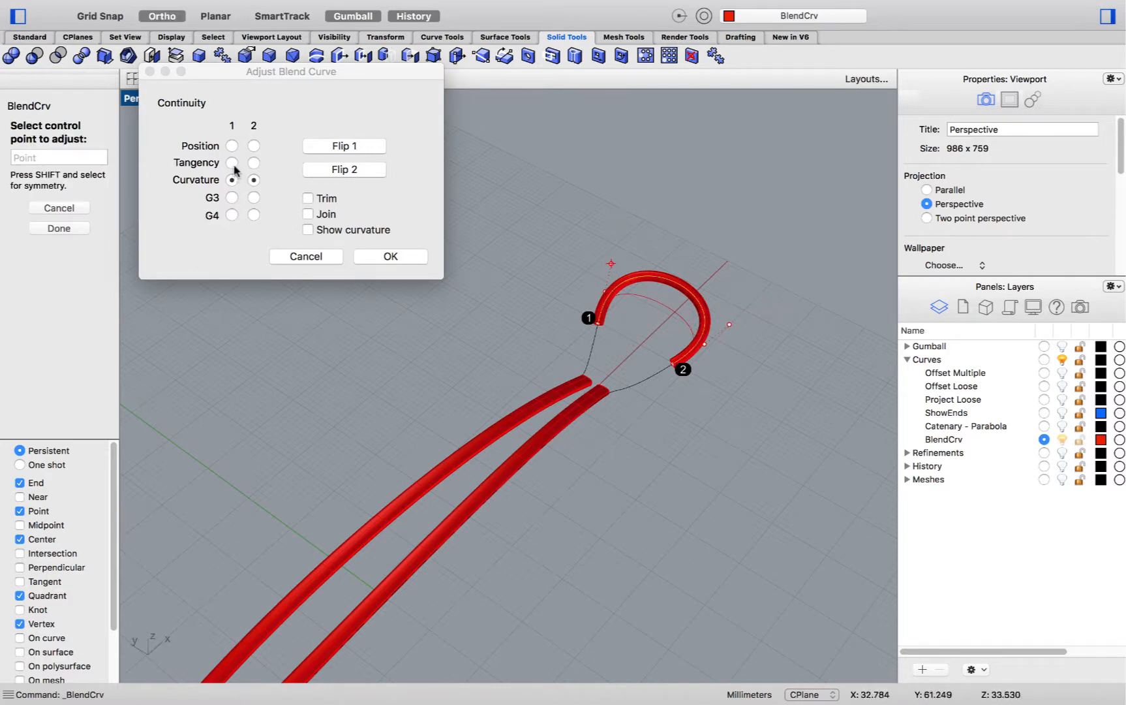
pyautogui.click(231, 161)
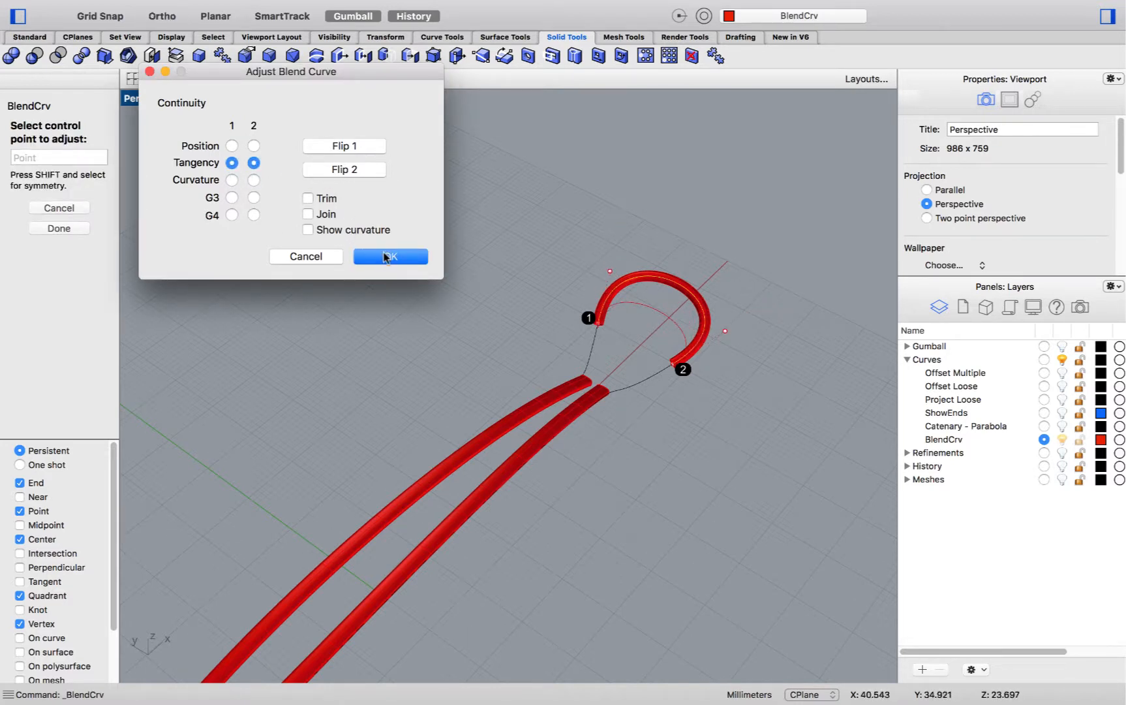
pyautogui.click(390, 258)
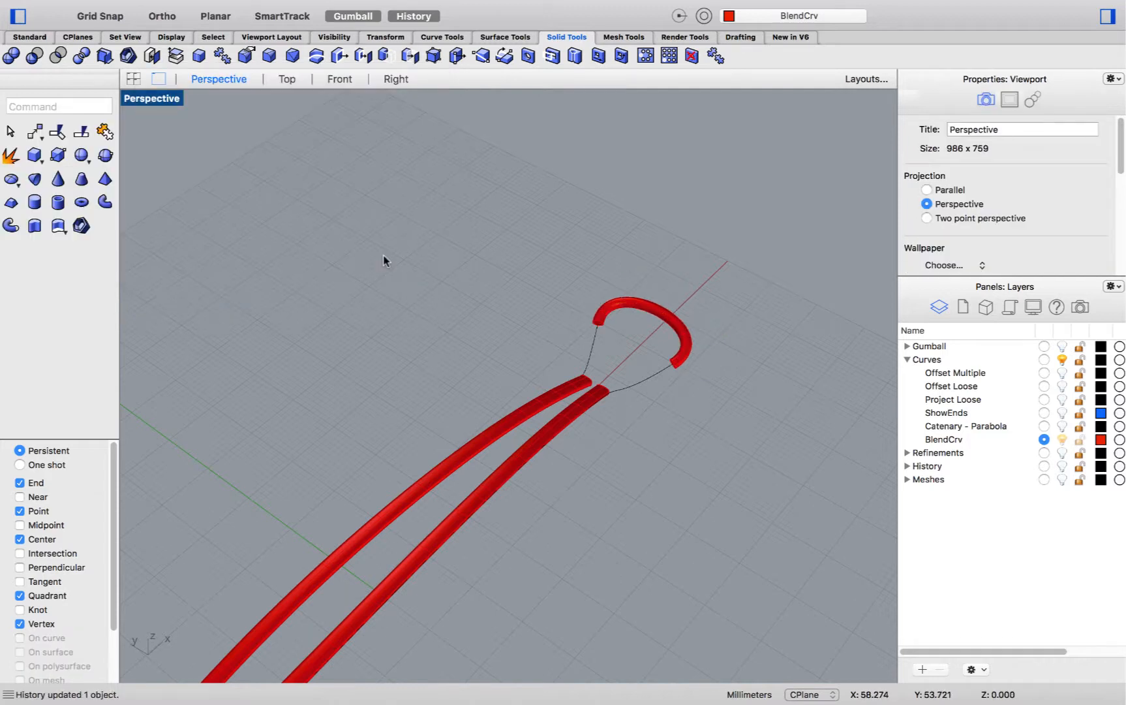
pyautogui.moveTo(630, 334)
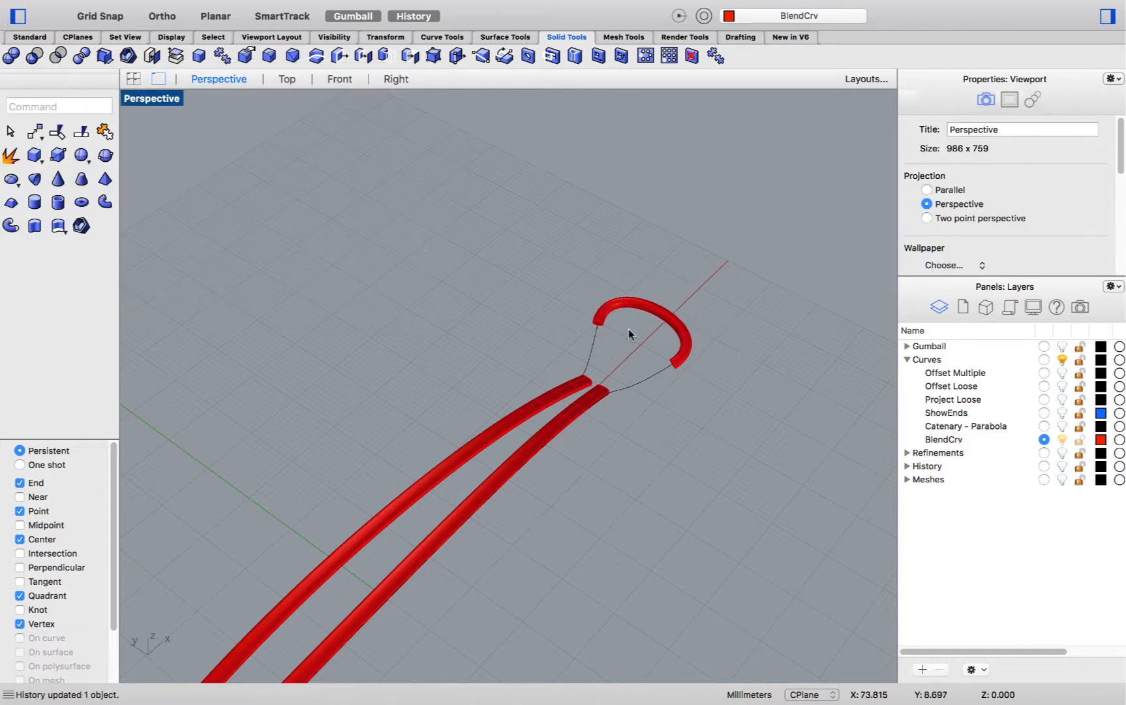